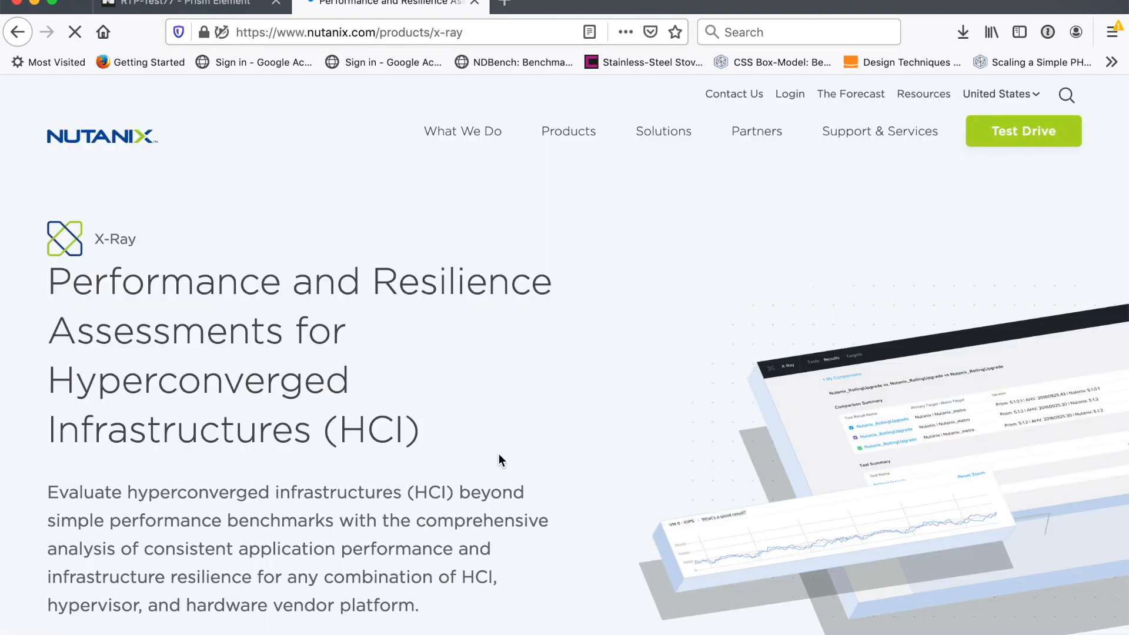
Follow the 'Start Your HCI Assessment Testing Today With Nutanix X-Ray' link to the downloads page.
scroll("down", 3)
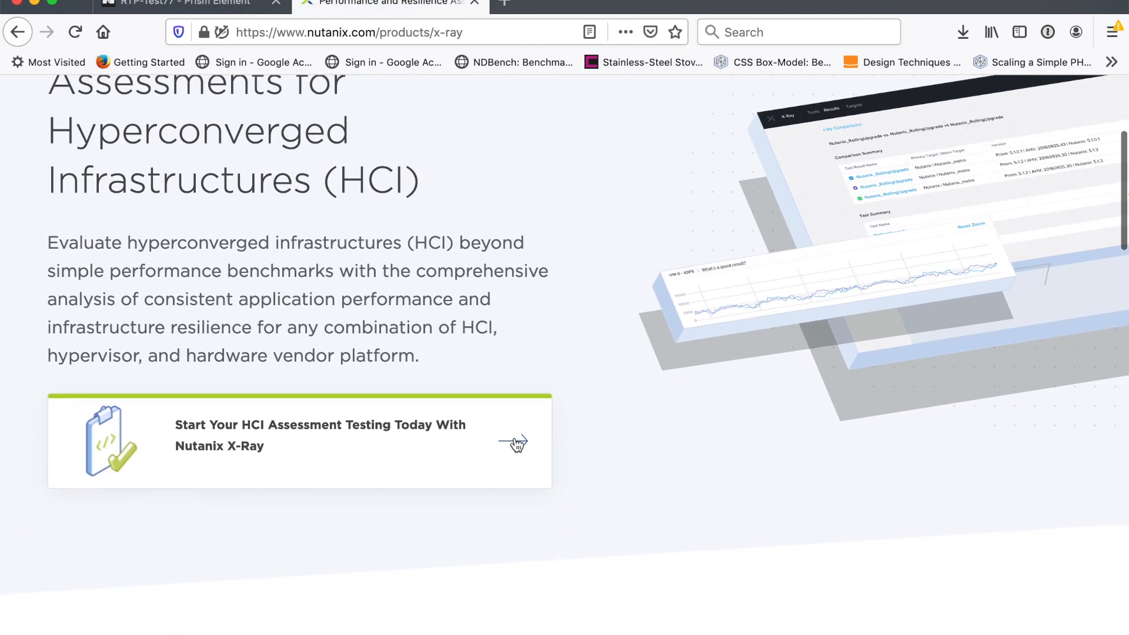
left_click(513, 442)
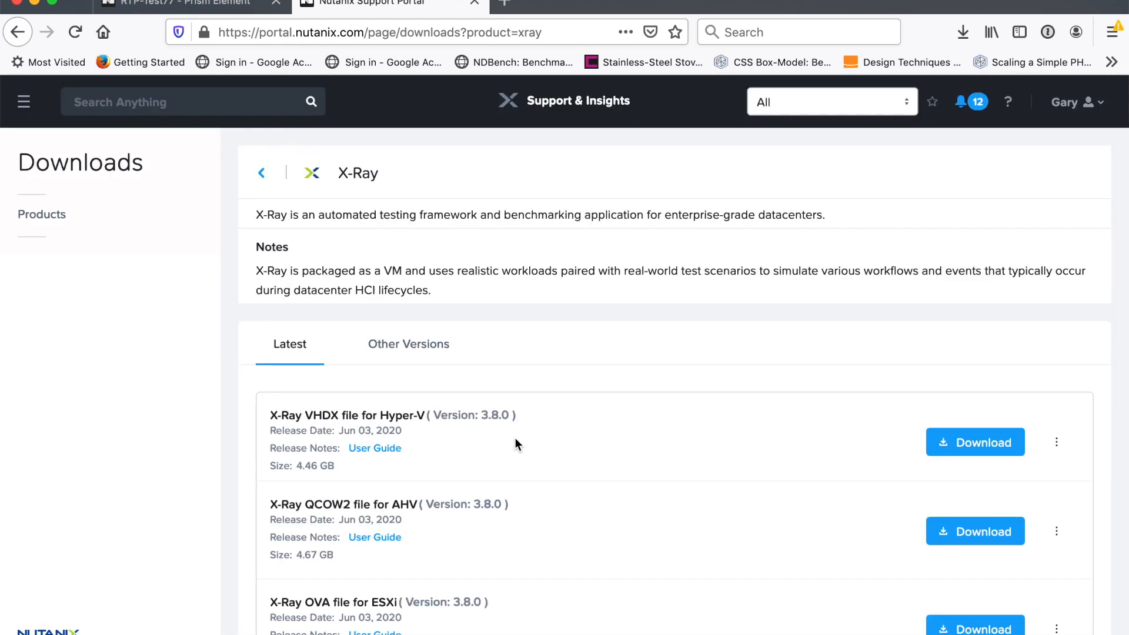
Copy the download link of the X-Ray 3.8.0 QCOW2 image for AHV.
scroll("down", 3)
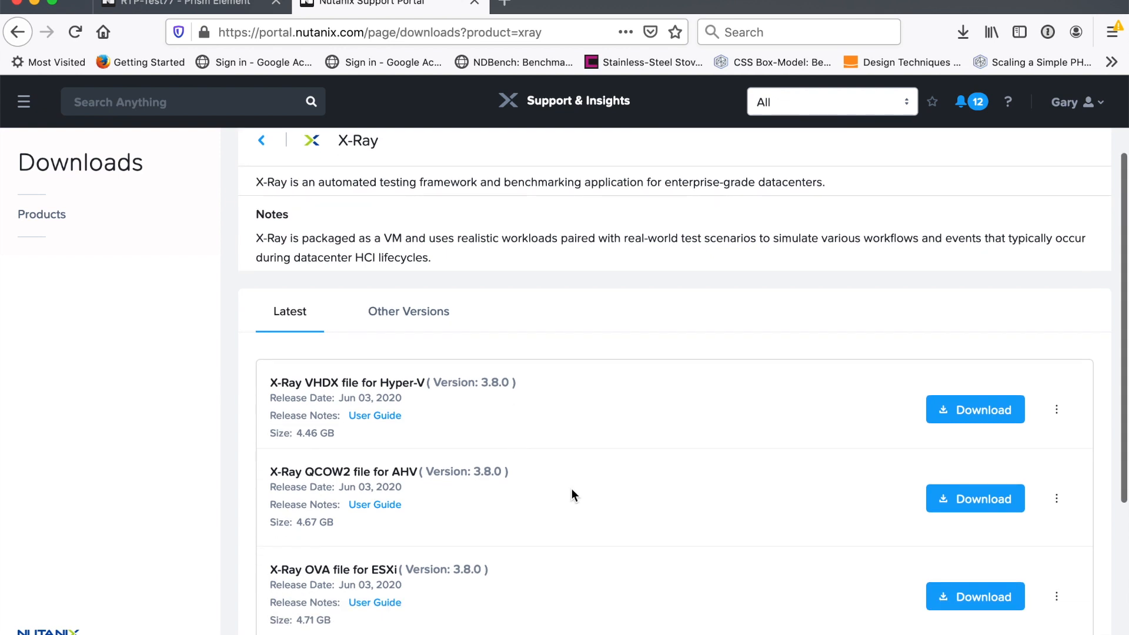
left_click(1056, 498)
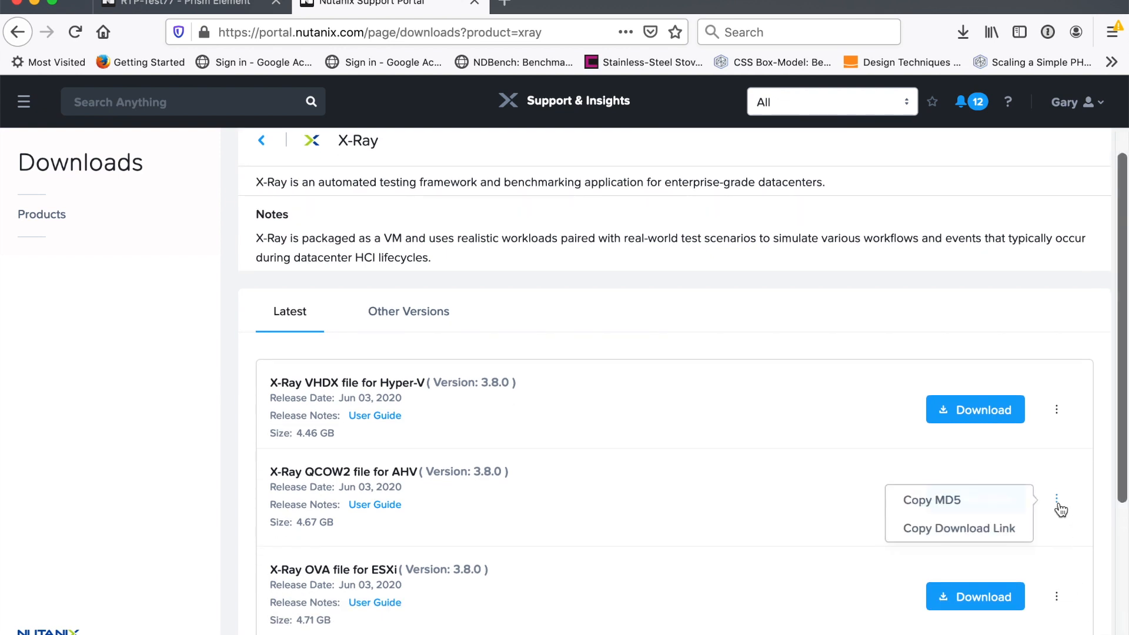
mouse_move(940, 538)
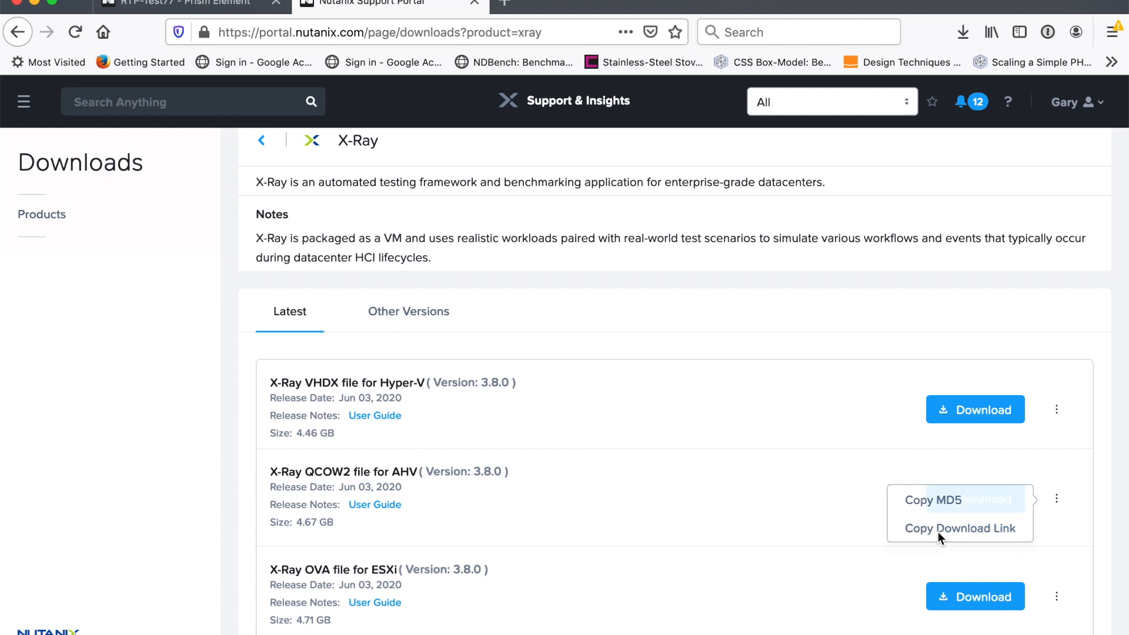
left_click(958, 528)
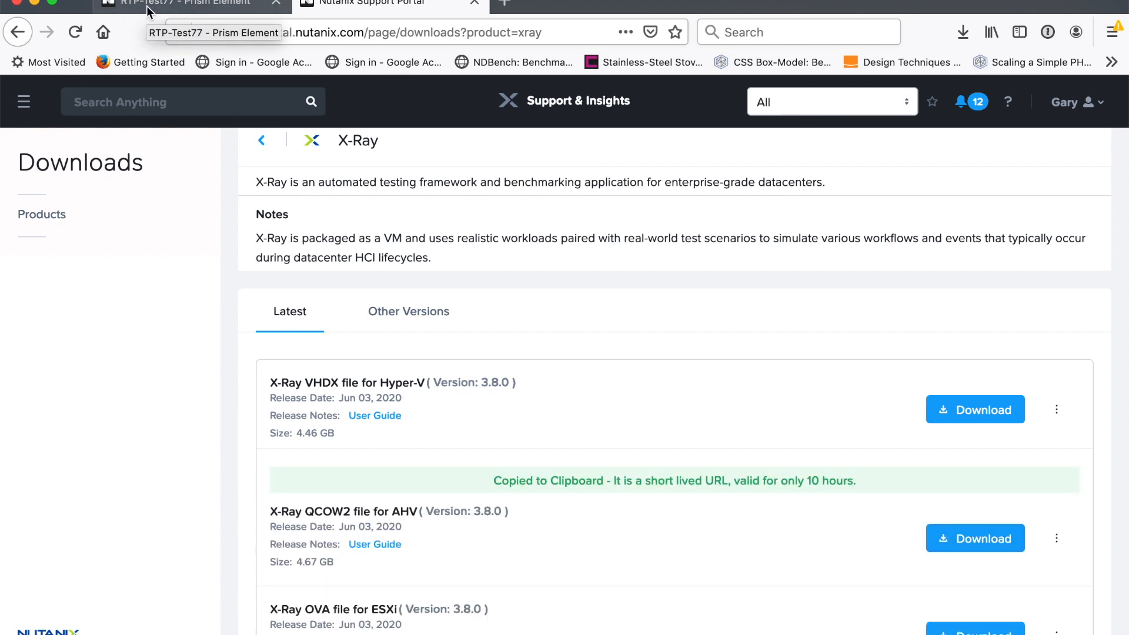
Switch to the cluster's Prism Element console and show its Image Configuration settings.
left_click(184, 7)
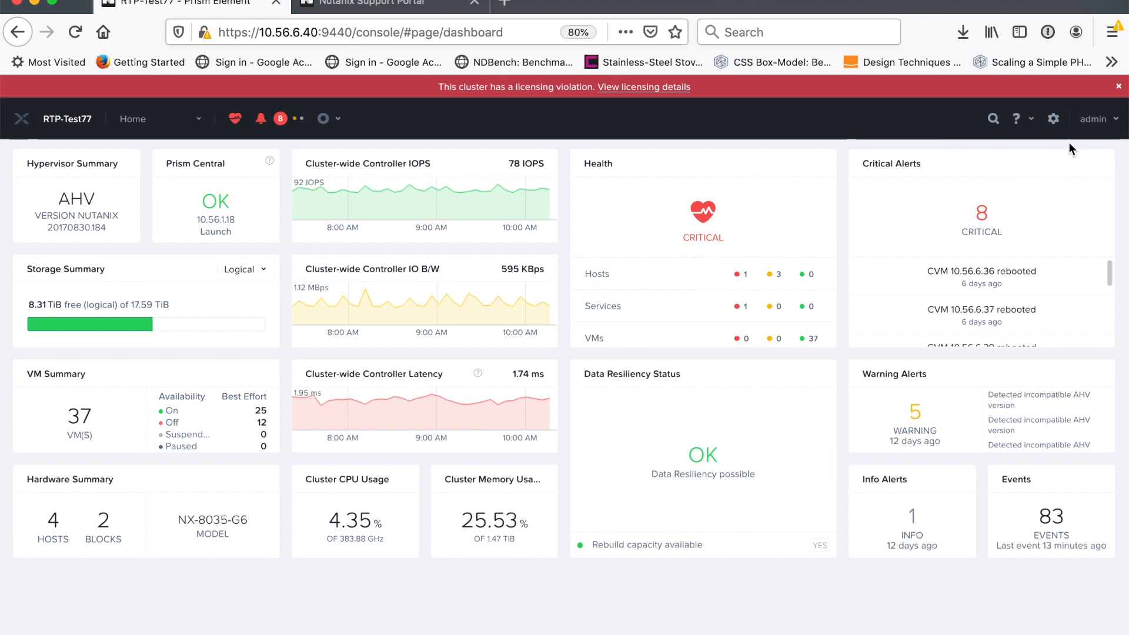
left_click(1052, 119)
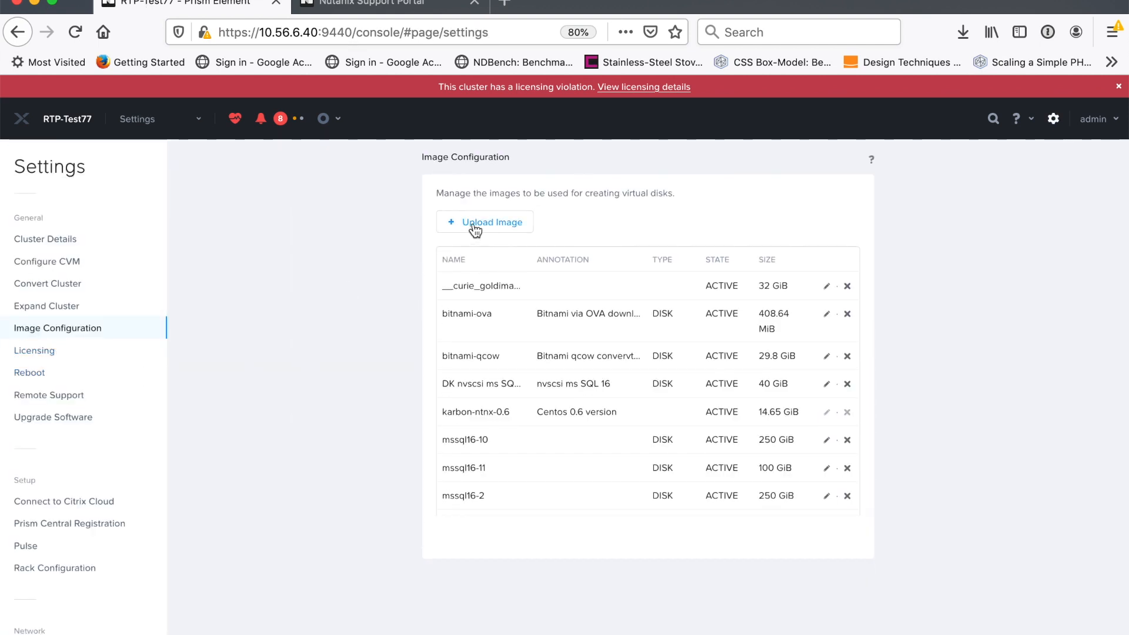
Create a DISK image named 'X-Ray Server' with a launch-VMs-and-workloads annotation, sourced from the copied URL.
left_click(484, 222)
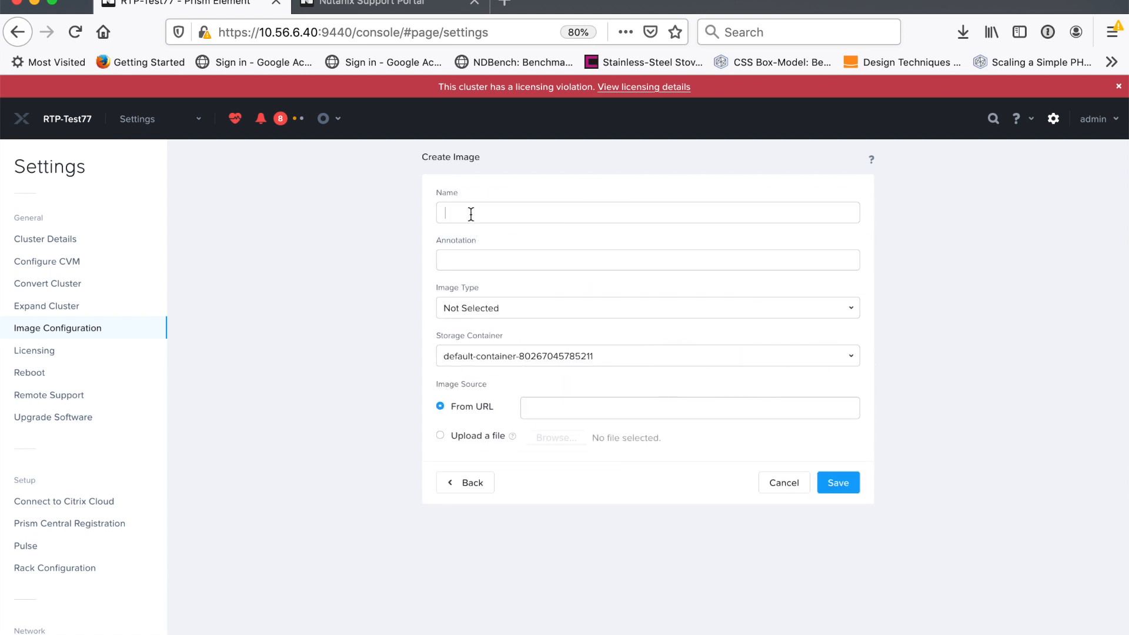
type("X-R")
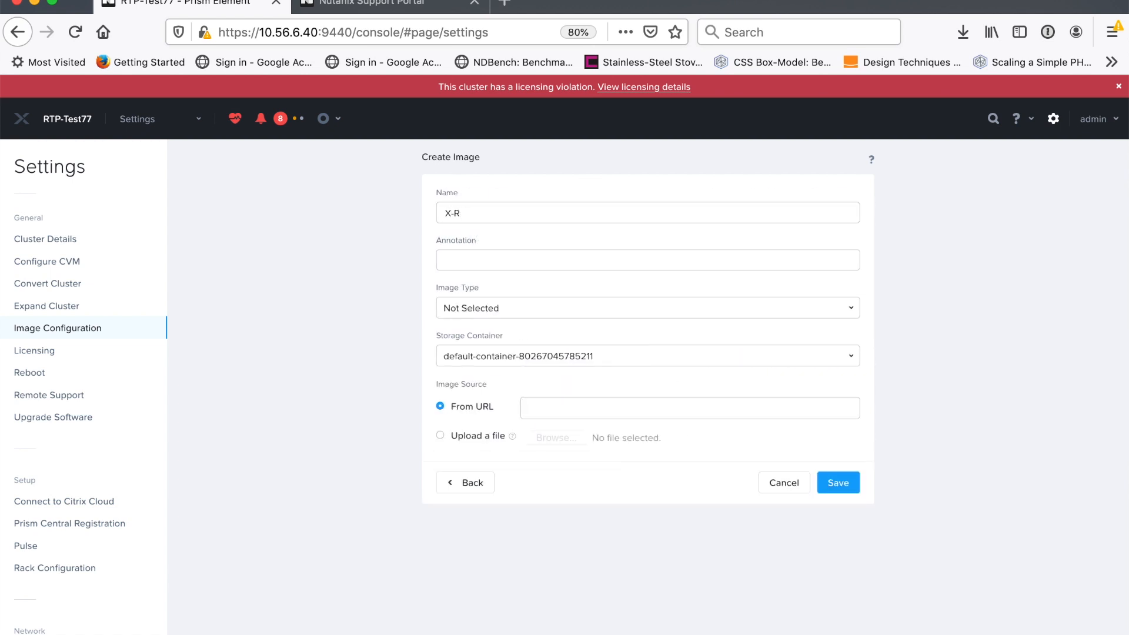
type("ay Serv")
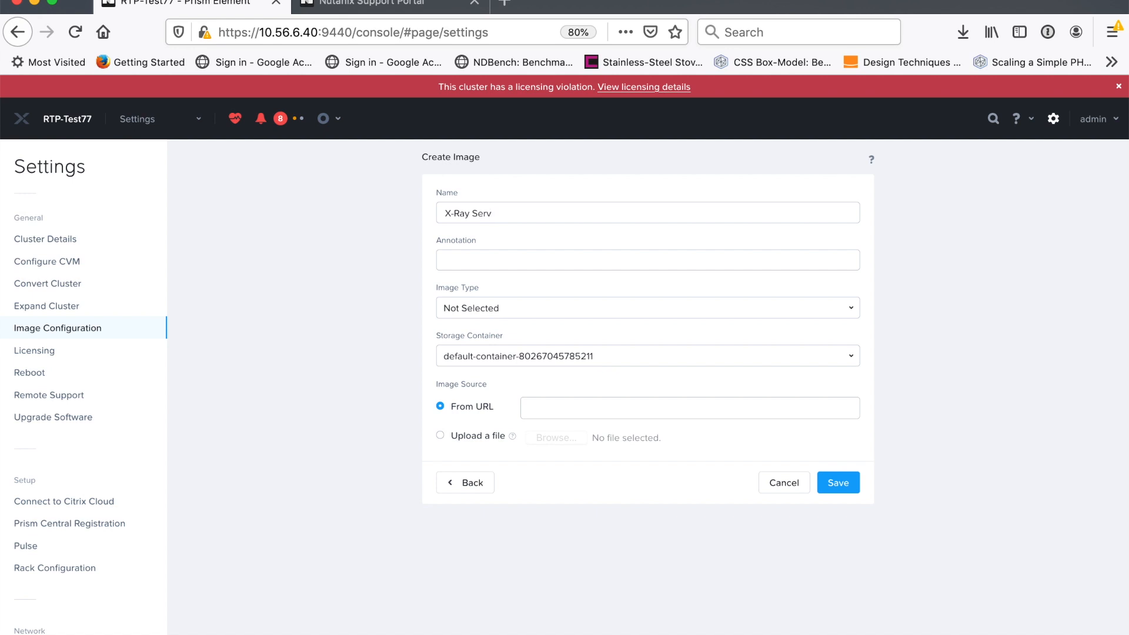
type("er")
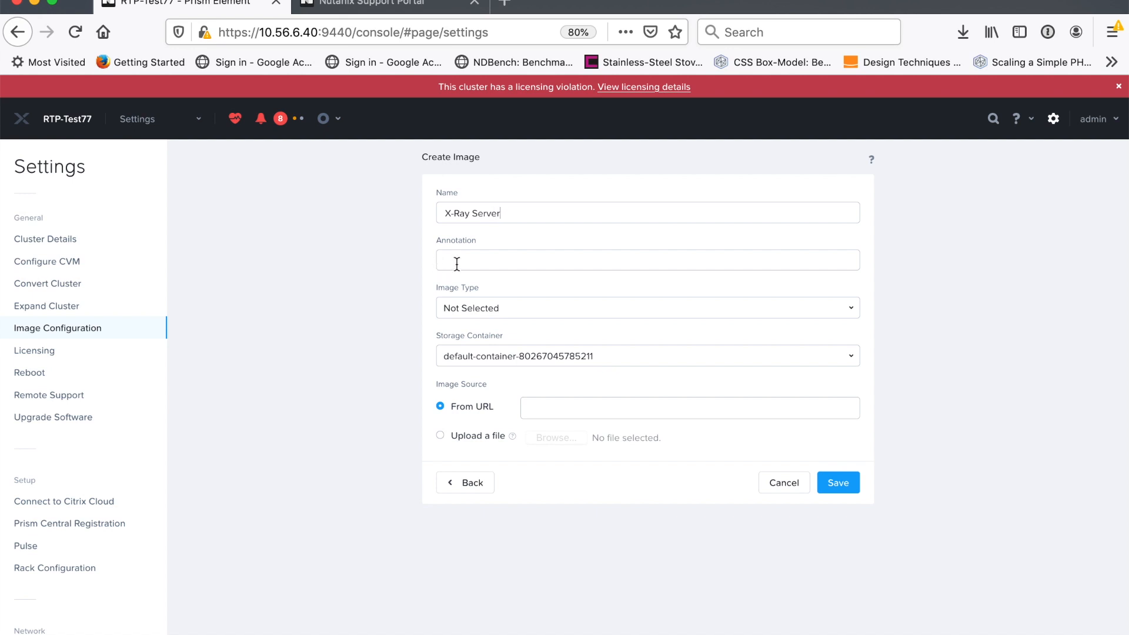
type("This is")
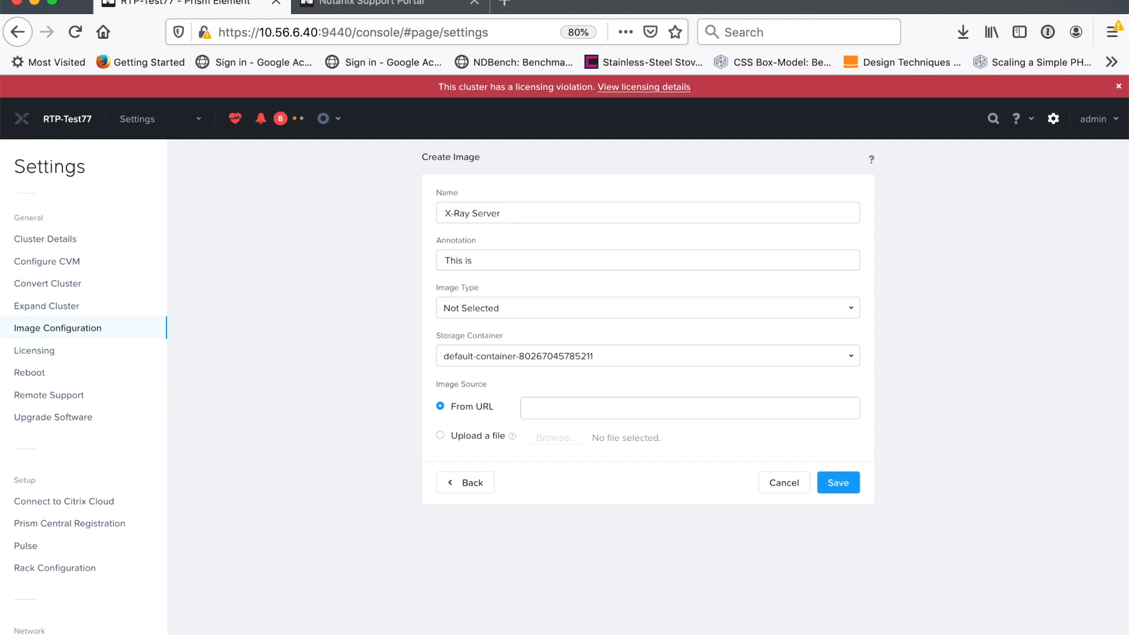
type("the X-ray server which wil")
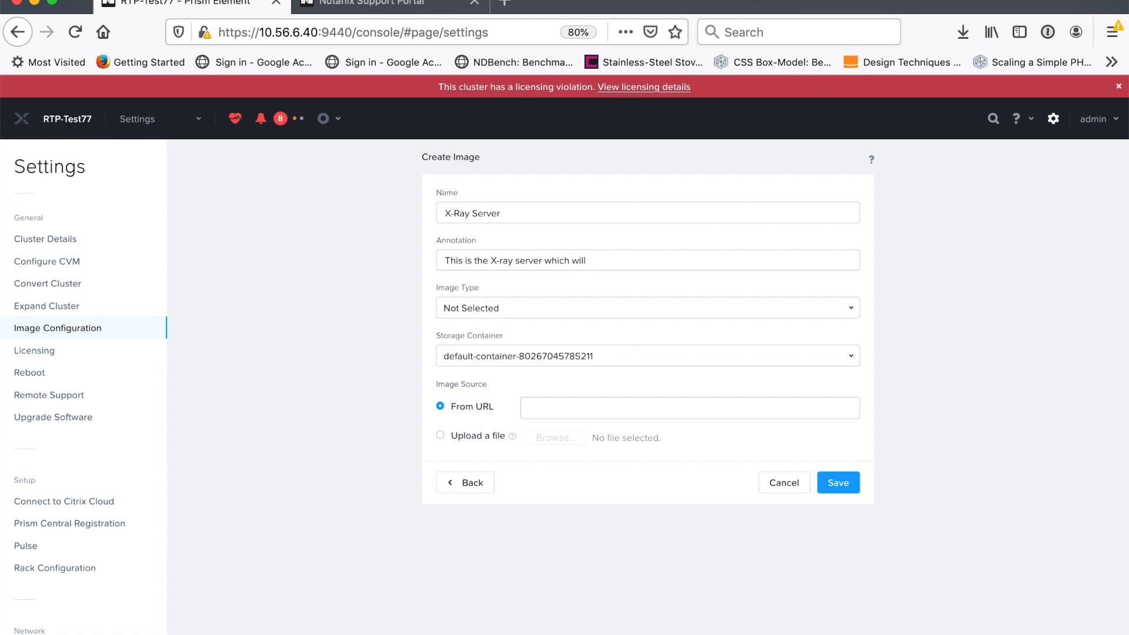
type("launch VM")
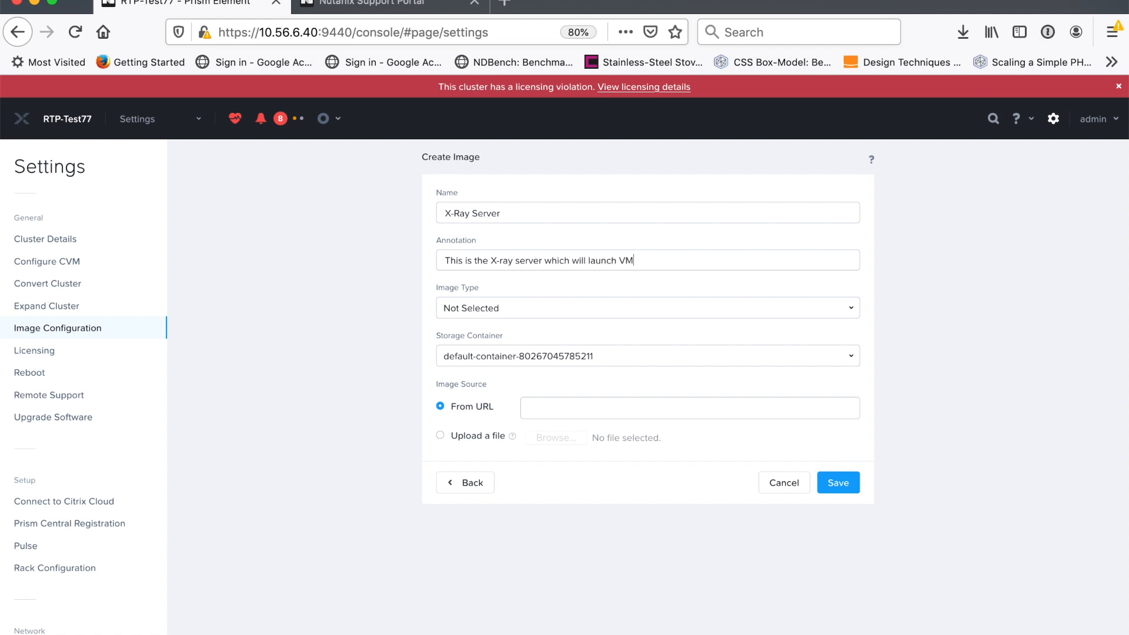
type("s and workloads")
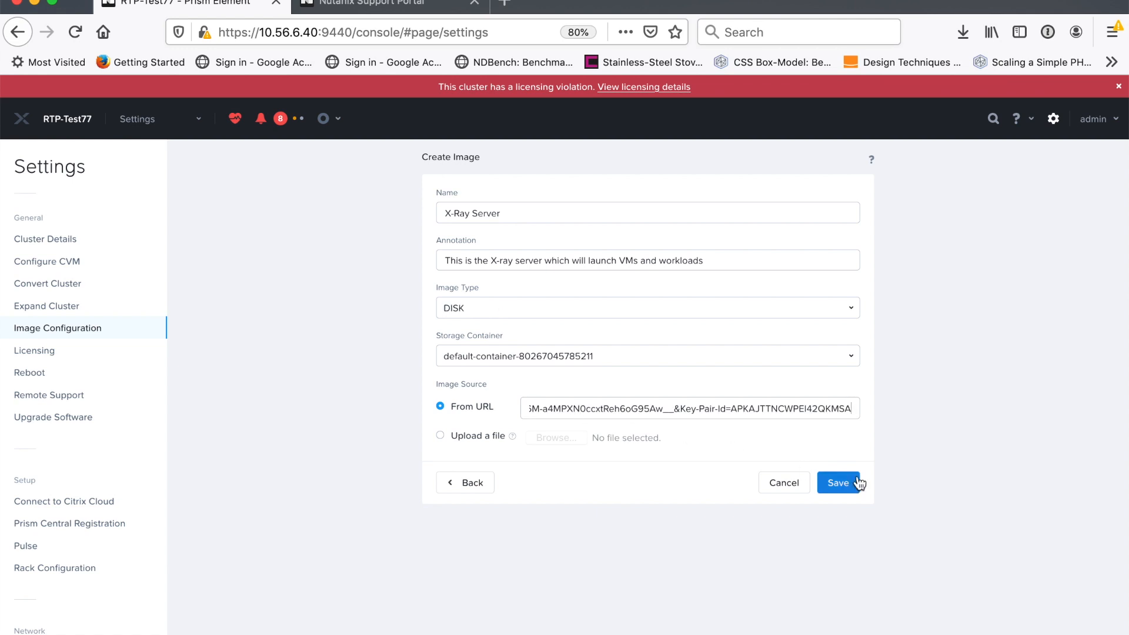
left_click(837, 482)
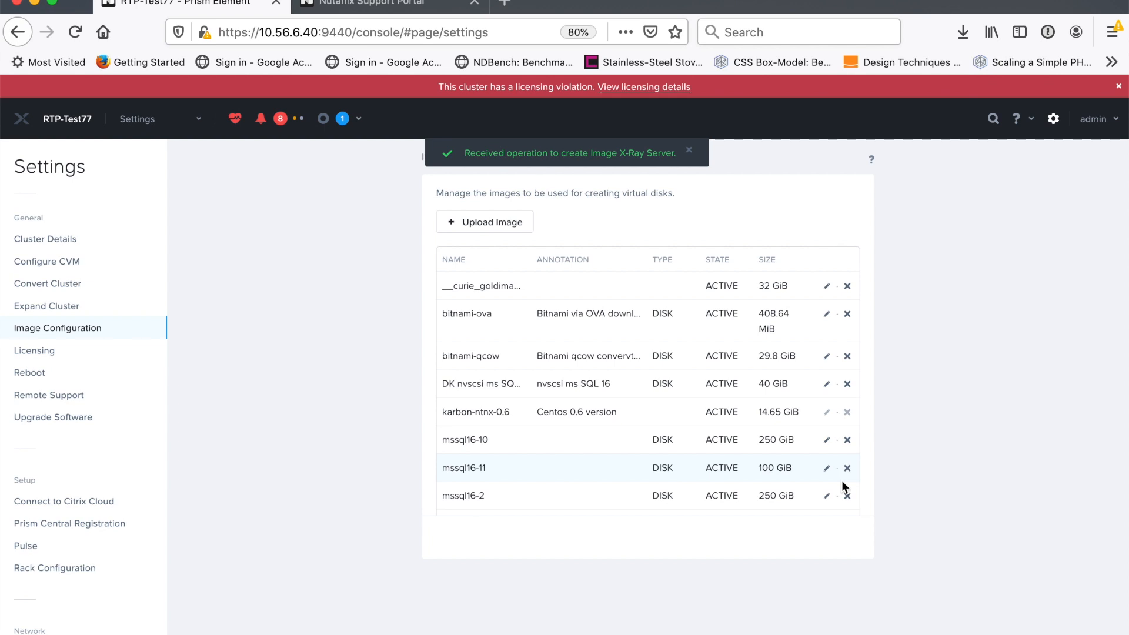
Check the image creation task's progress and show the full list of cluster tasks.
left_click(342, 119)
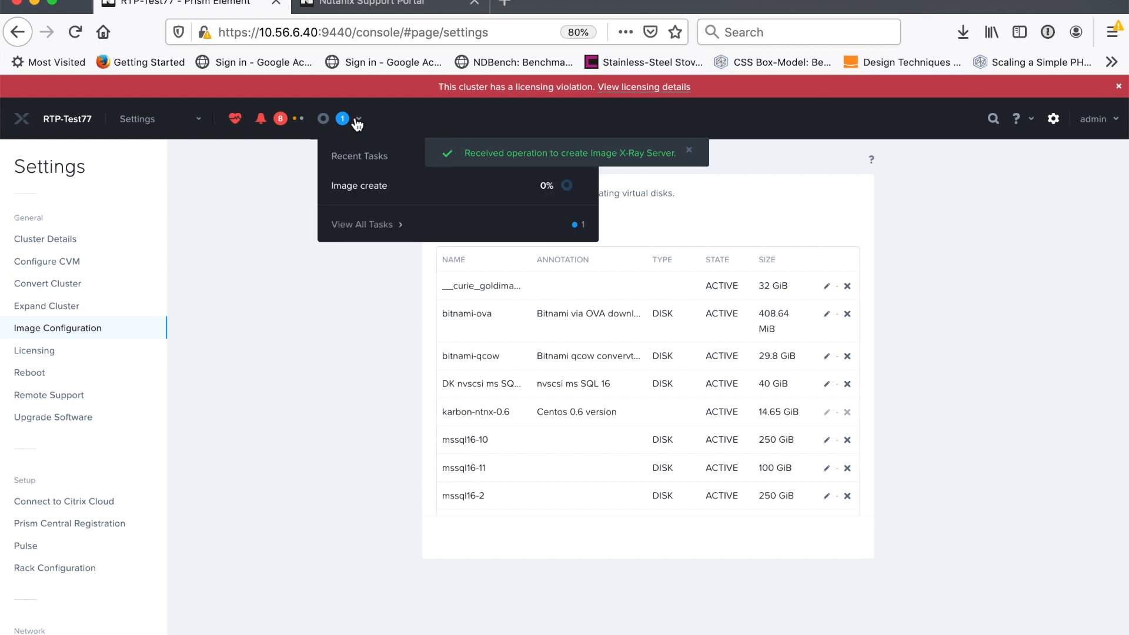
mouse_move(475, 235)
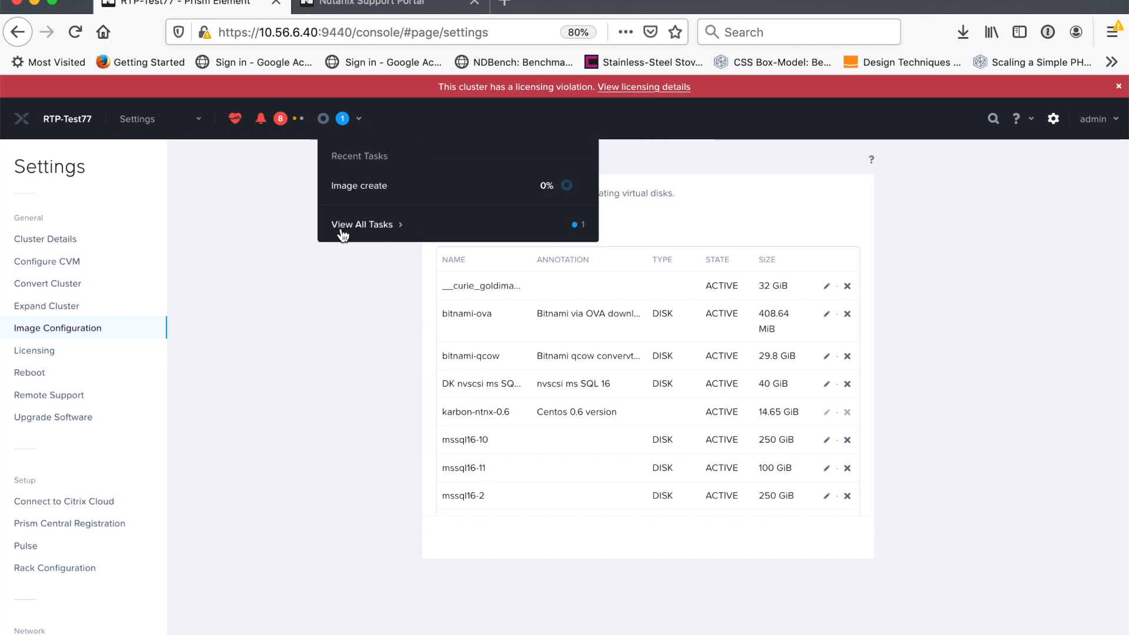
left_click(362, 223)
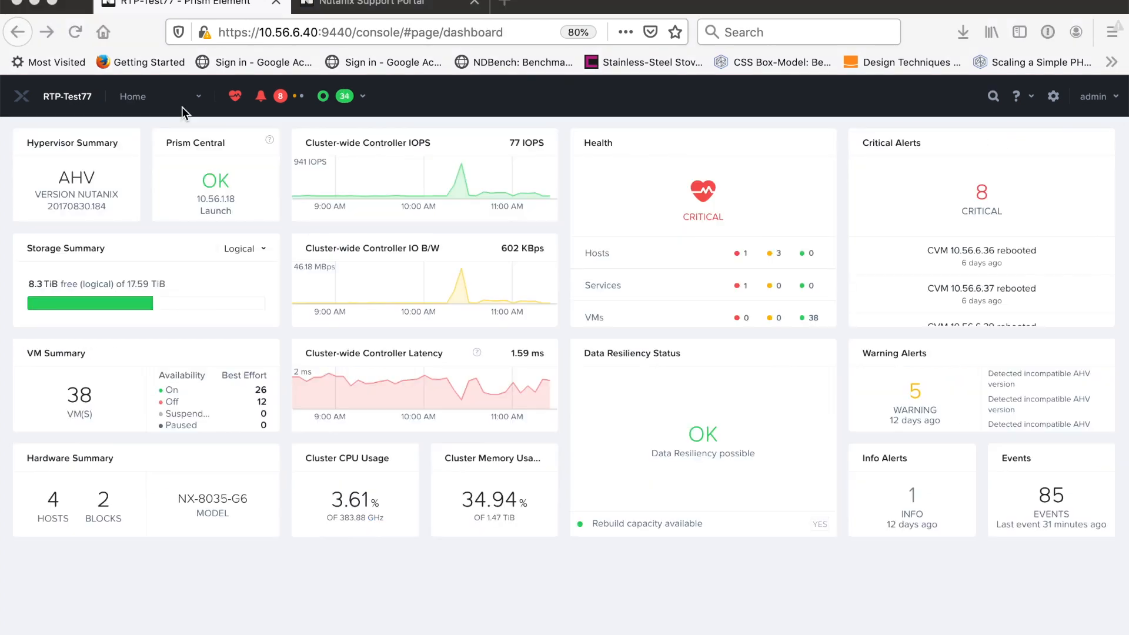
mouse_move(148, 103)
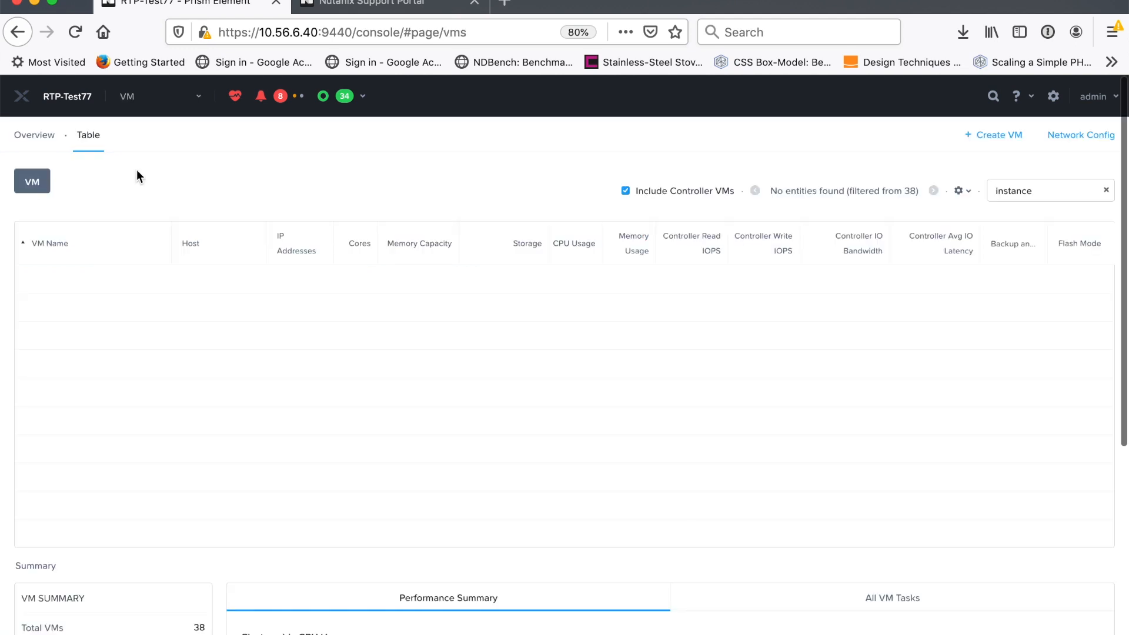
mouse_move(899, 209)
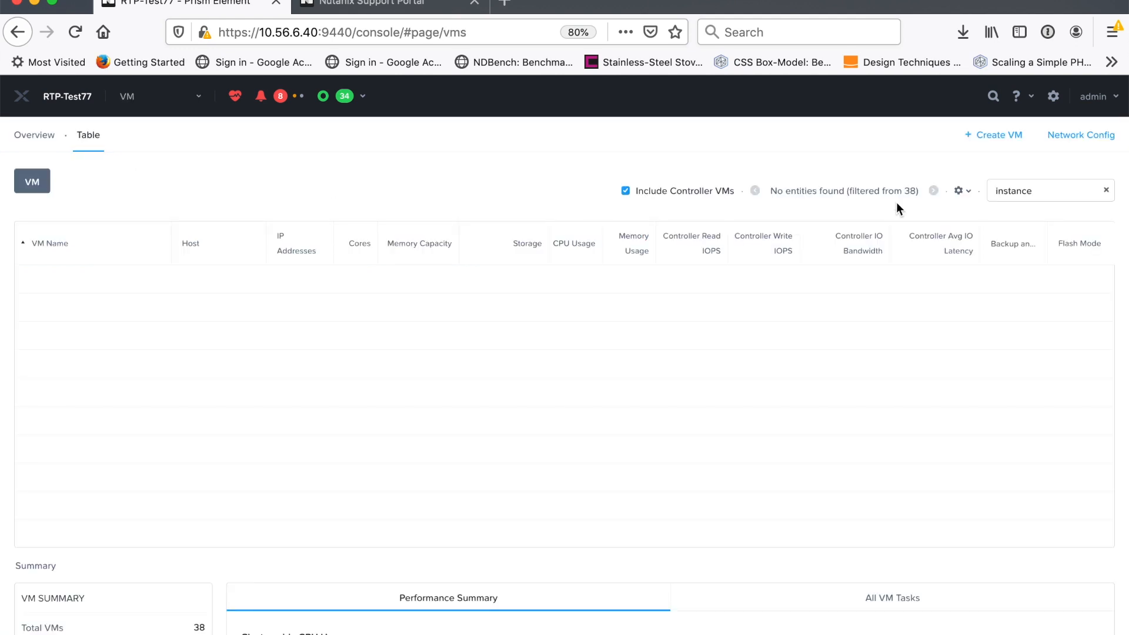
Start creating a new virtual machine from the VM table.
left_click(996, 134)
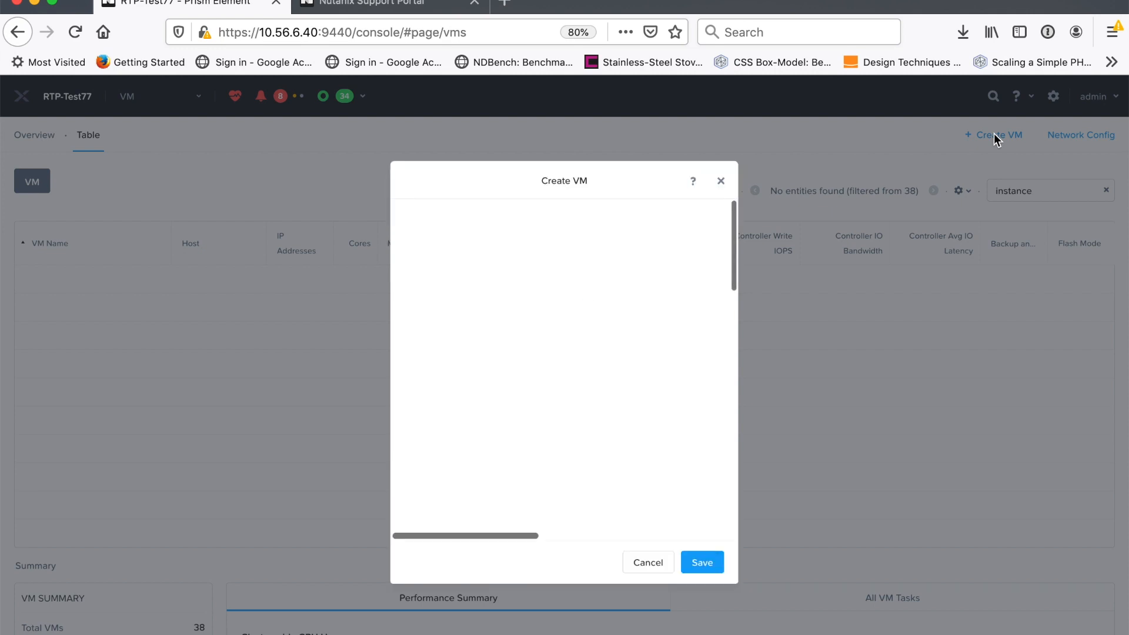
Name the VM 'X-Ray Instance' with description 'X-Ray Server Instance', 4 vCPUs and 8 GiB memory.
type("X-")
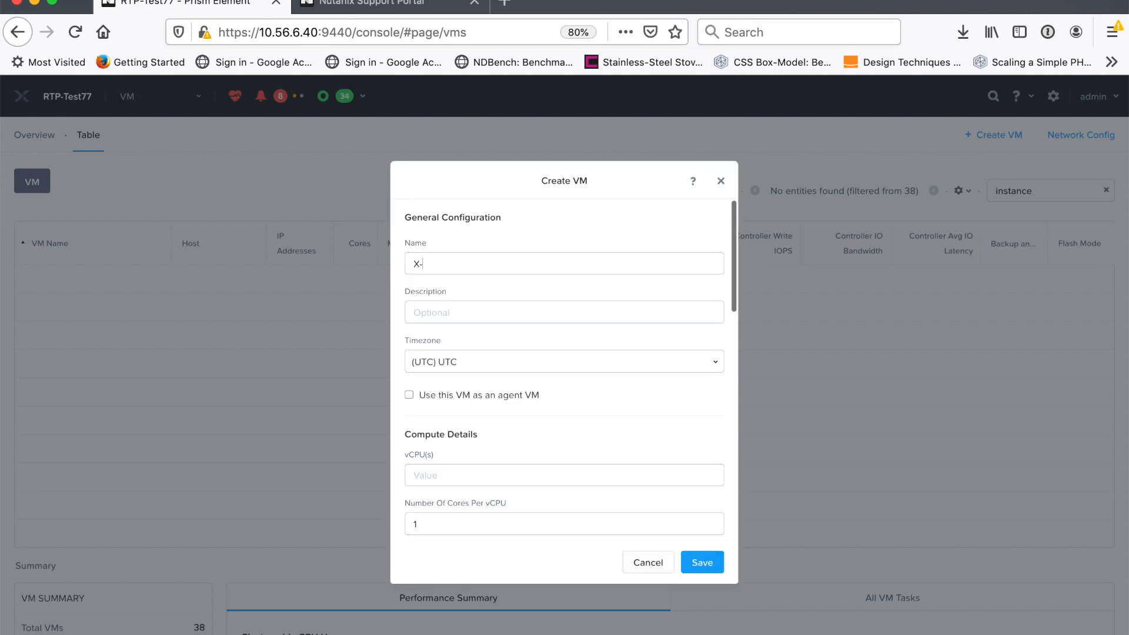
type("Ray Instance")
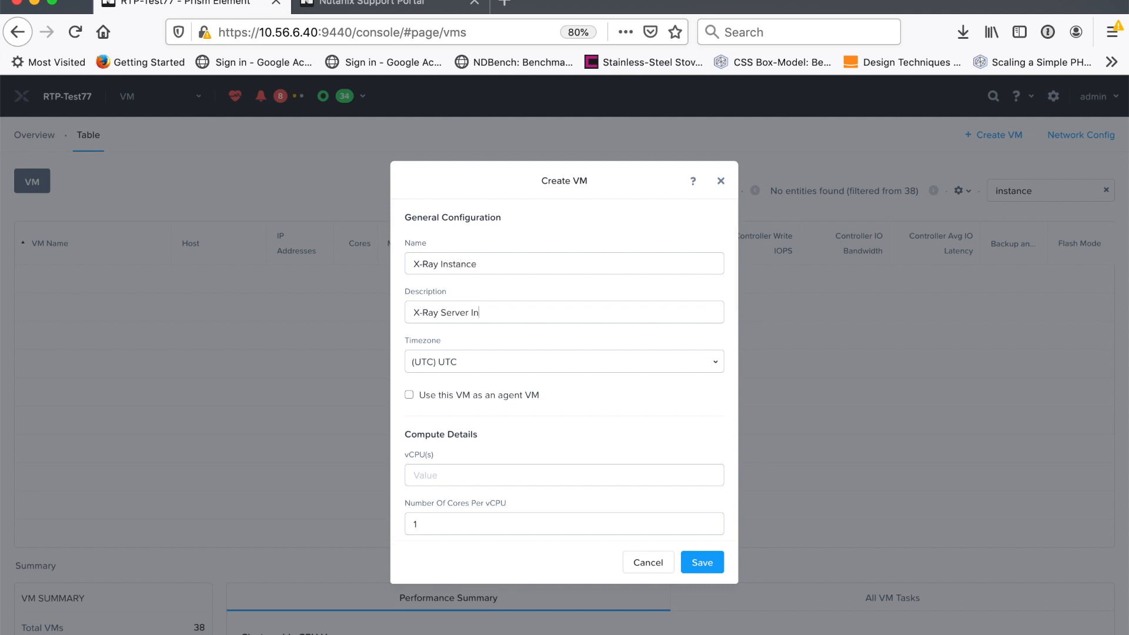
type("stance")
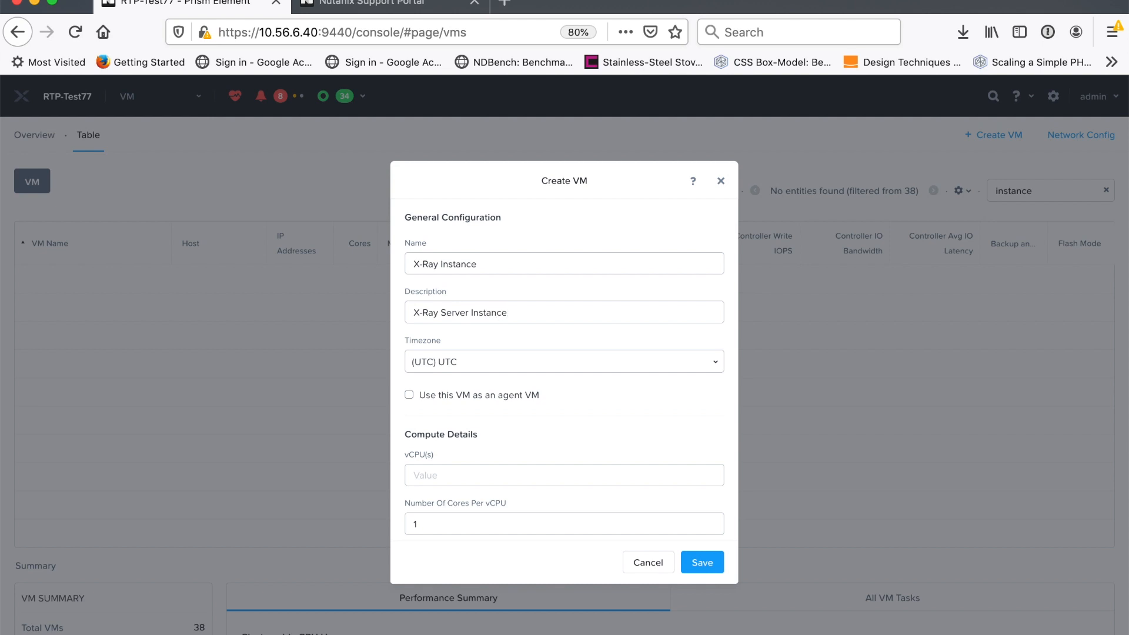
type("4")
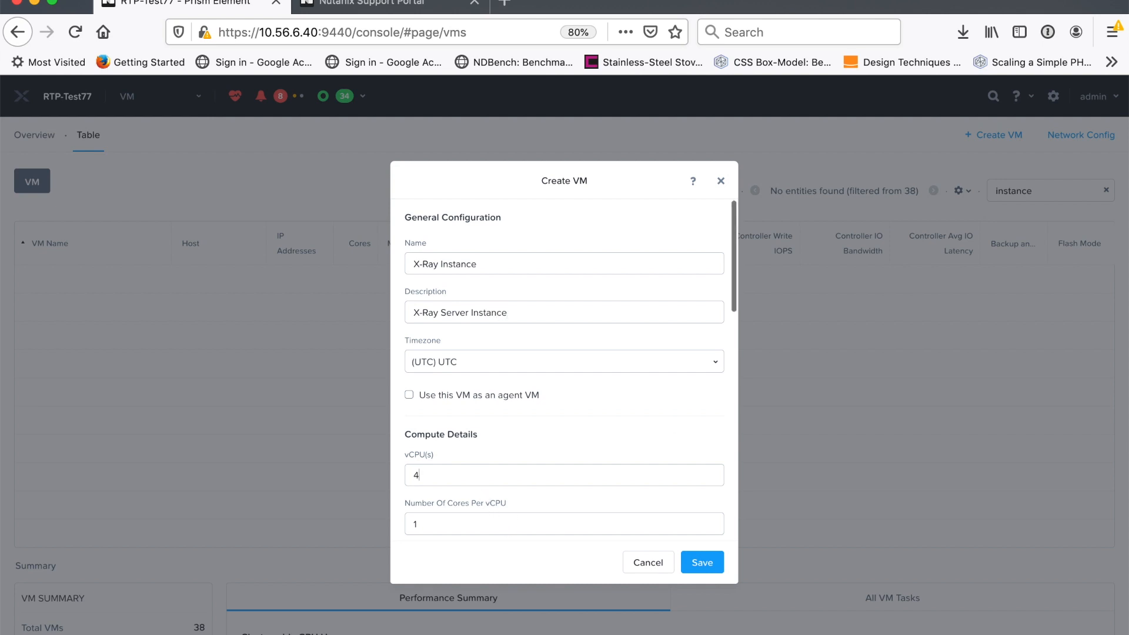
scroll("down", 3)
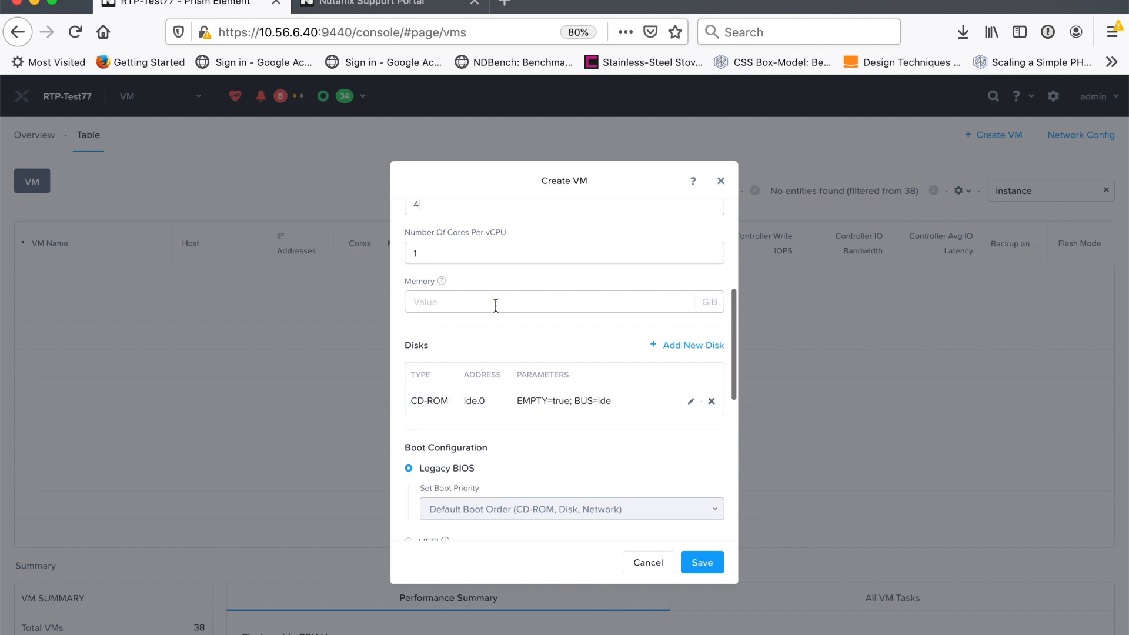
type("8")
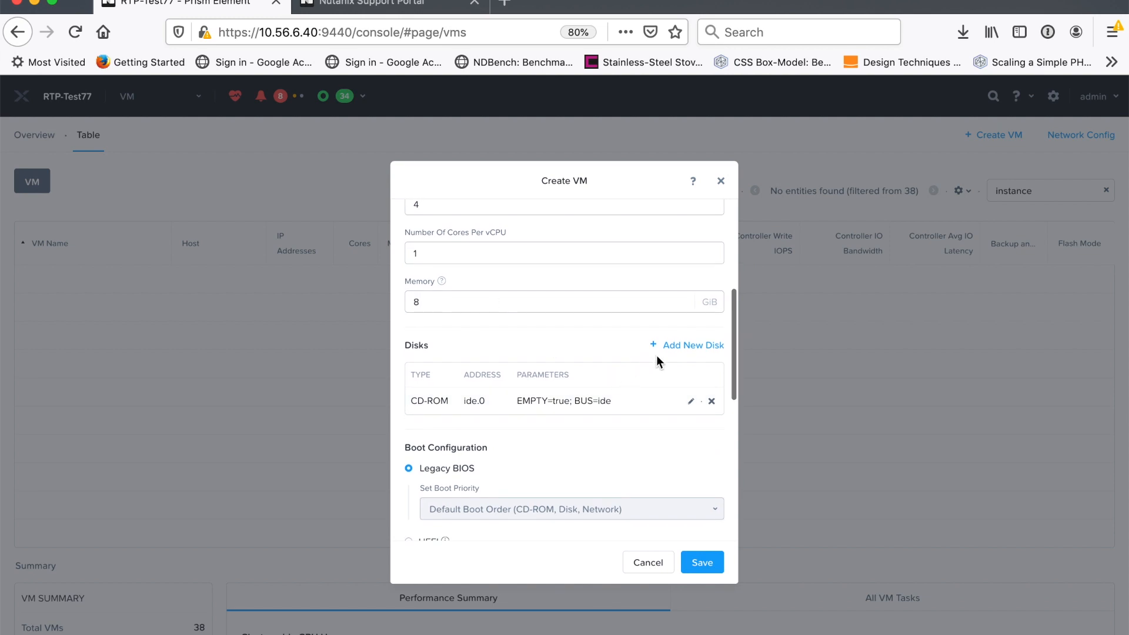
Add a SCSI disk cloned from the X-Ray Server image in the Image Service.
left_click(692, 344)
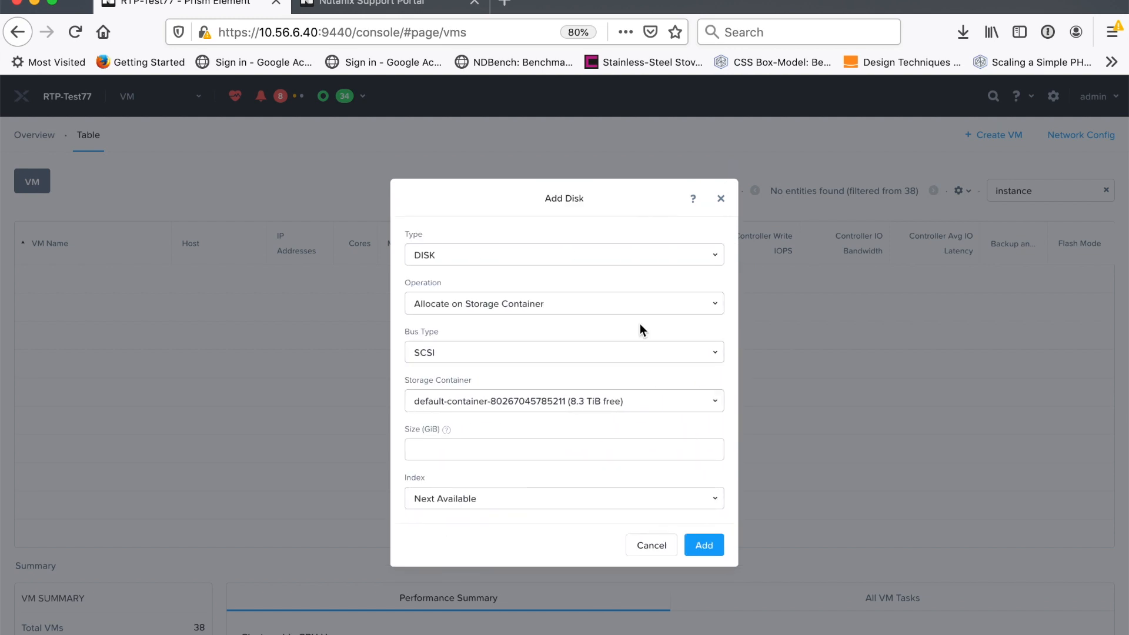
left_click(563, 303)
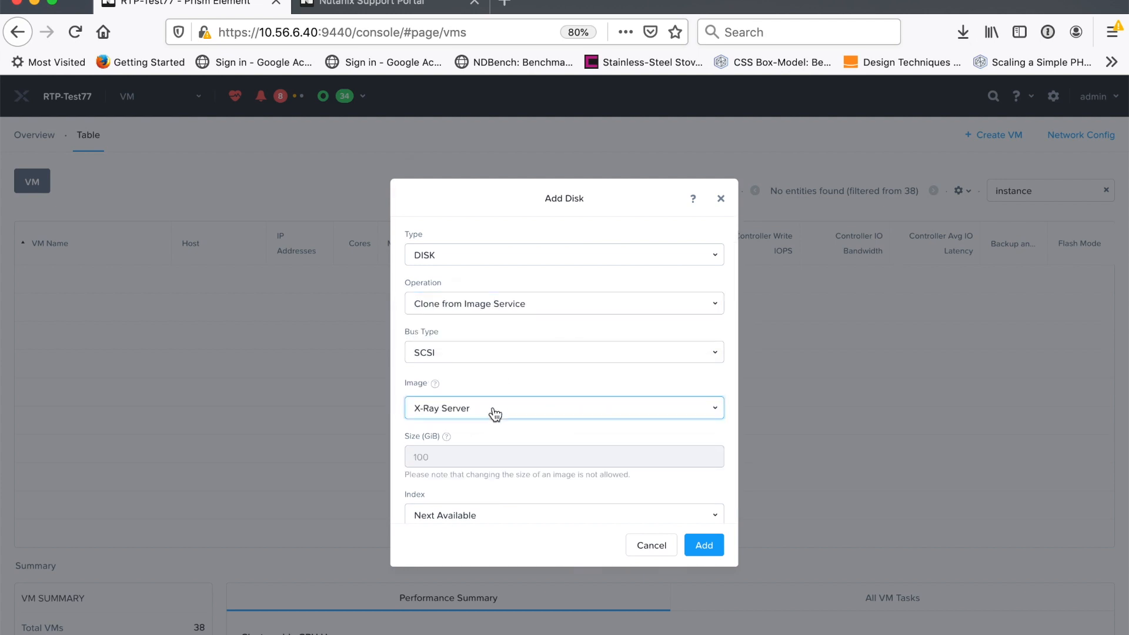
mouse_move(550, 396)
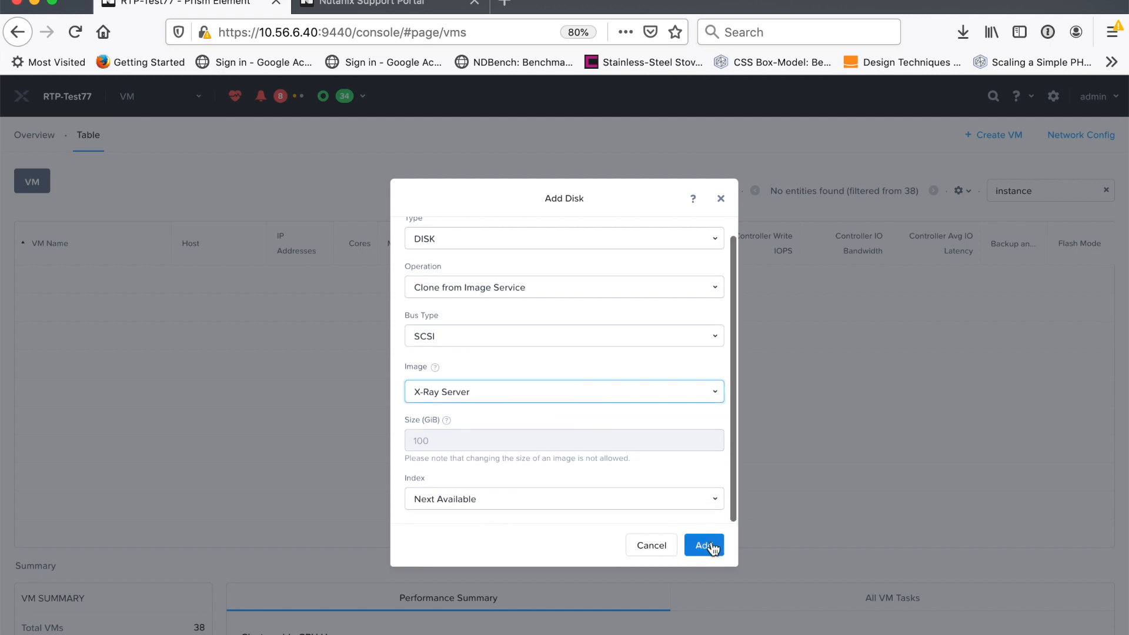
left_click(703, 544)
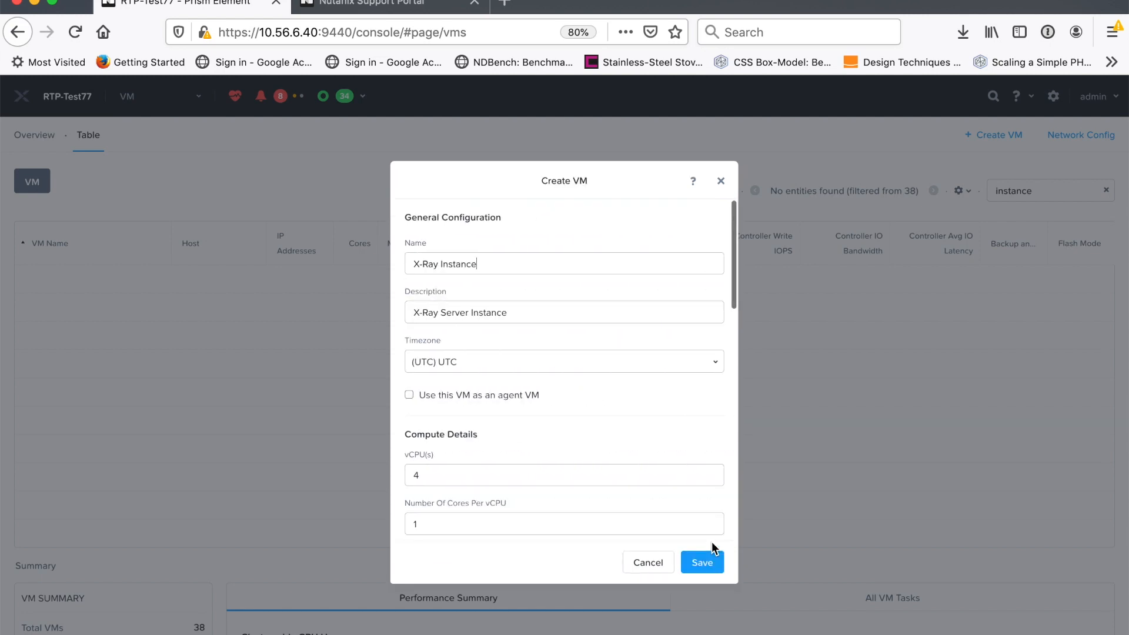
Add a network adapter on DHCP163 and create the X-Ray Instance VM.
scroll("down", 3)
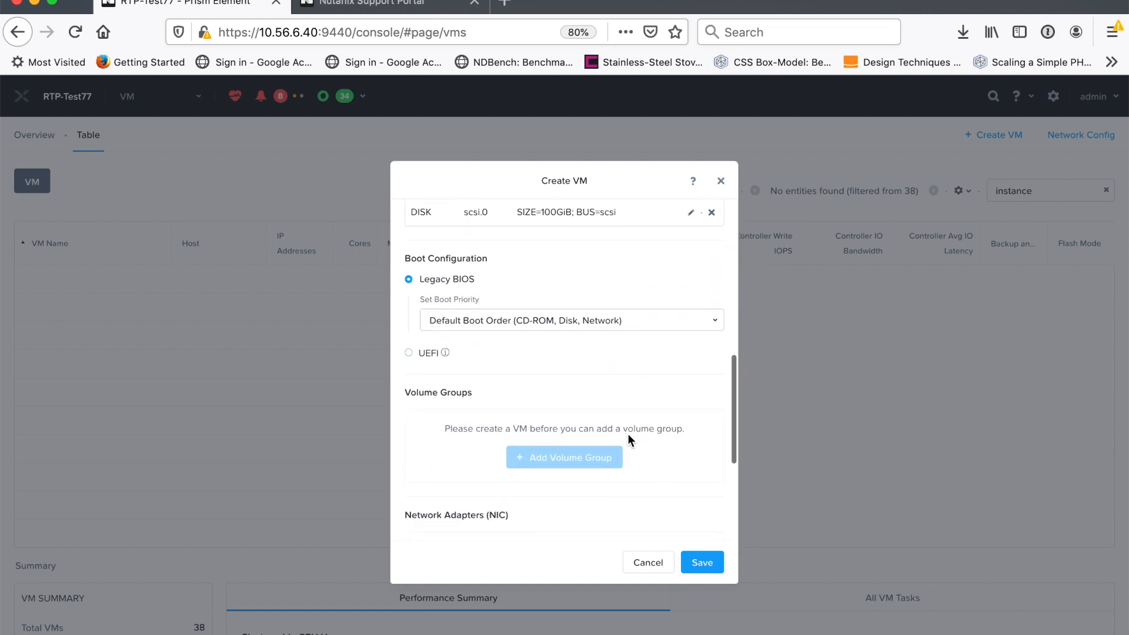
scroll("down", 3)
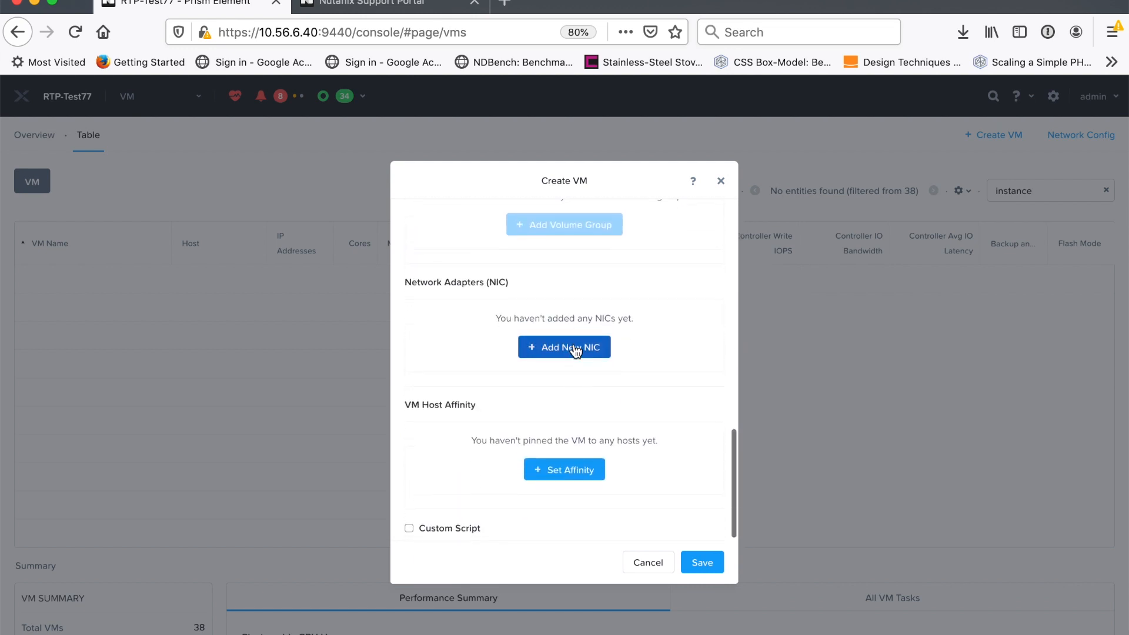
left_click(563, 347)
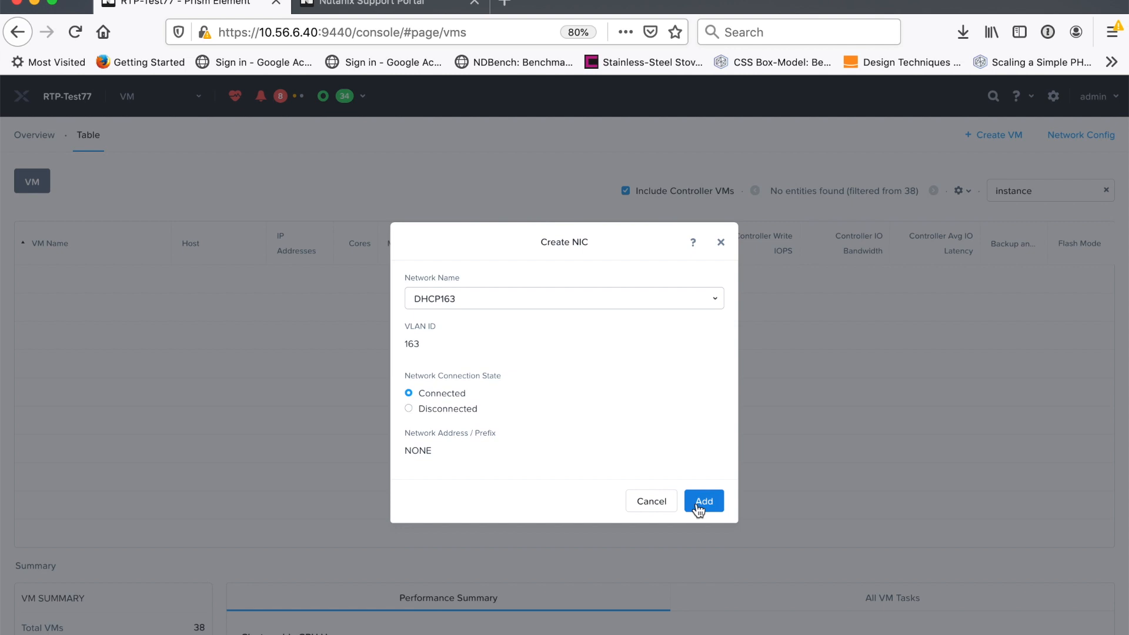
left_click(704, 501)
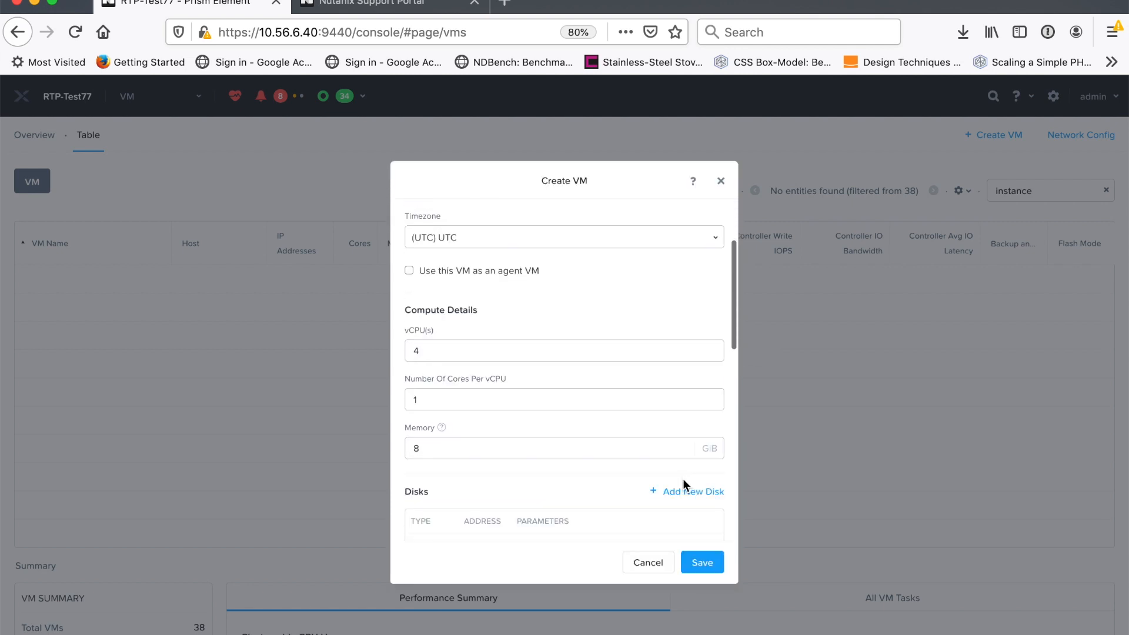
scroll("down", 3)
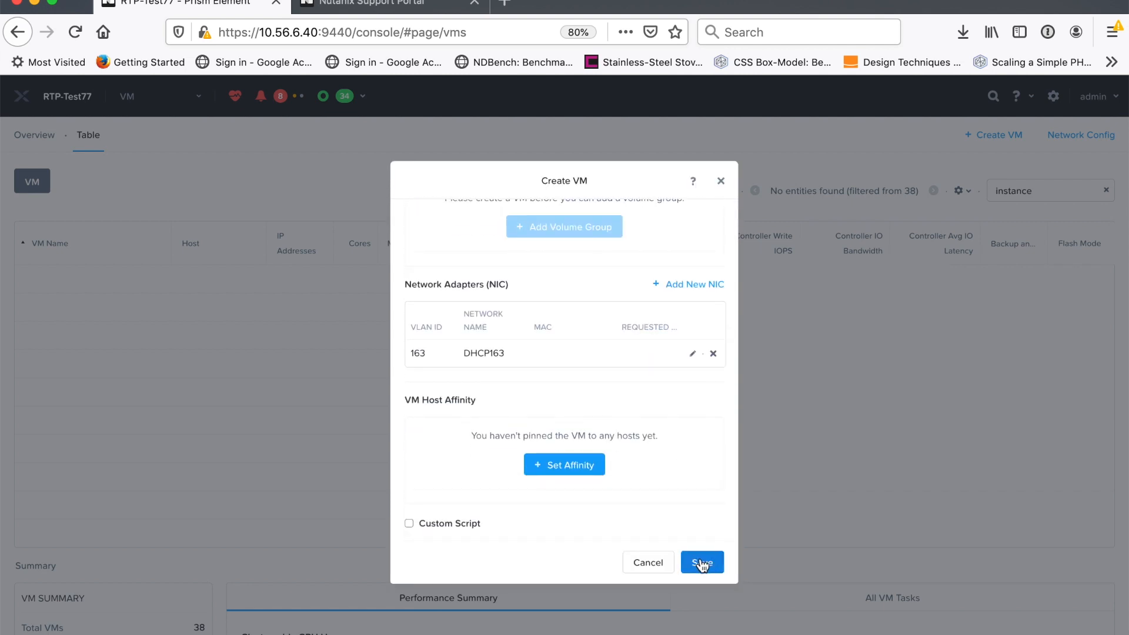
left_click(700, 562)
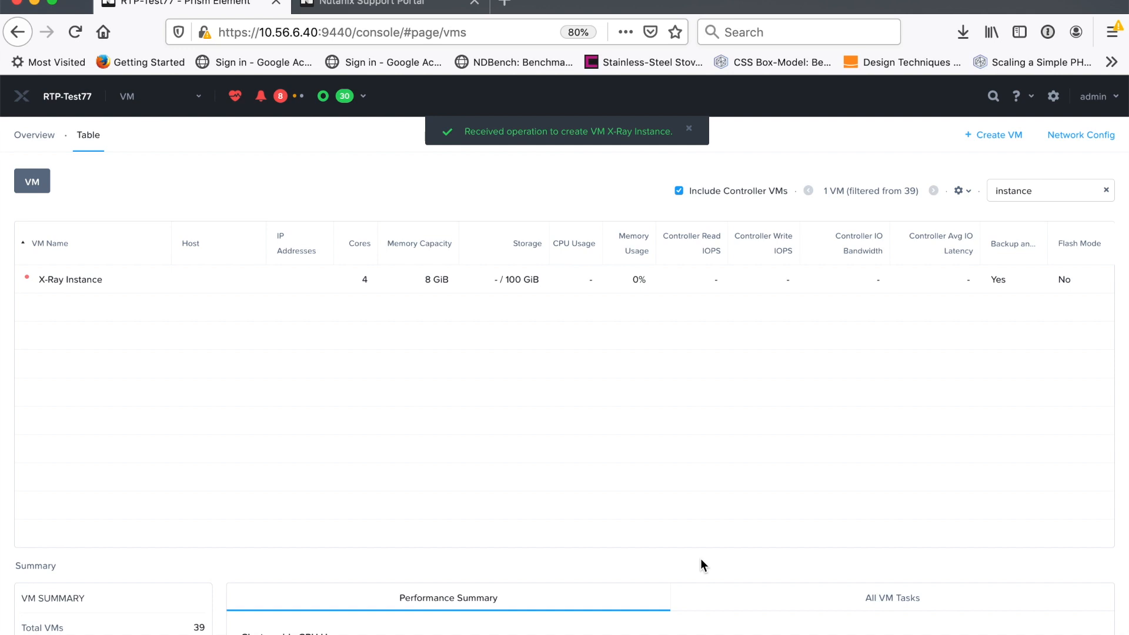
mouse_move(477, 281)
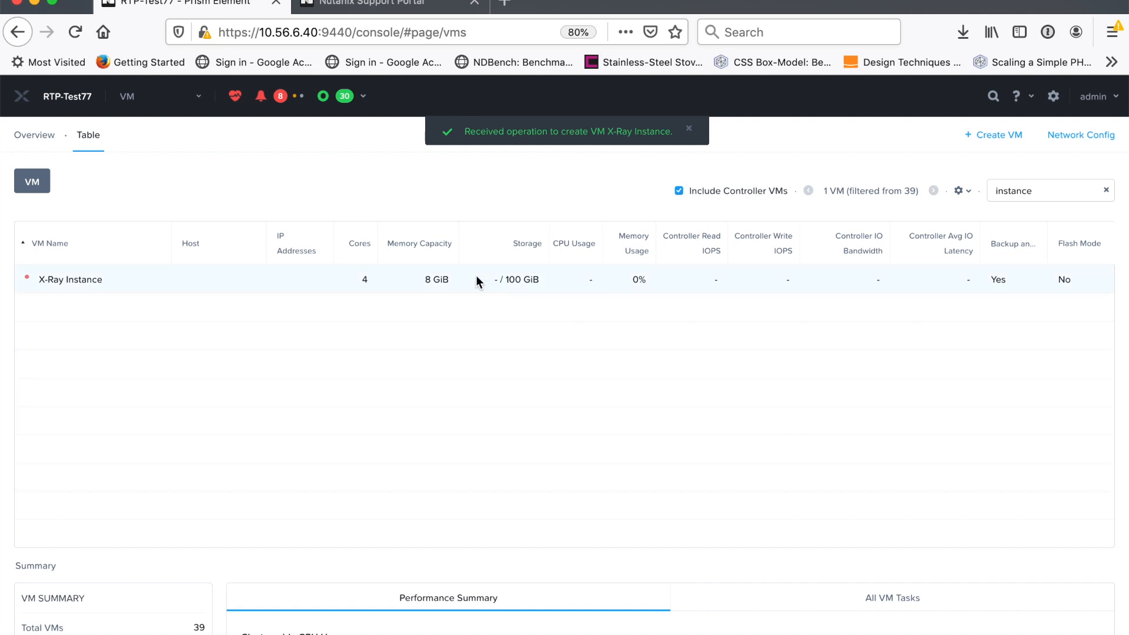
Power on the X-Ray Instance VM from its details in the VM table.
left_click(70, 280)
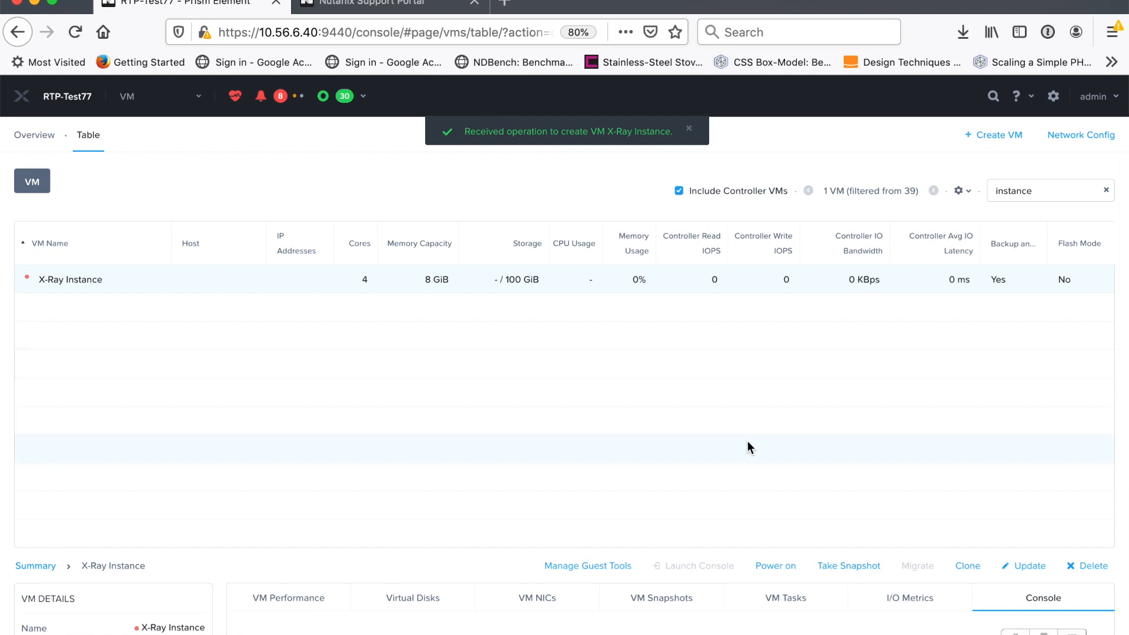
left_click(775, 566)
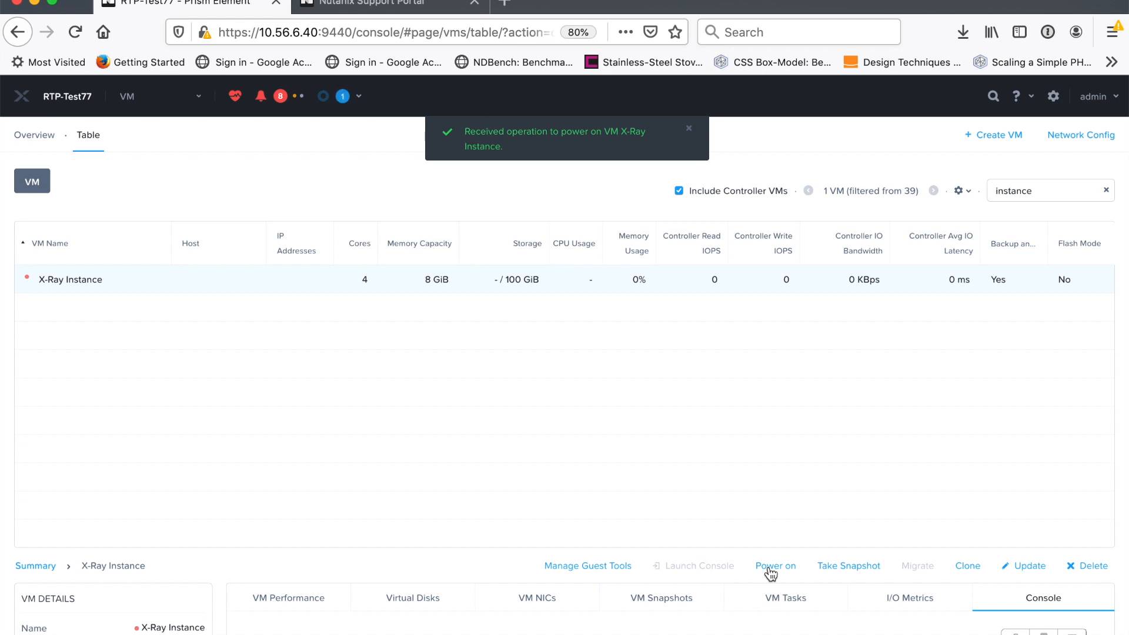
left_click(775, 566)
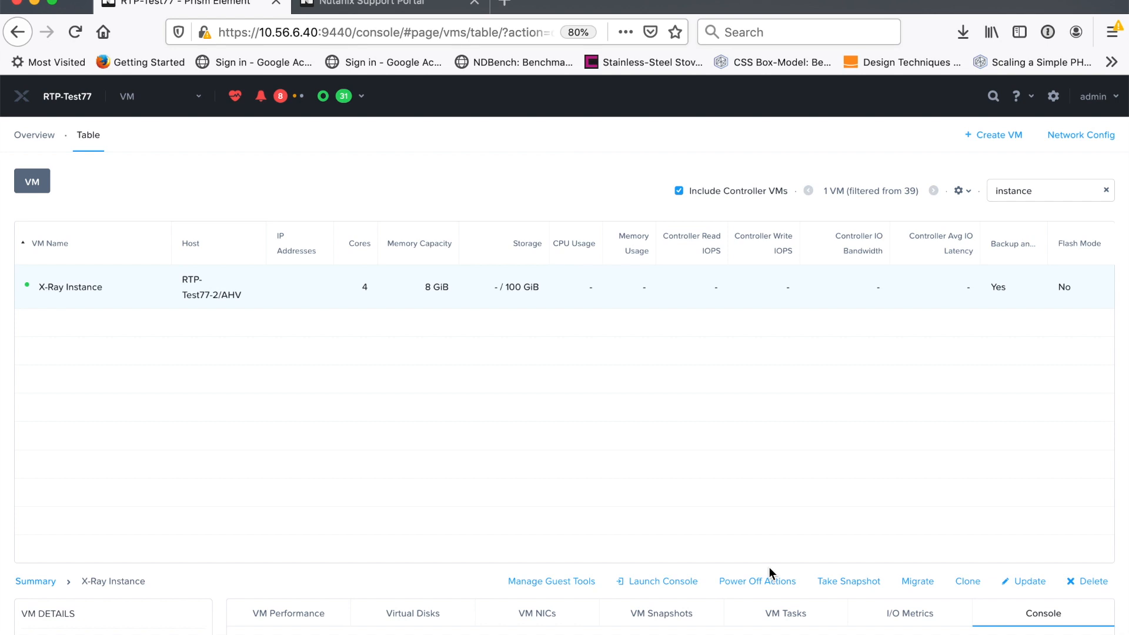
mouse_move(384, 533)
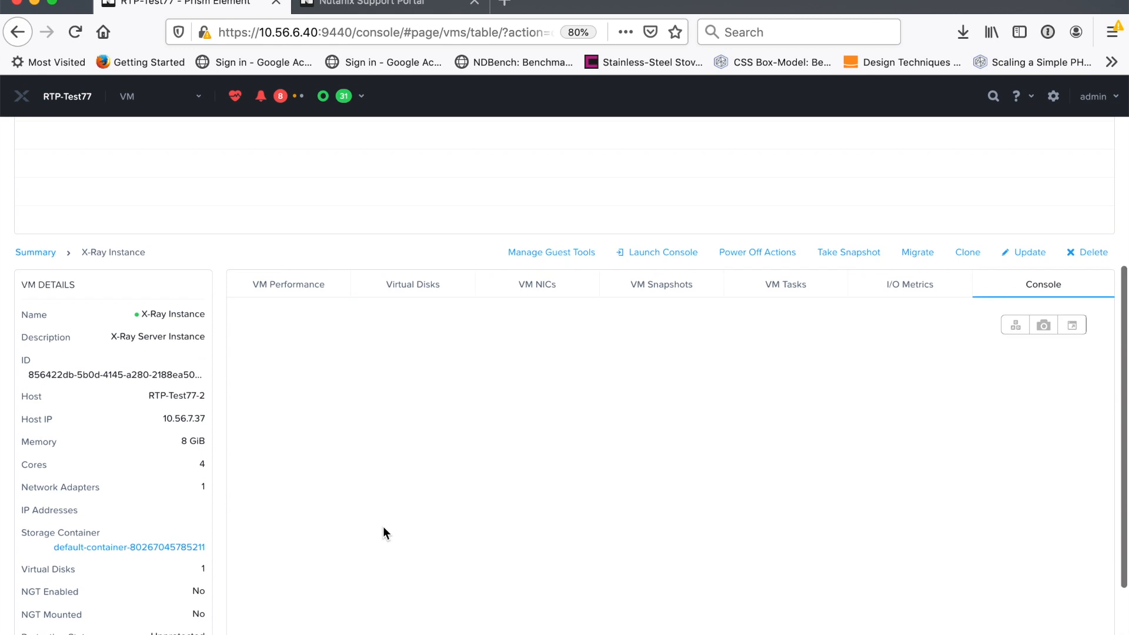
Copy the running VM's IP address 10.57.76.83 from the VM table.
scroll("up", 3)
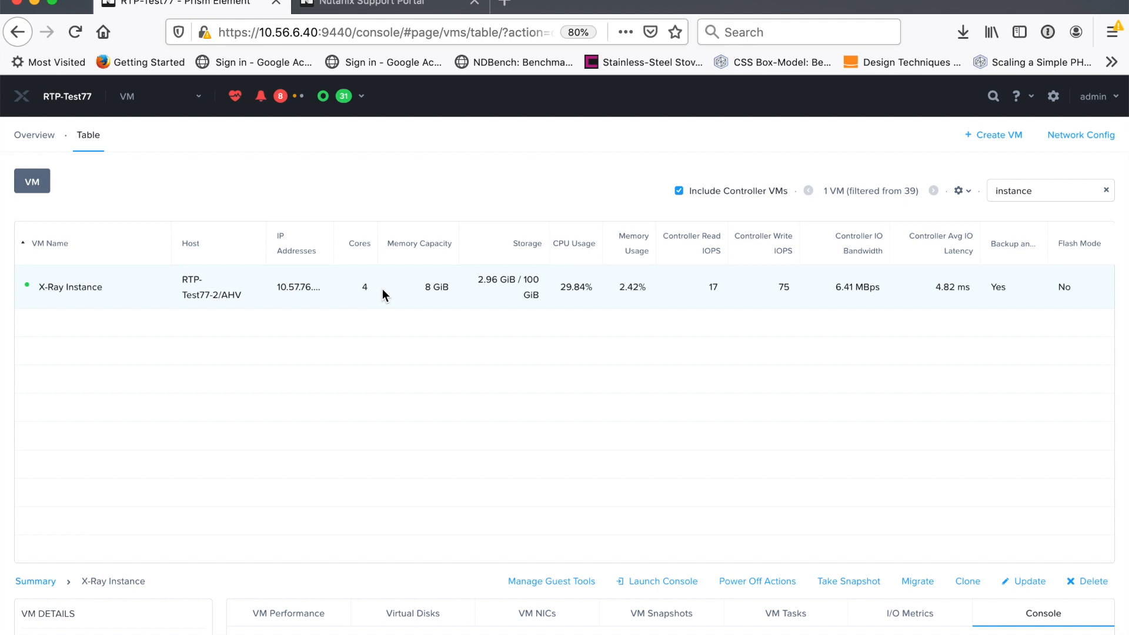
mouse_move(297, 286)
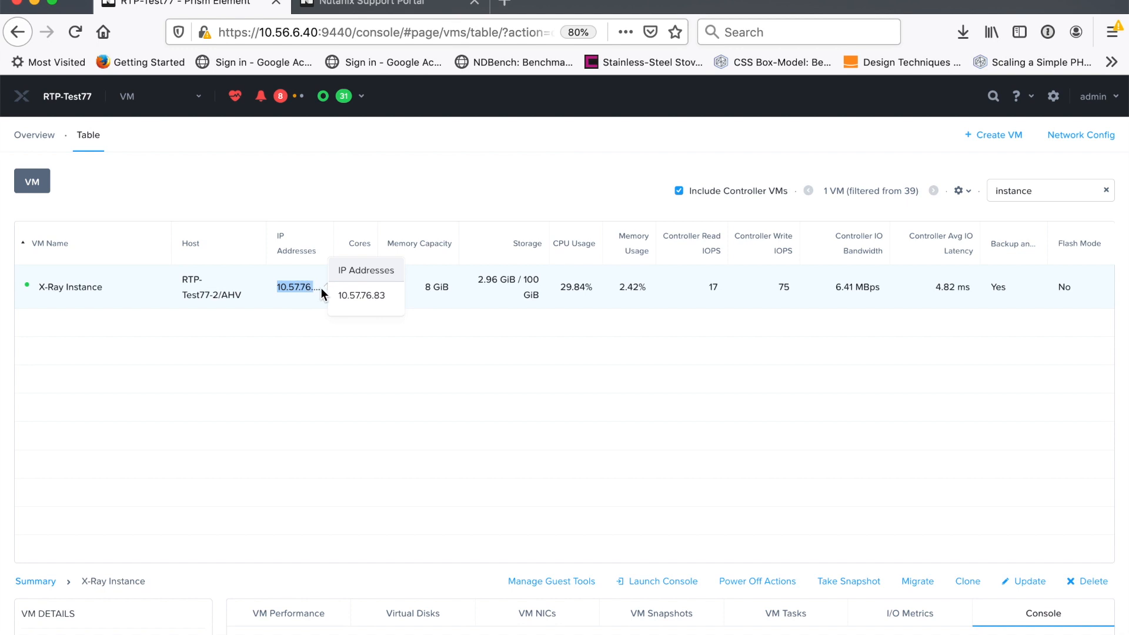
right_click(295, 287)
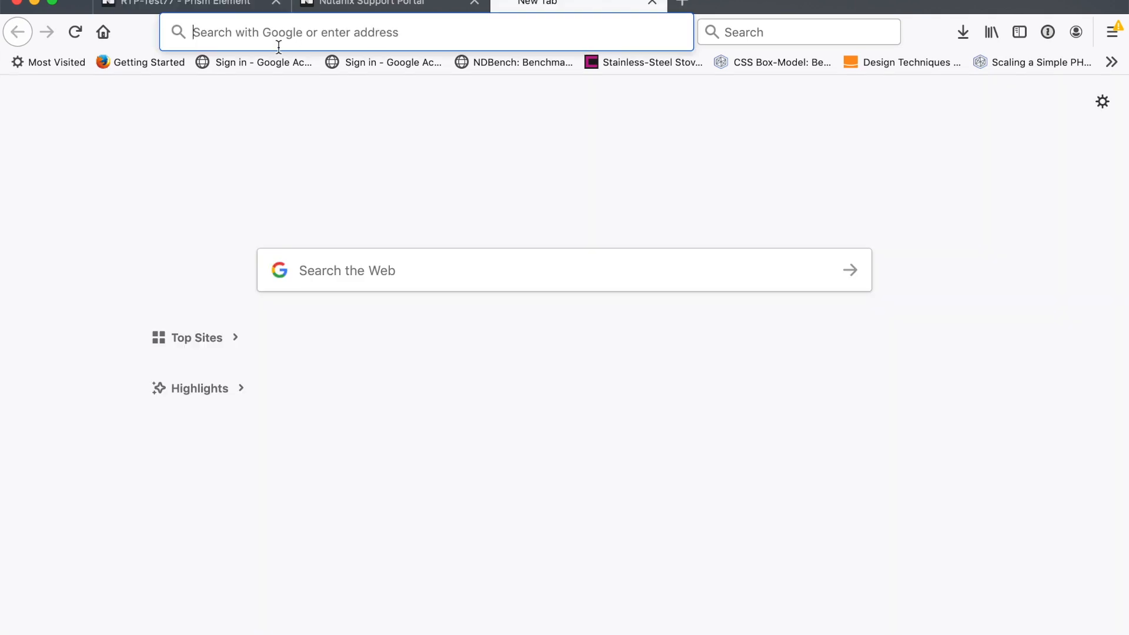
Browse to 10.57.76.83 and accept the certificate risk to reach the X-Ray server.
type("10.57.76.")
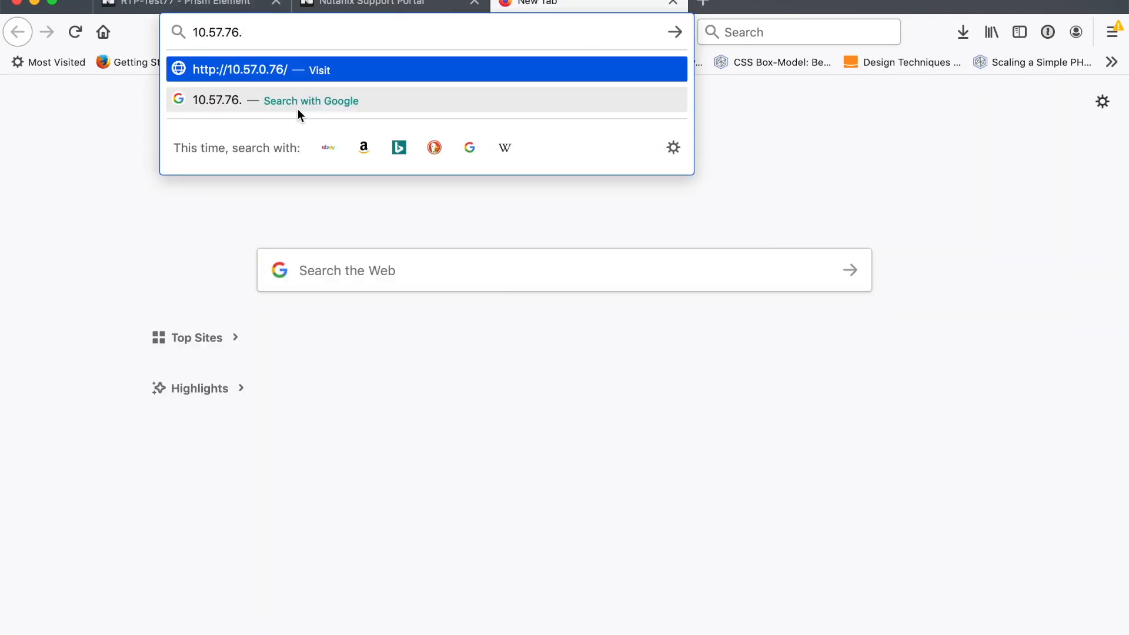
type("83")
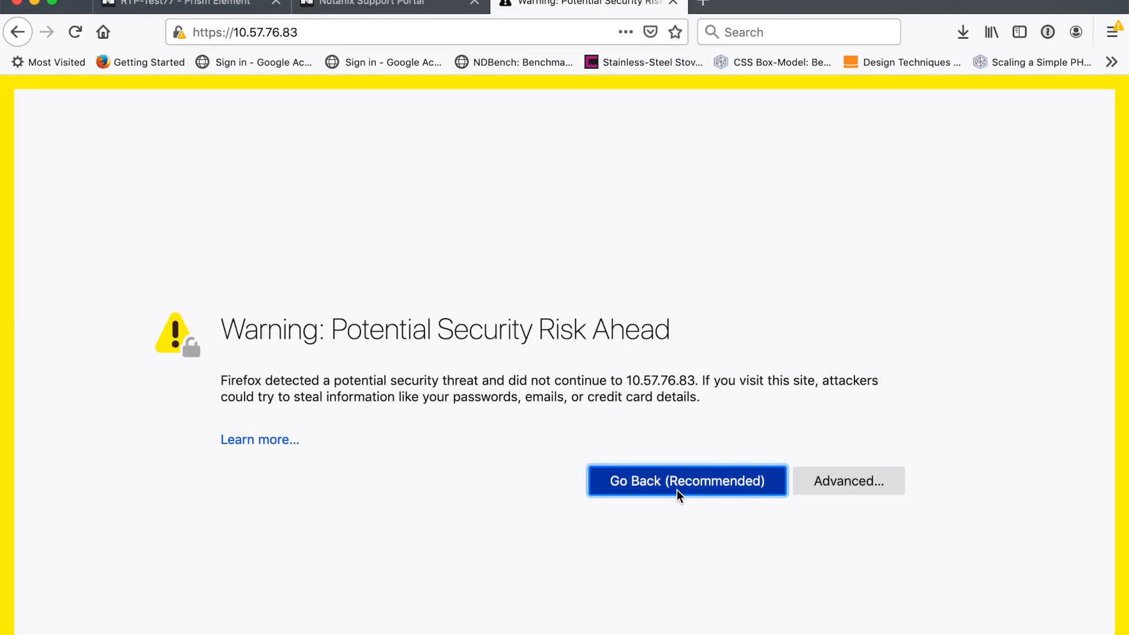
left_click(847, 481)
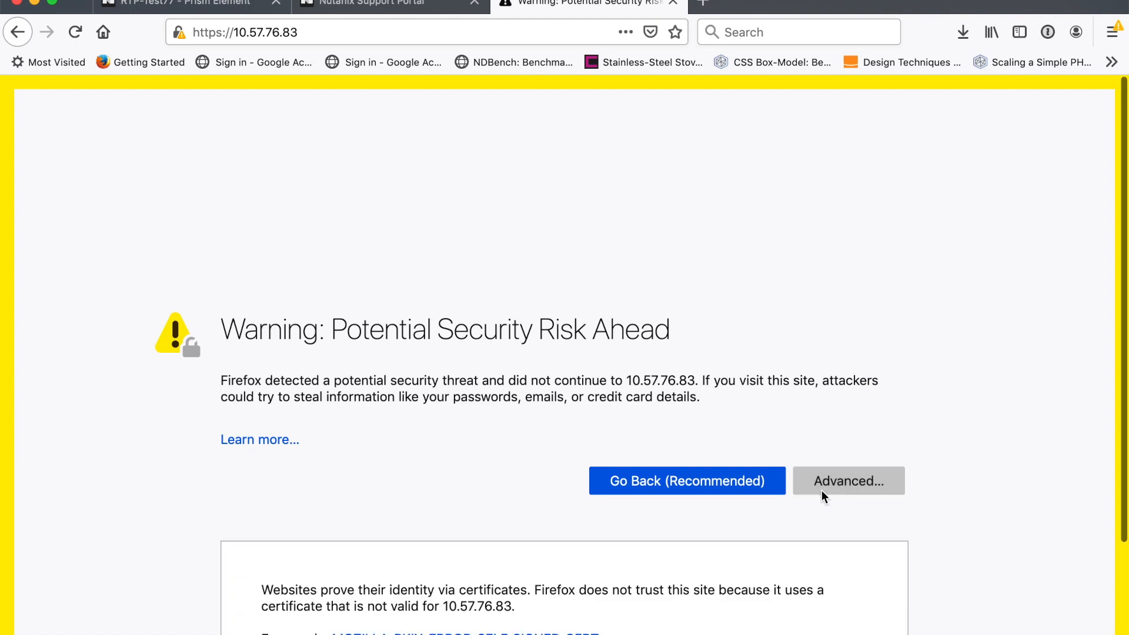
left_click(847, 481)
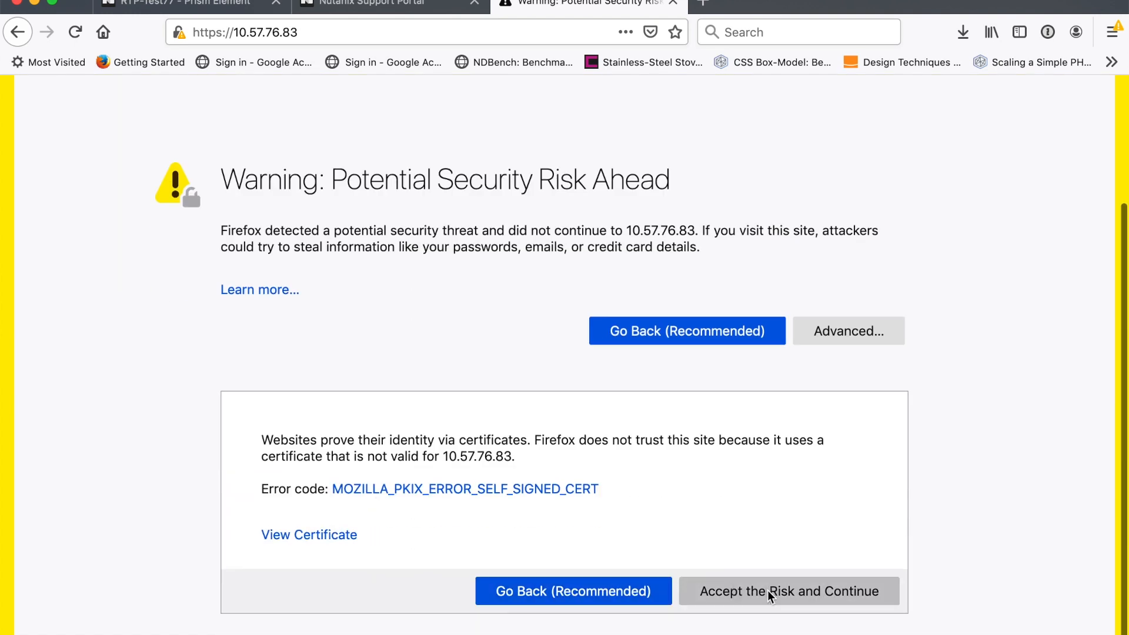
left_click(788, 592)
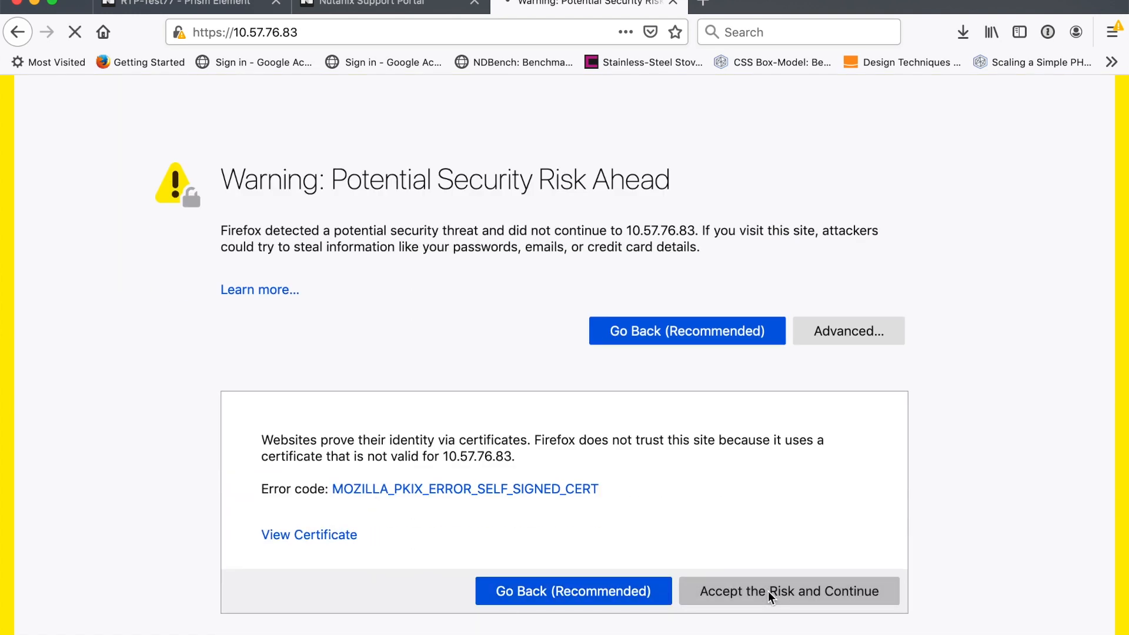
left_click(788, 591)
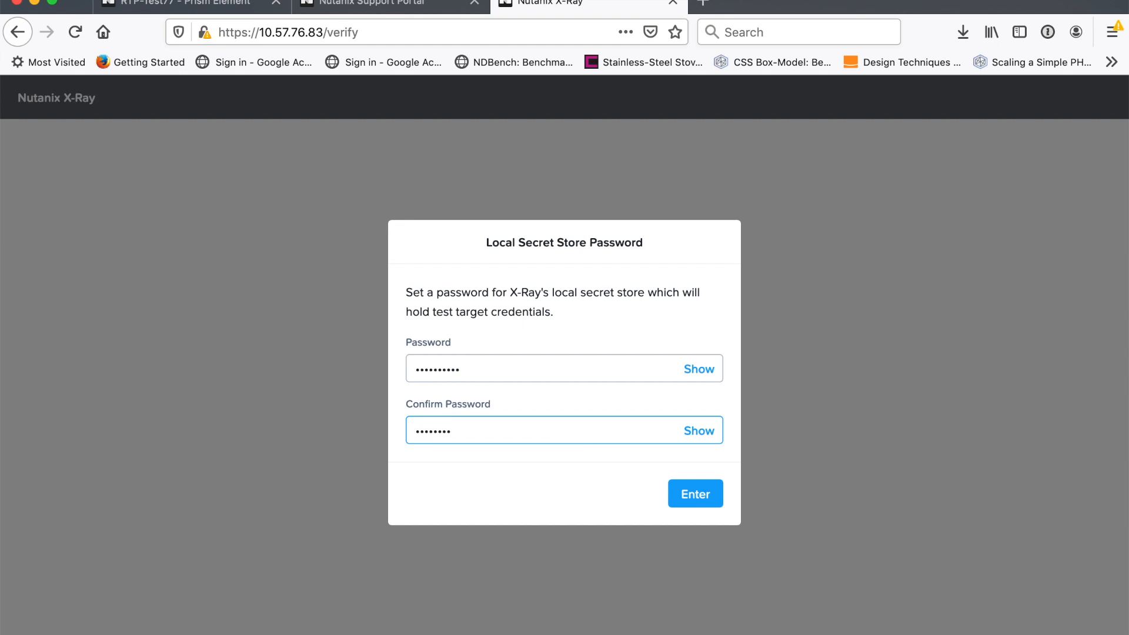
Save the local secret store password and accept the EULA and Insights metadata terms.
left_click(694, 494)
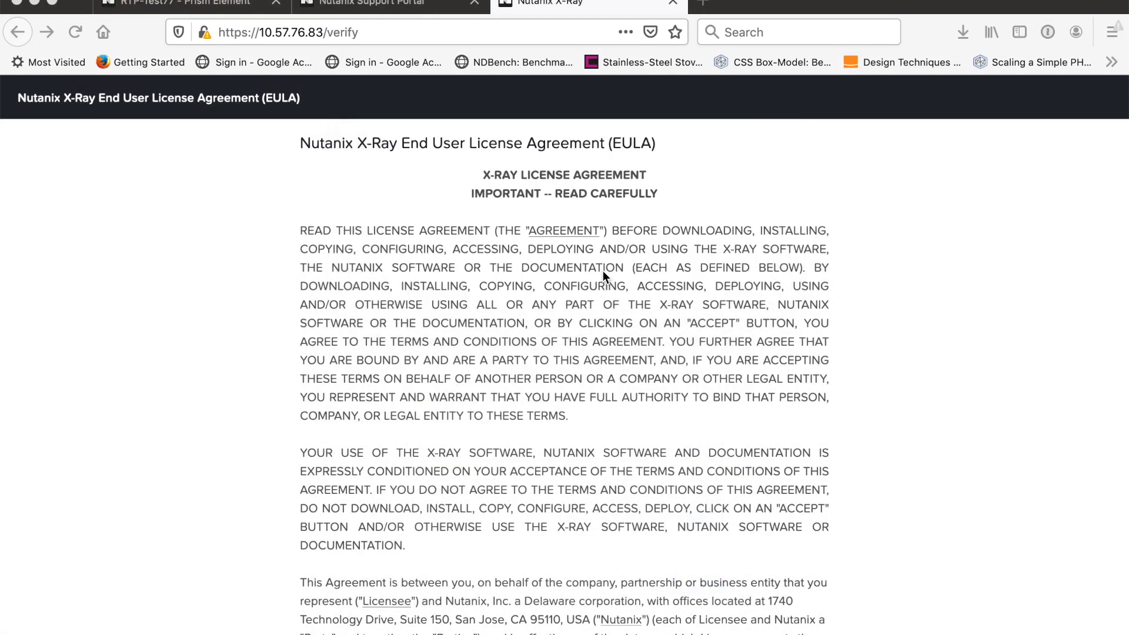
scroll("down", 3)
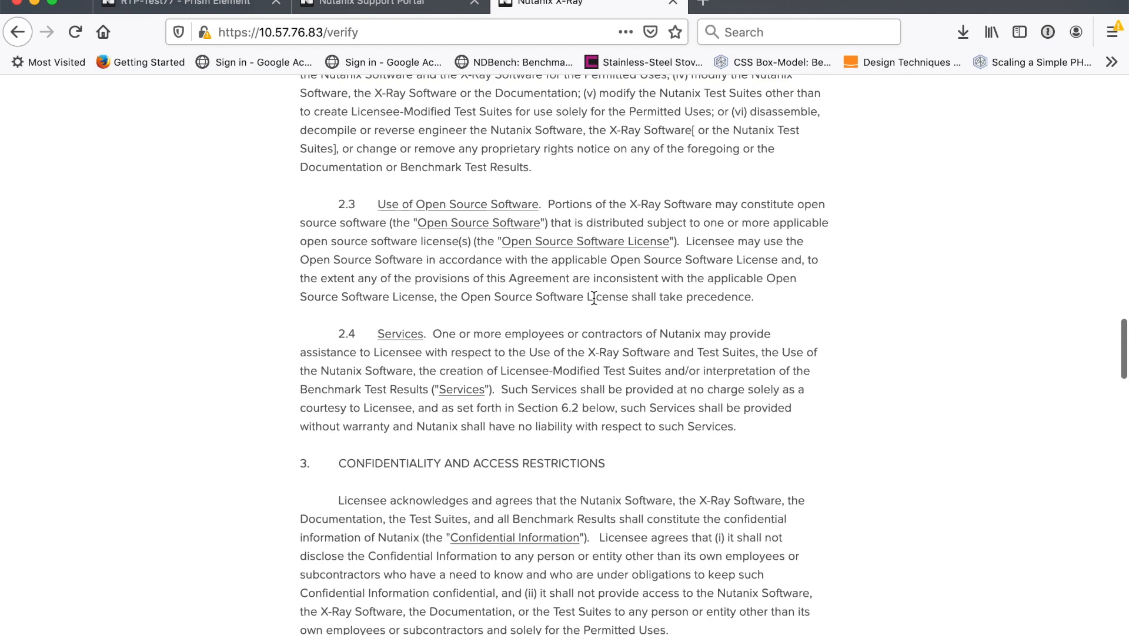
scroll("down", 3)
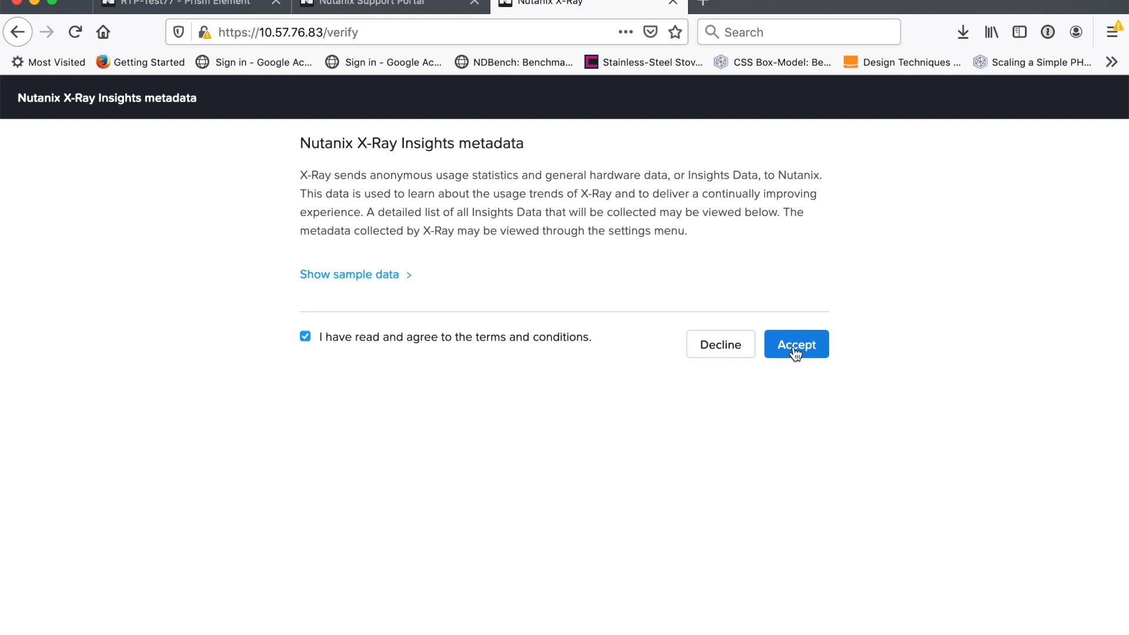
left_click(796, 344)
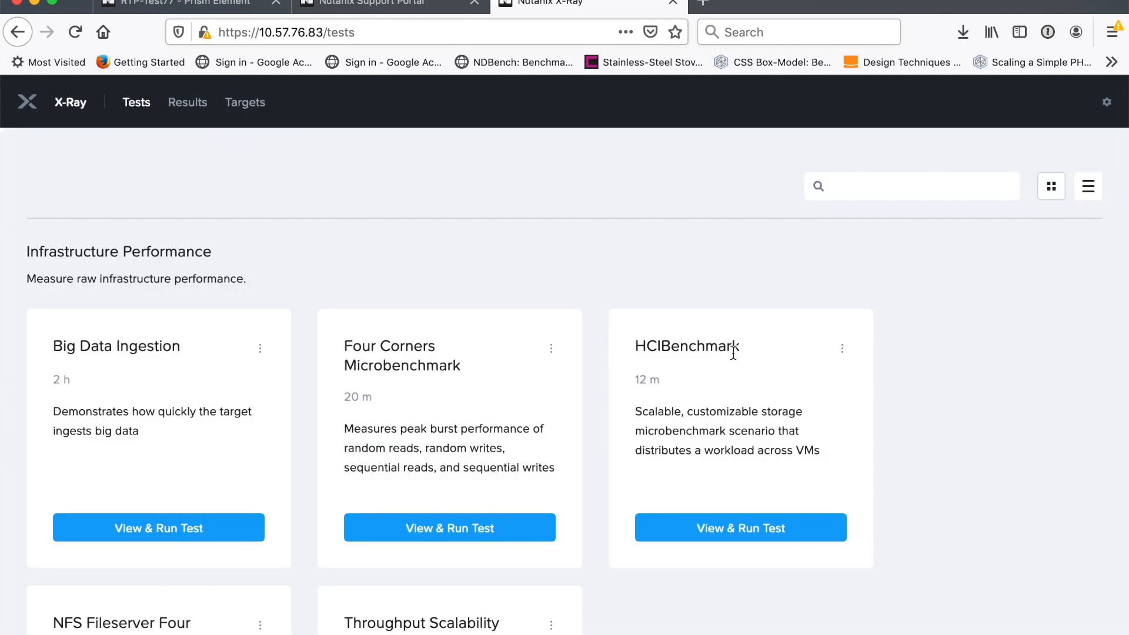
Start a new target from the Targets list named 'Nutanix Cluster To Test'.
left_click(245, 102)
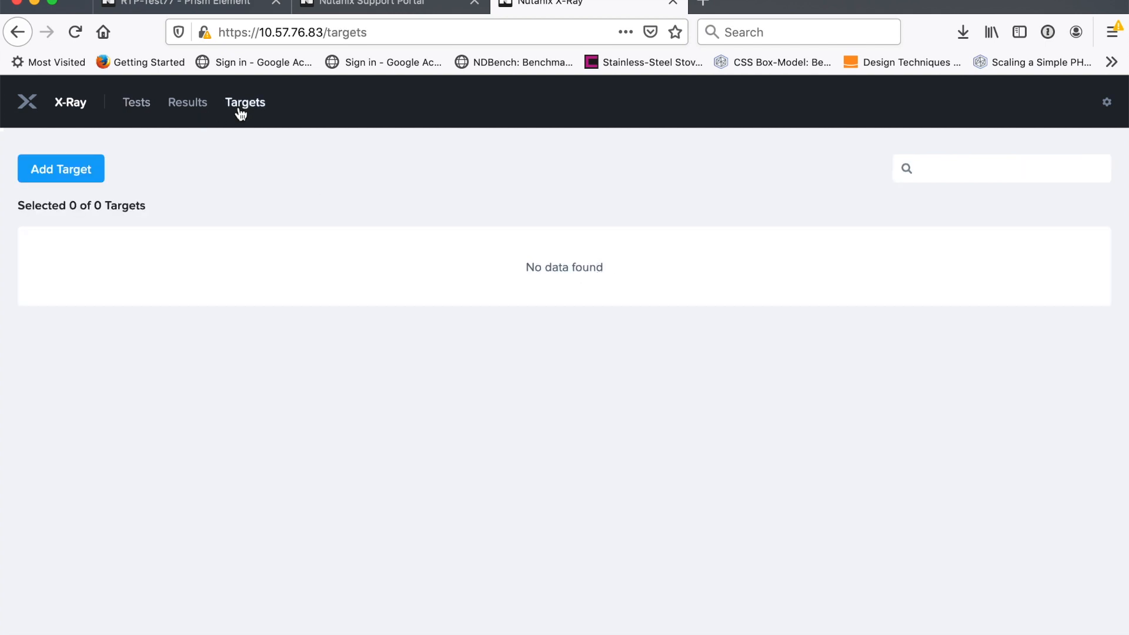
left_click(60, 168)
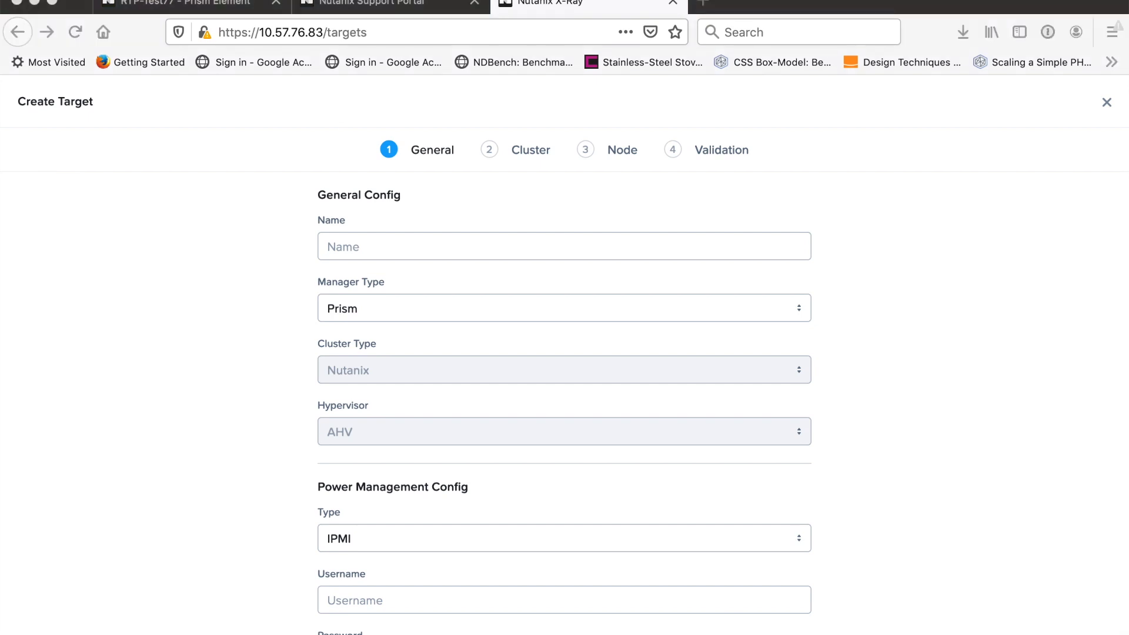
left_click(403, 246)
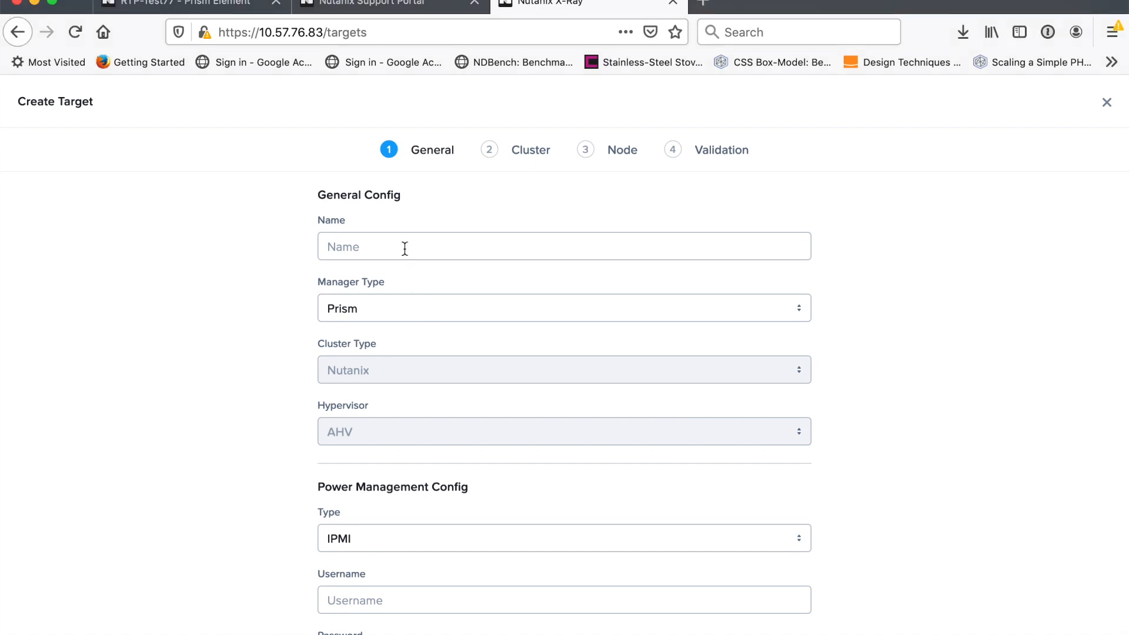
type("Nut")
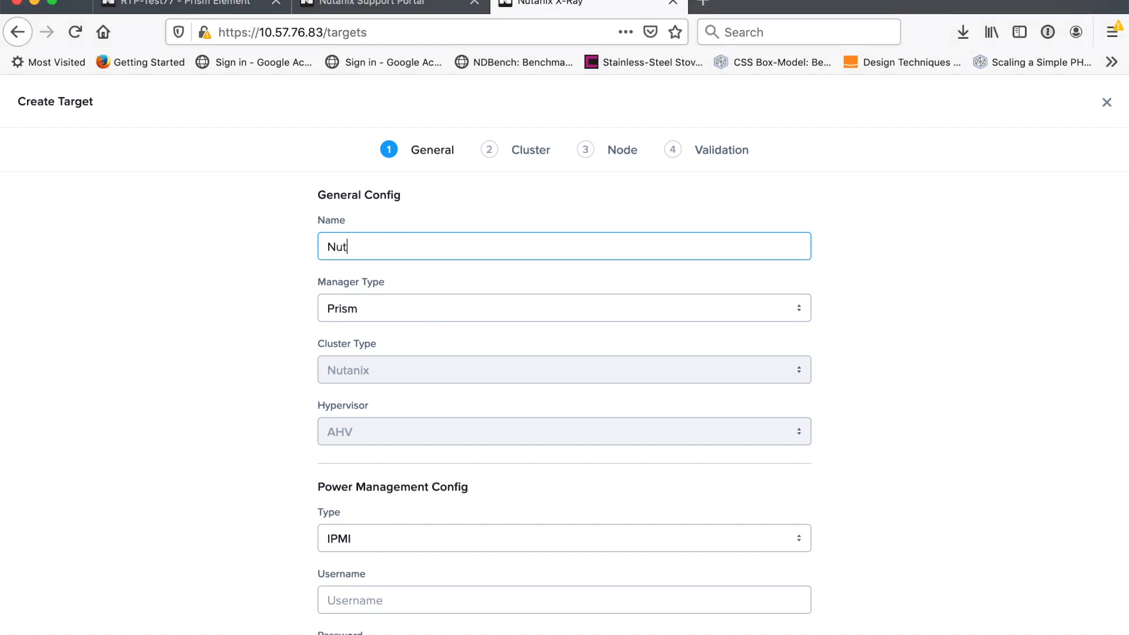
type("anix Clu")
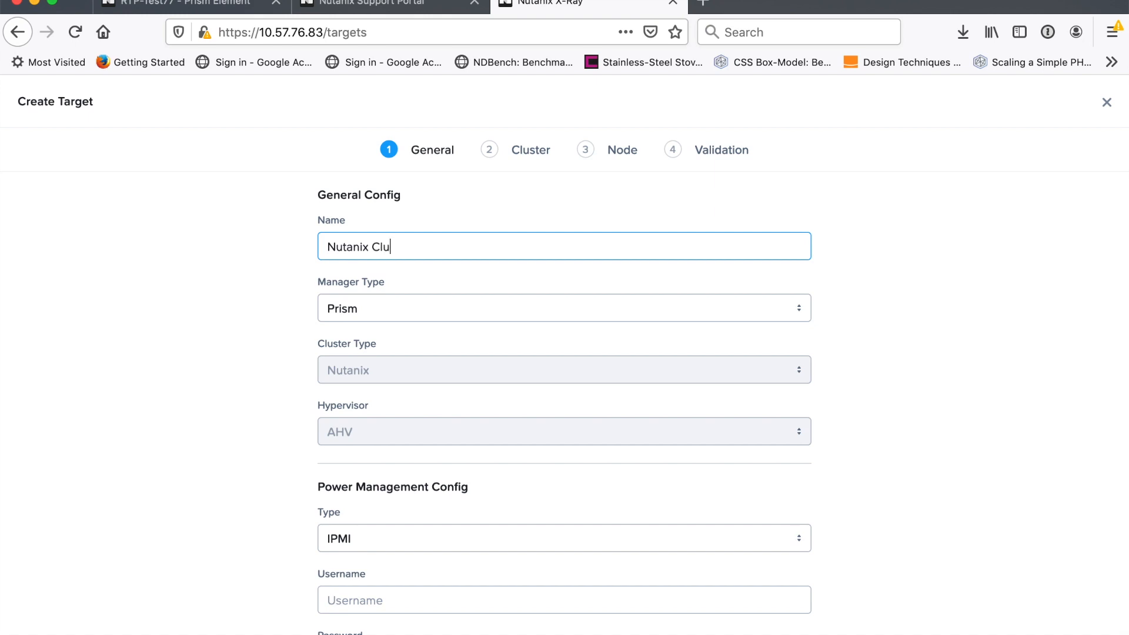
type("ster To Test")
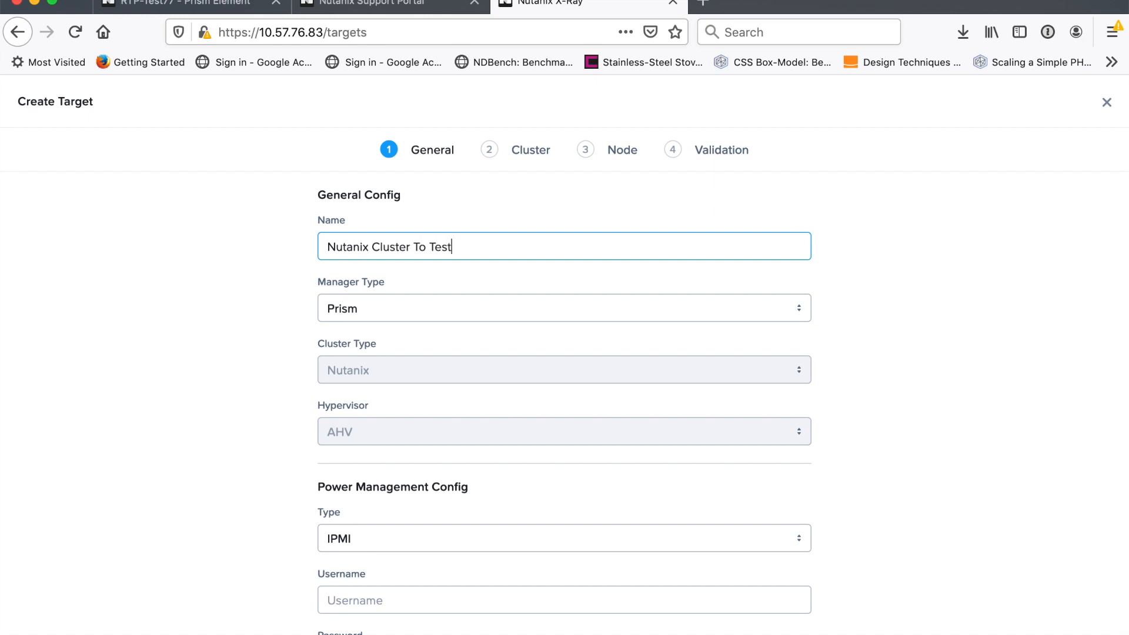
mouse_move(398, 469)
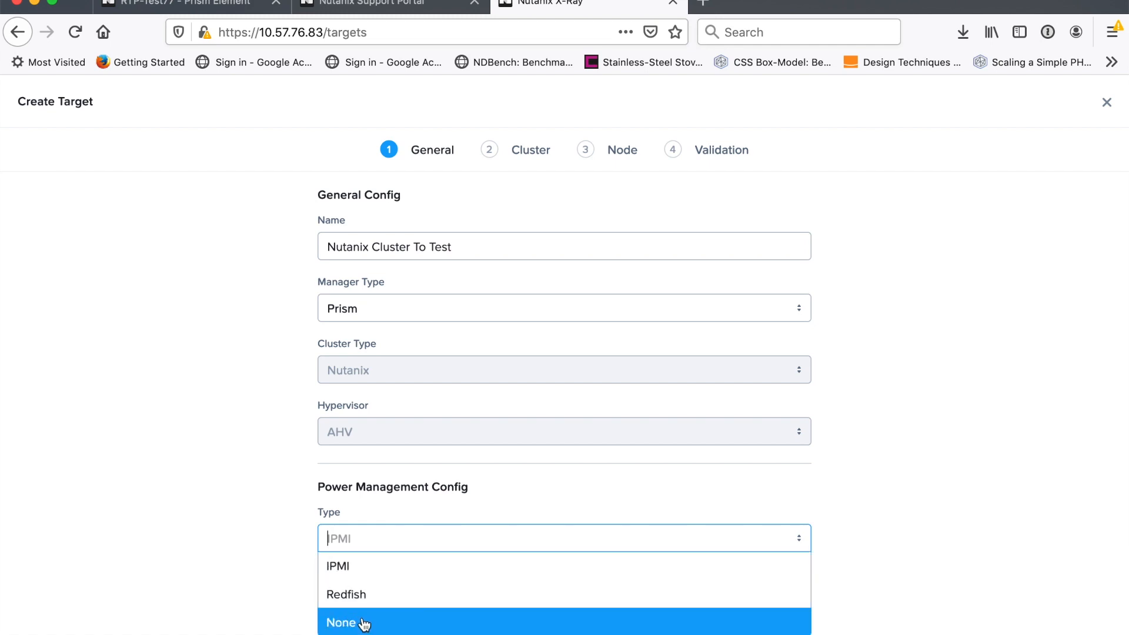
Set power management to None, Prism address 10.56.6.40, user admin, and continue to Cluster.
left_click(341, 624)
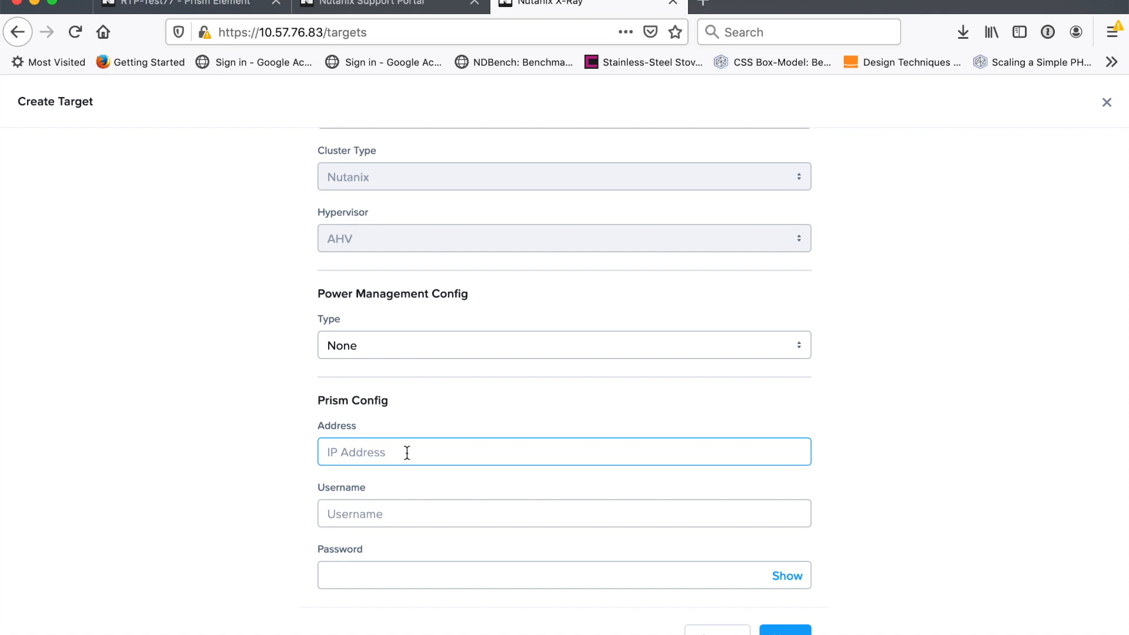
type("10.")
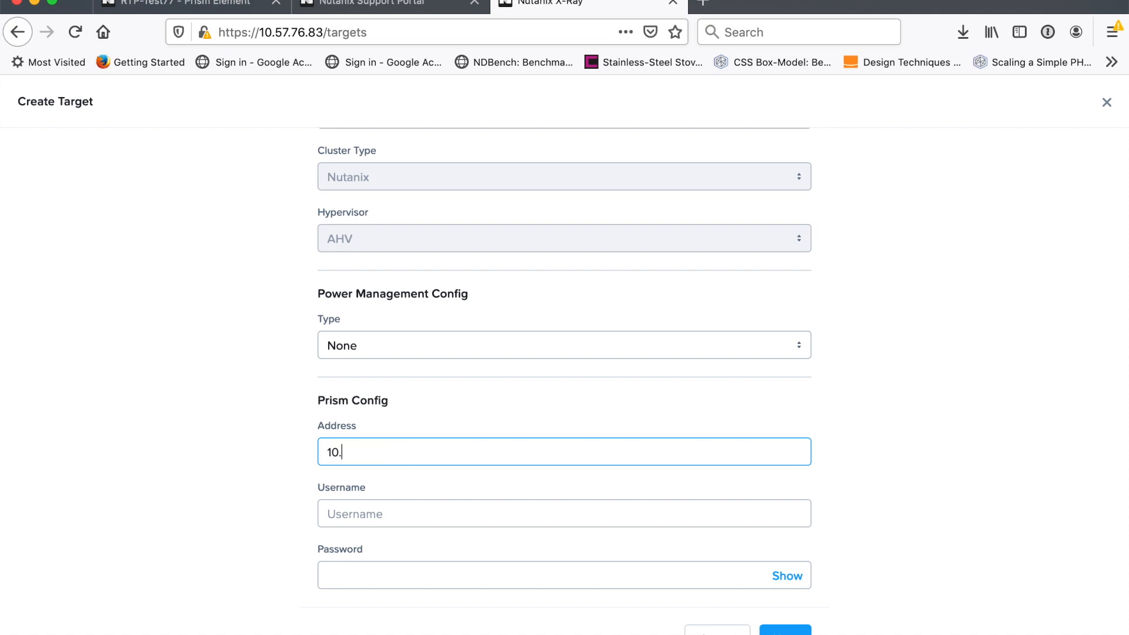
type("56.6.")
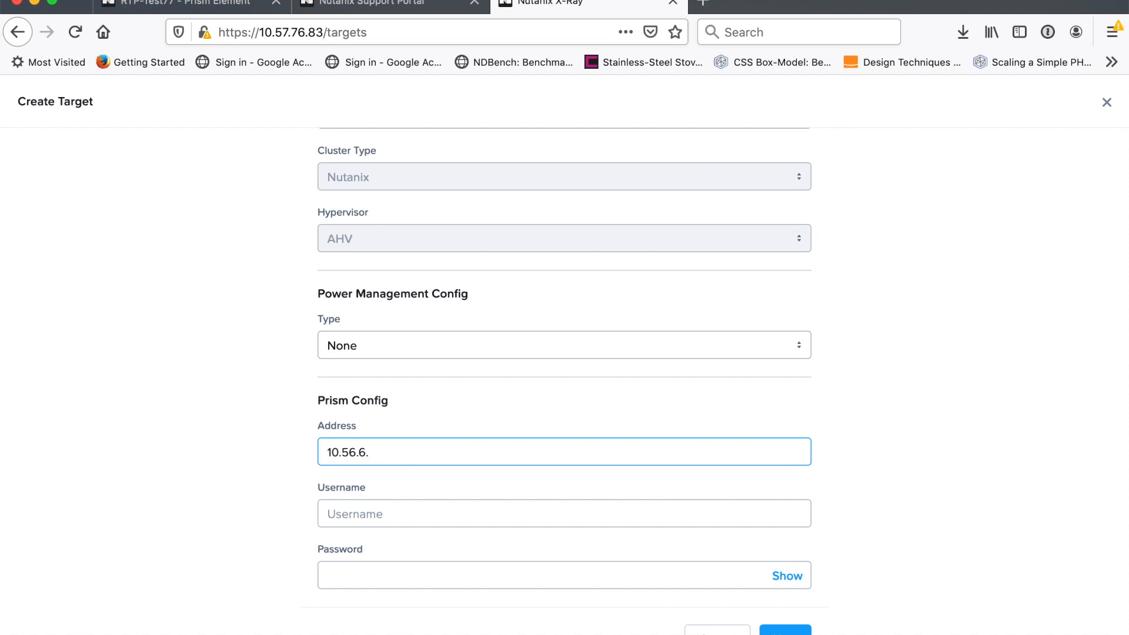
type("admin")
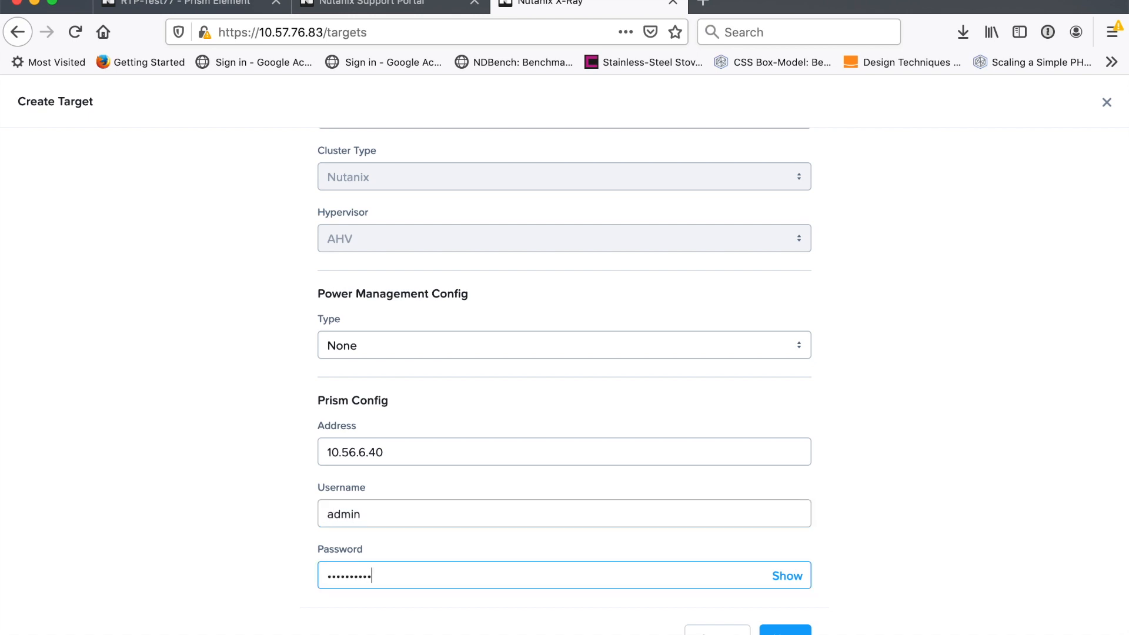
left_click(785, 628)
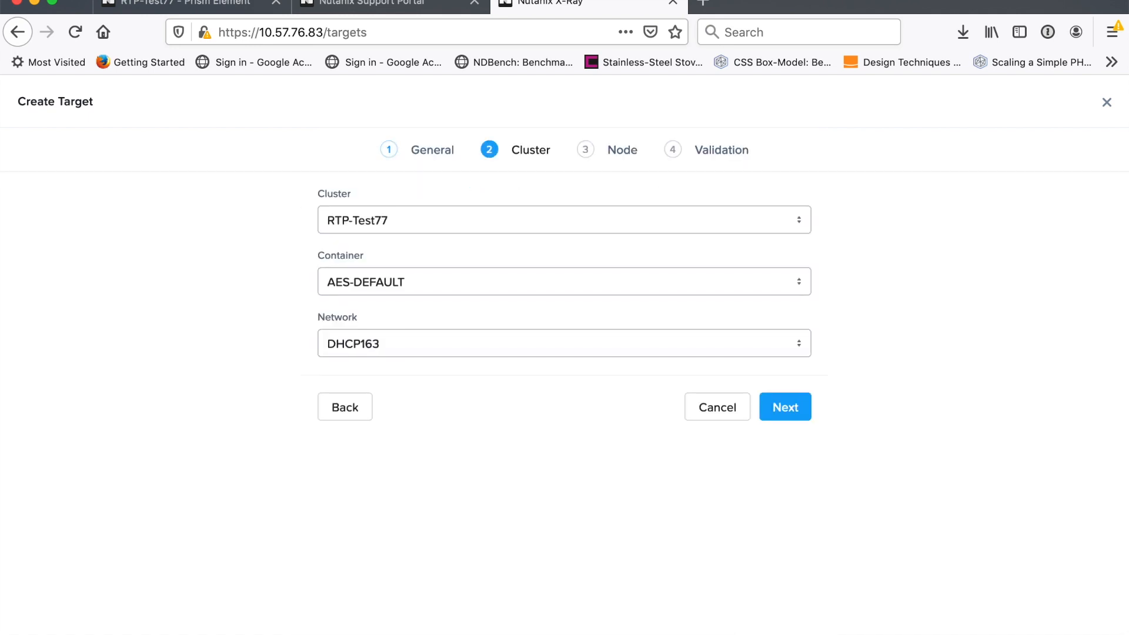
mouse_move(429, 217)
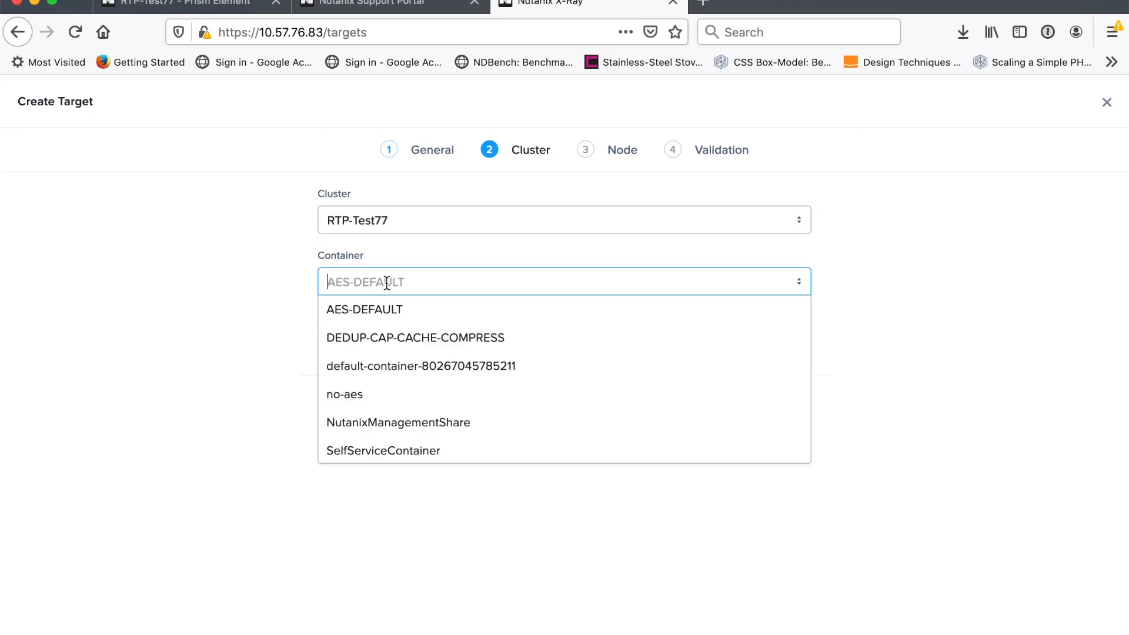
mouse_move(363, 310)
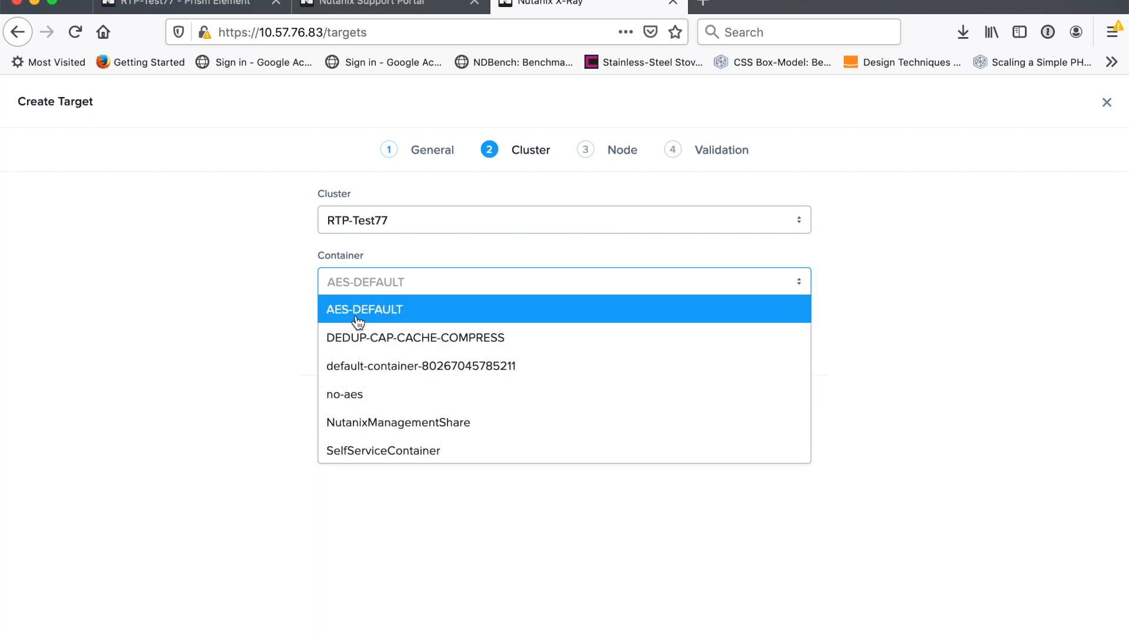
Keep container AES-DEFAULT and network DHCP163, accept the four nodes and reach Validation.
left_click(363, 309)
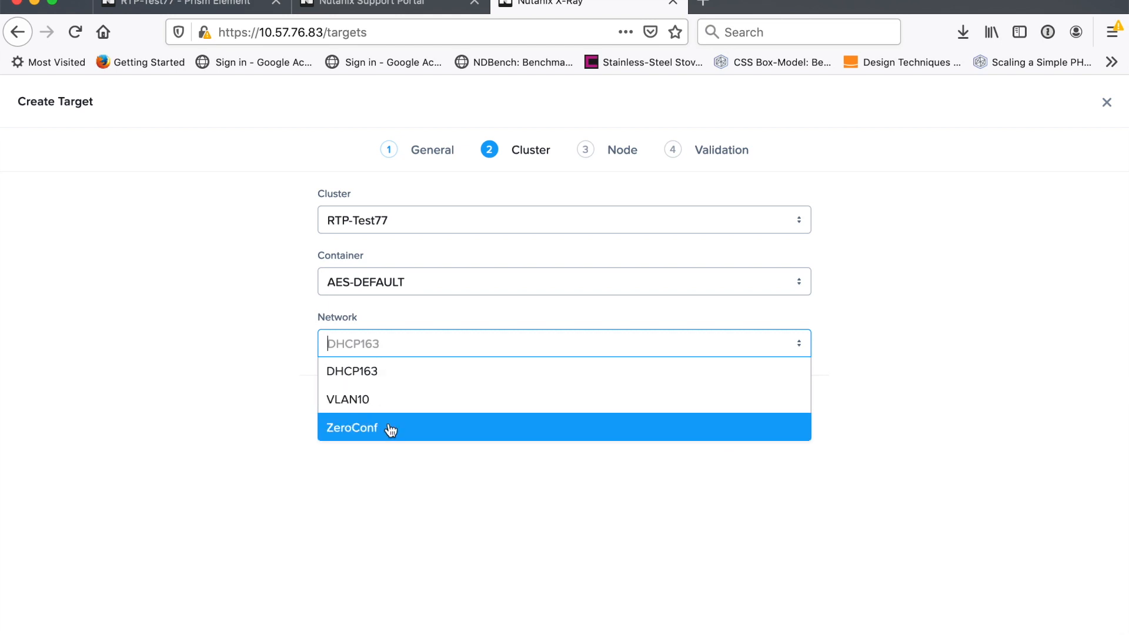
left_click(351, 428)
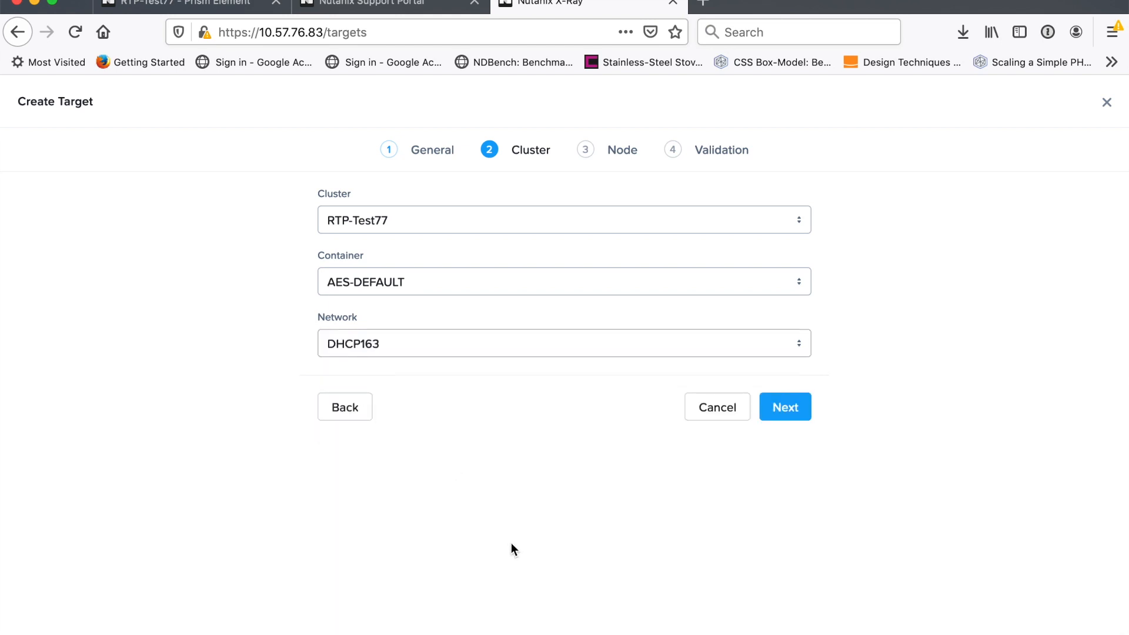
left_click(784, 406)
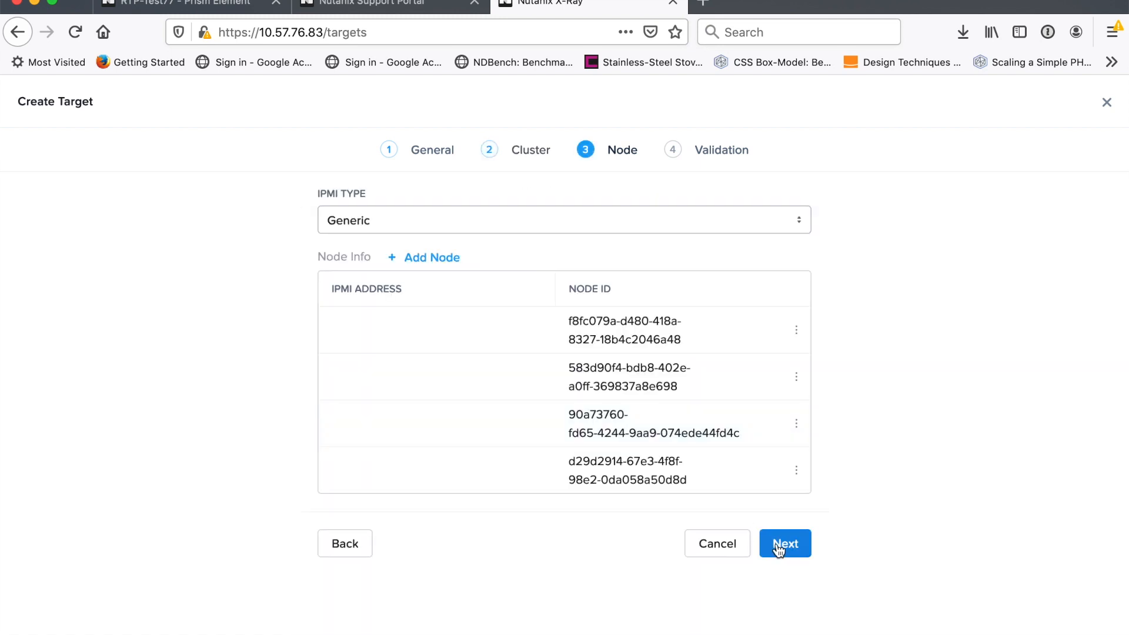
left_click(784, 543)
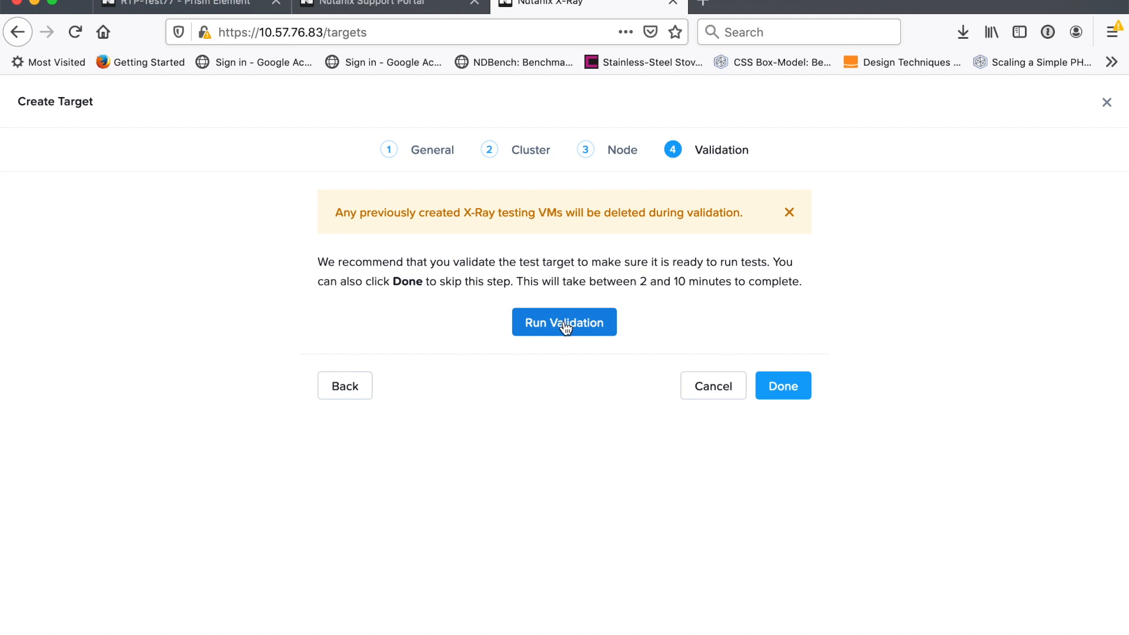
Run target validation until Completed and finish creating Nutanix Cluster To Test.
left_click(563, 322)
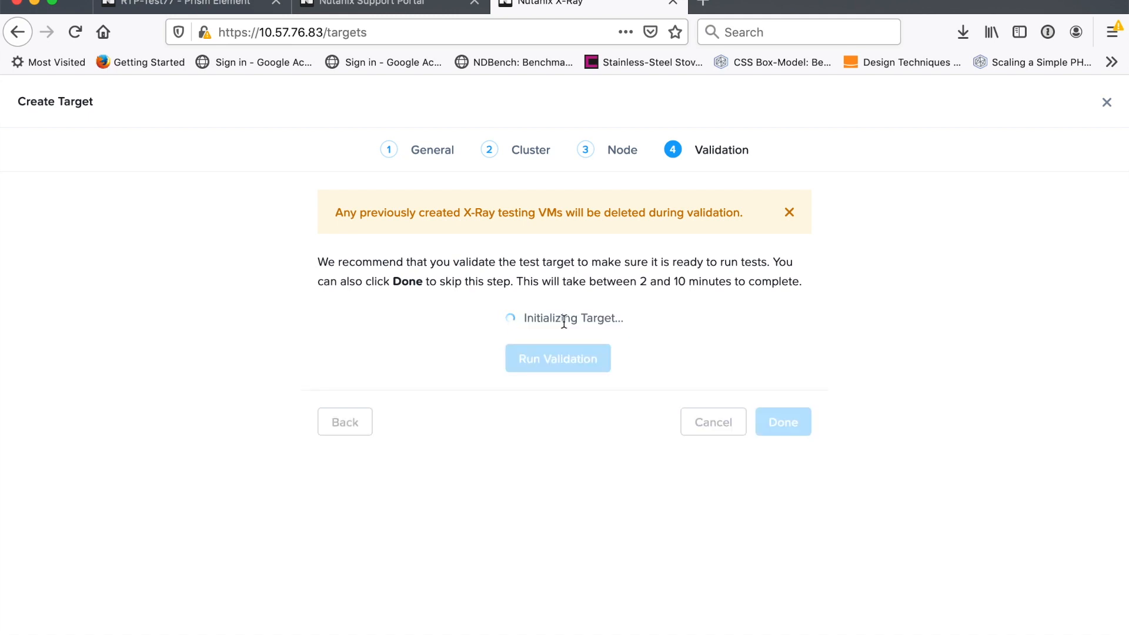
left_click(558, 357)
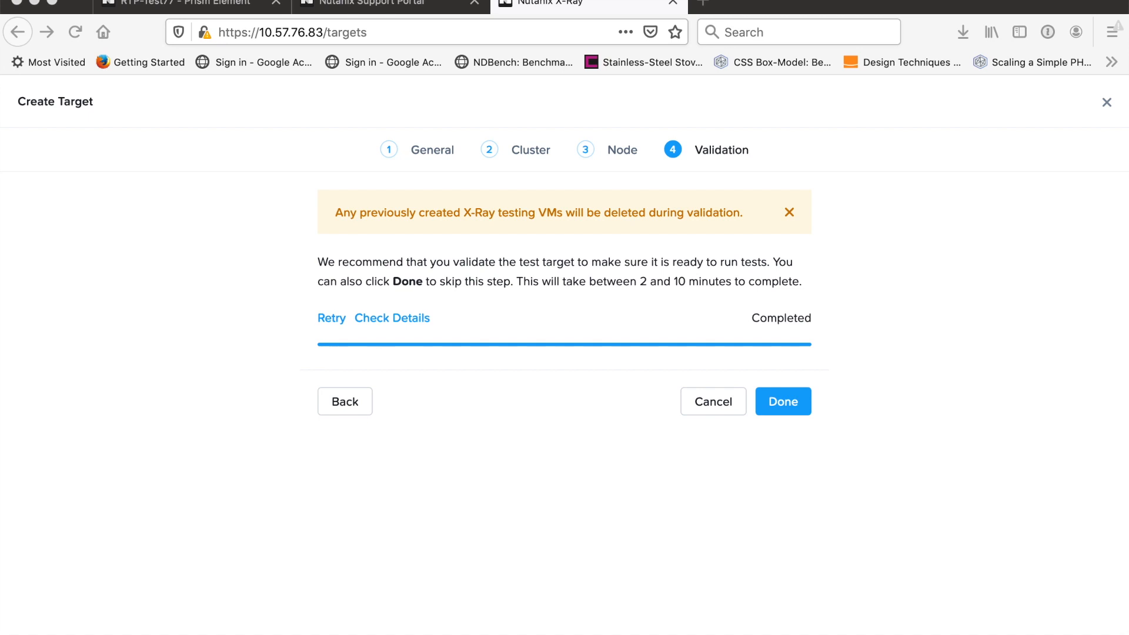
mouse_move(826, 602)
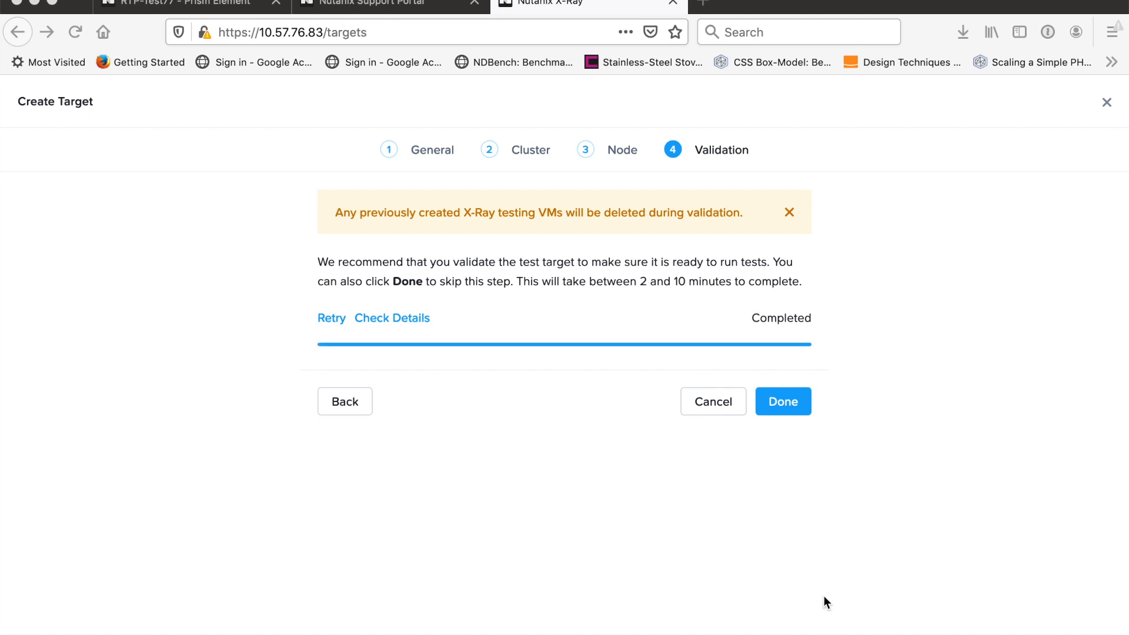
mouse_move(393, 294)
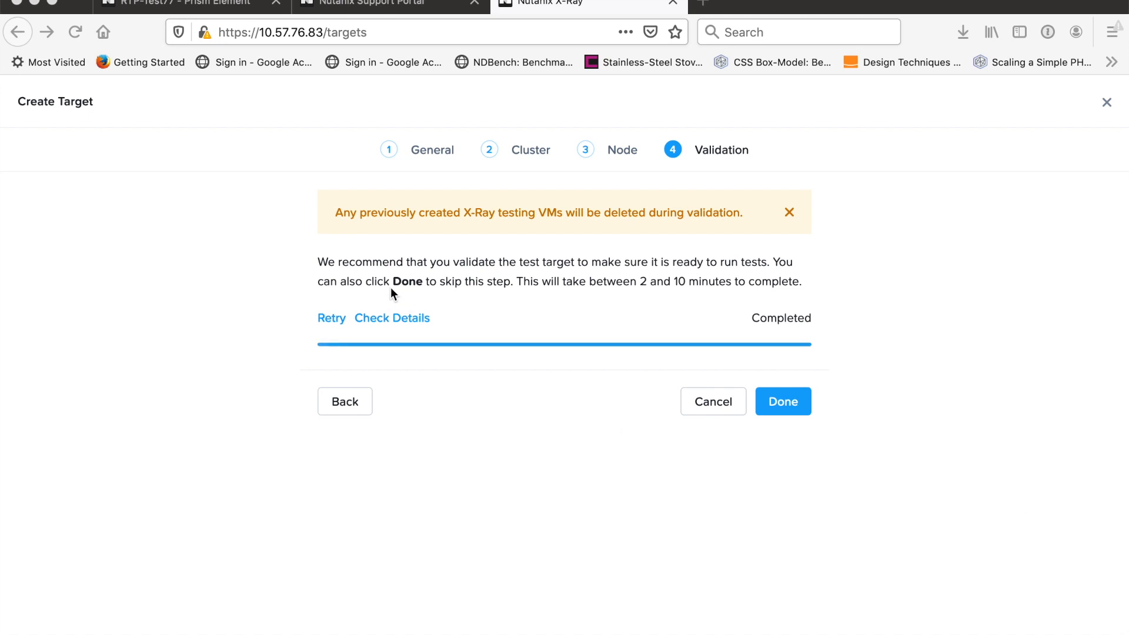
mouse_move(827, 328)
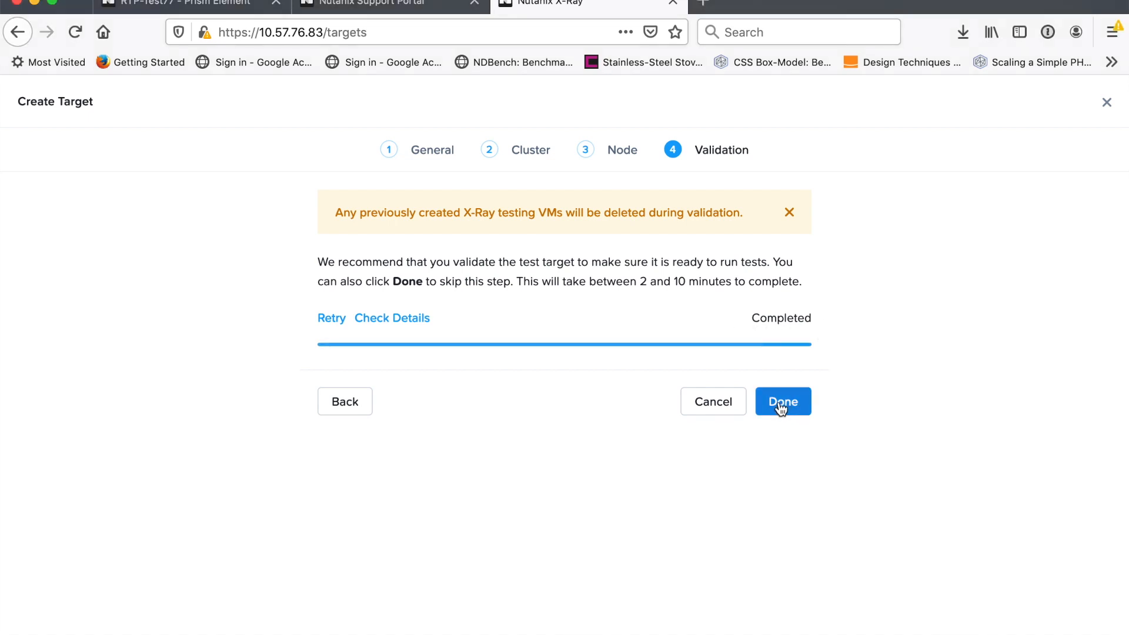
left_click(783, 401)
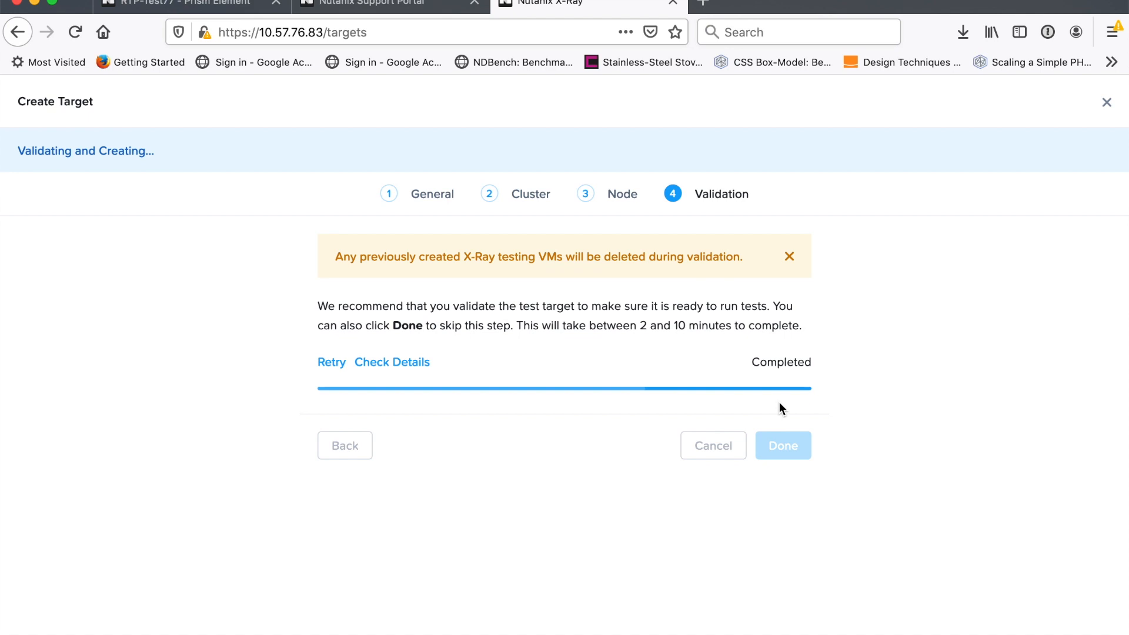
left_click(782, 446)
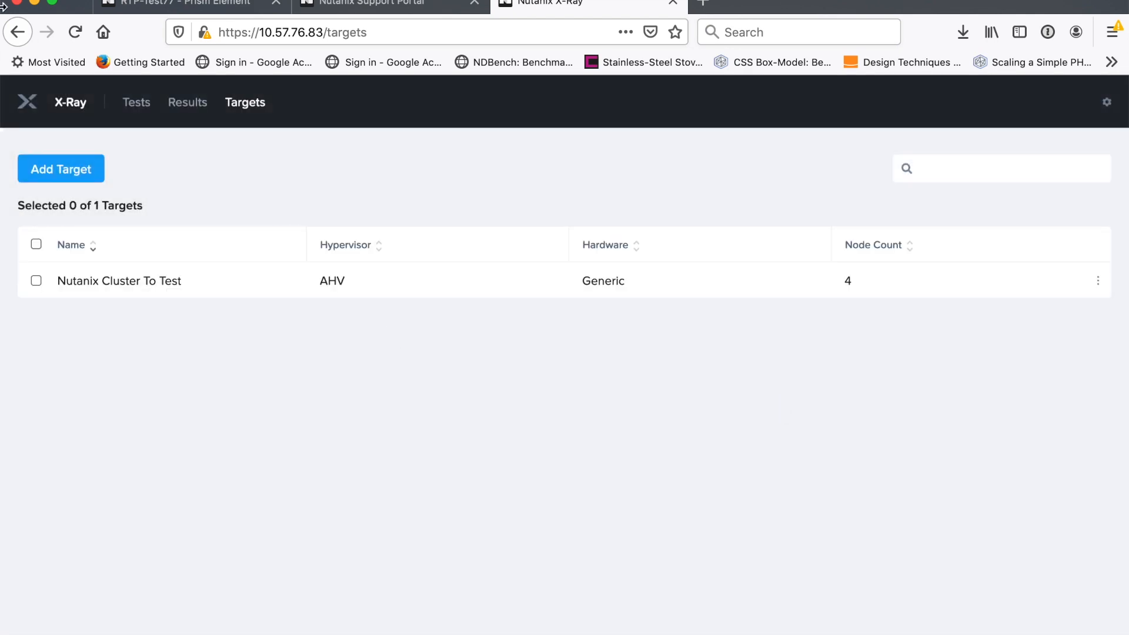
Queue Four Corners Microbenchmark on Nutanix Cluster To Test with the default variant after trying Custom.
left_click(136, 103)
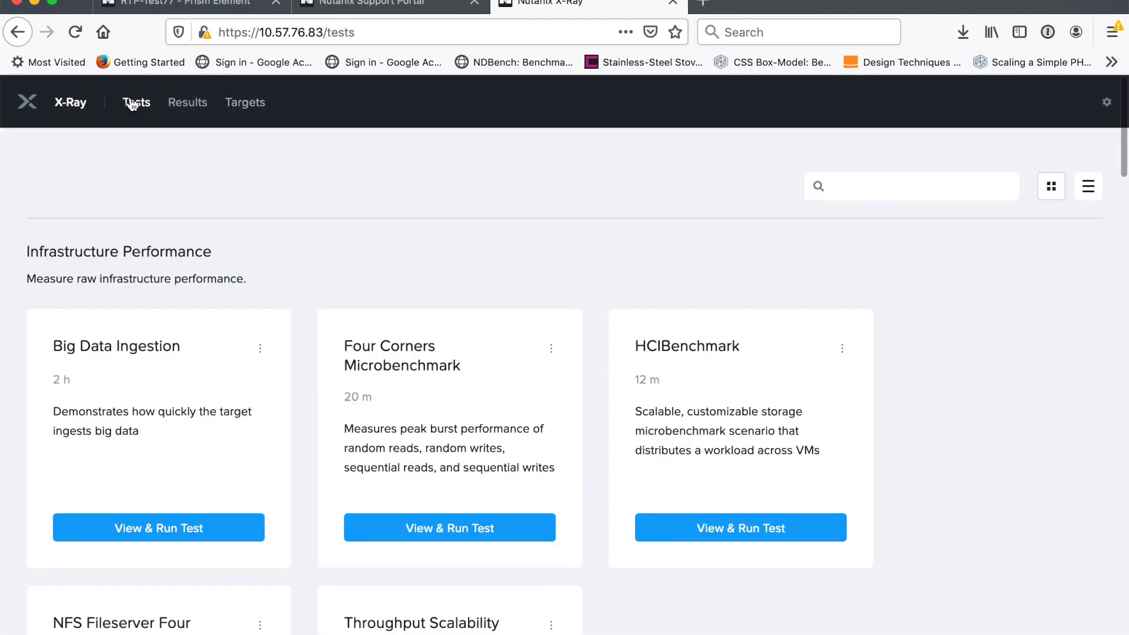
mouse_move(448, 527)
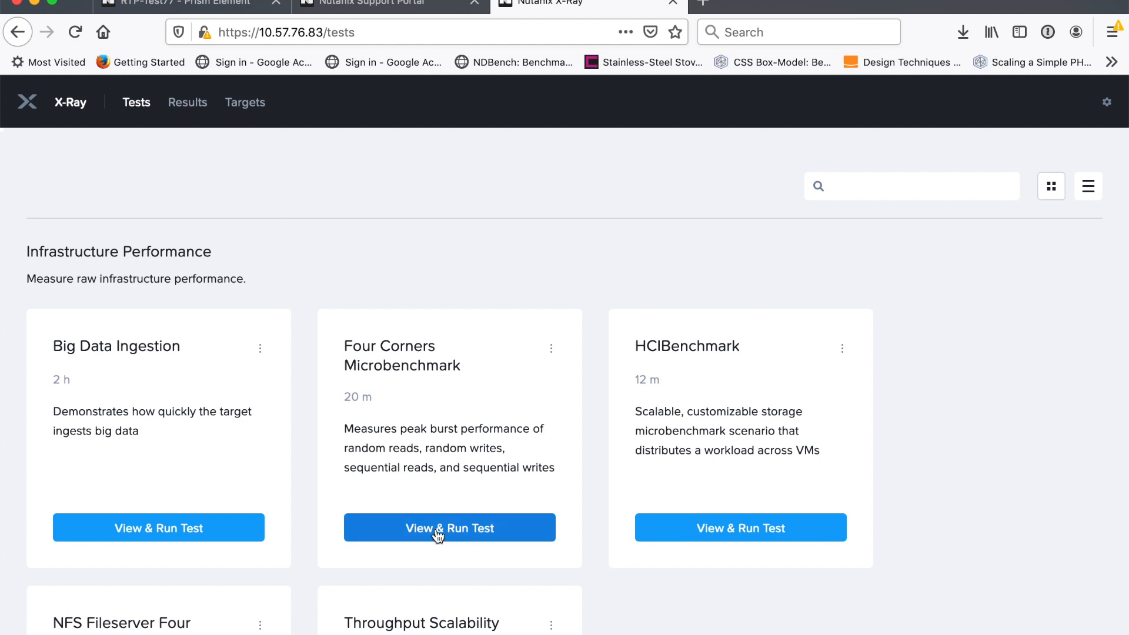
left_click(448, 527)
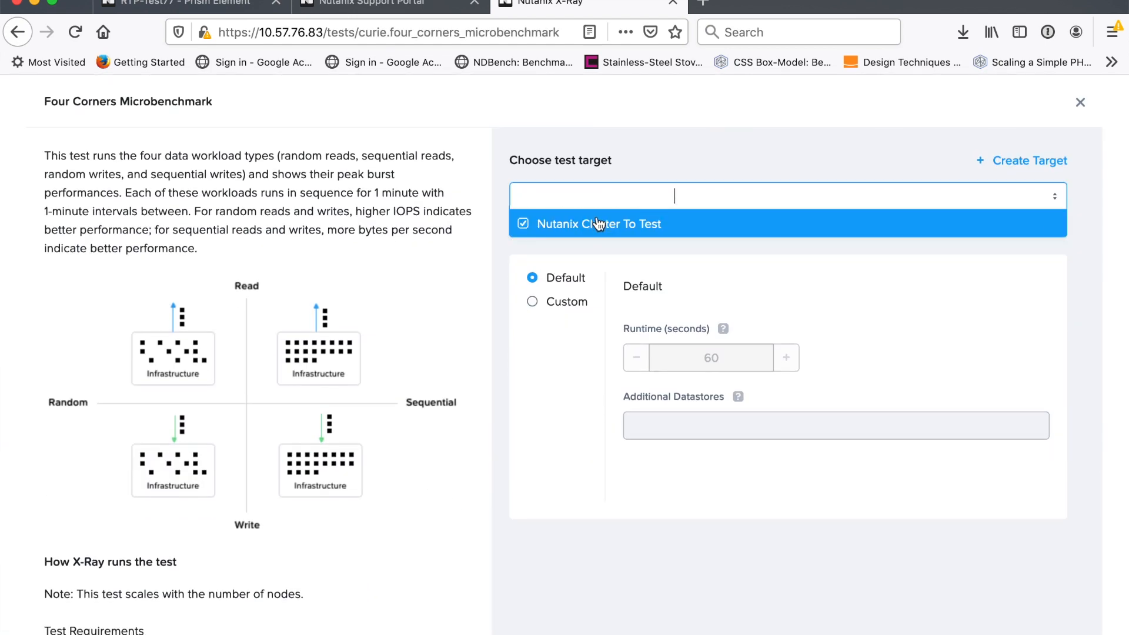
left_click(597, 223)
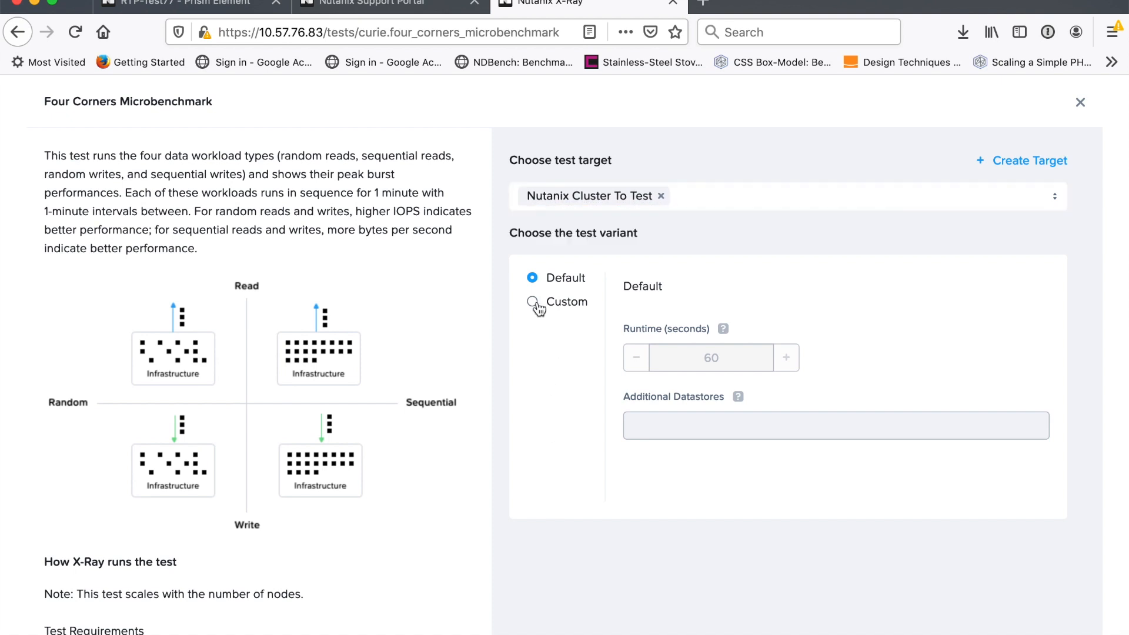
left_click(531, 302)
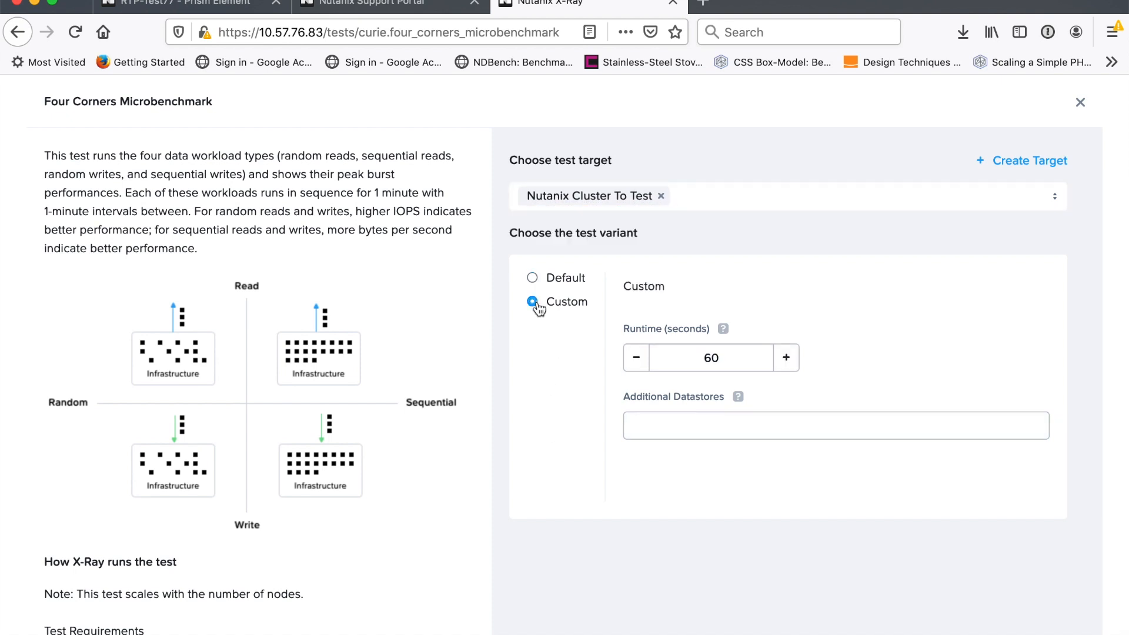
left_click(531, 277)
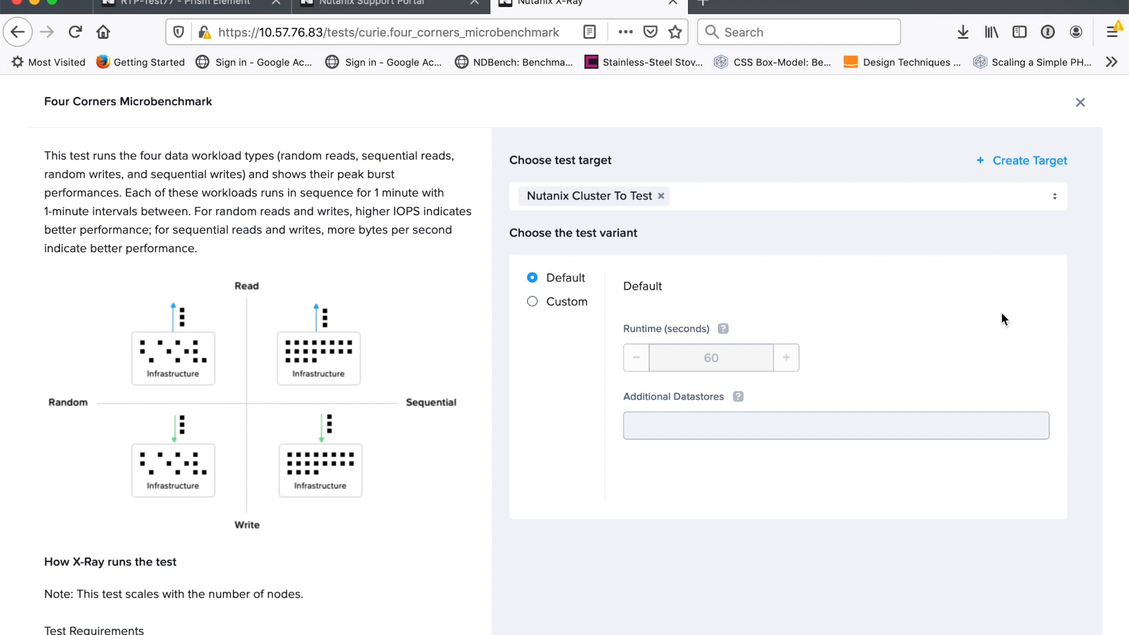
scroll("down", 3)
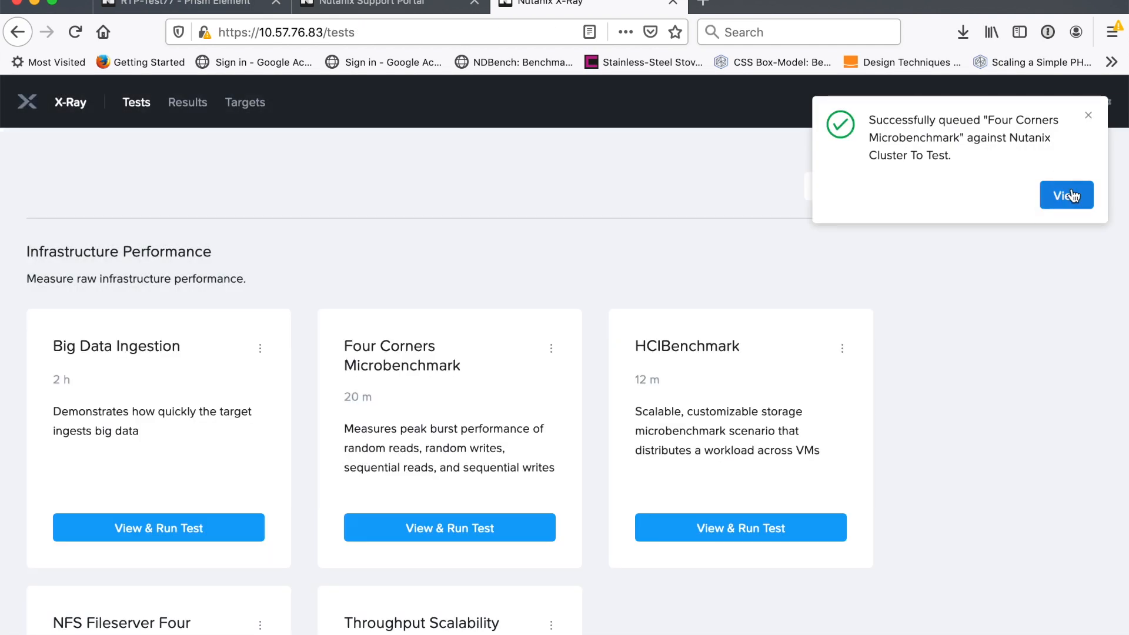
mouse_move(890, 142)
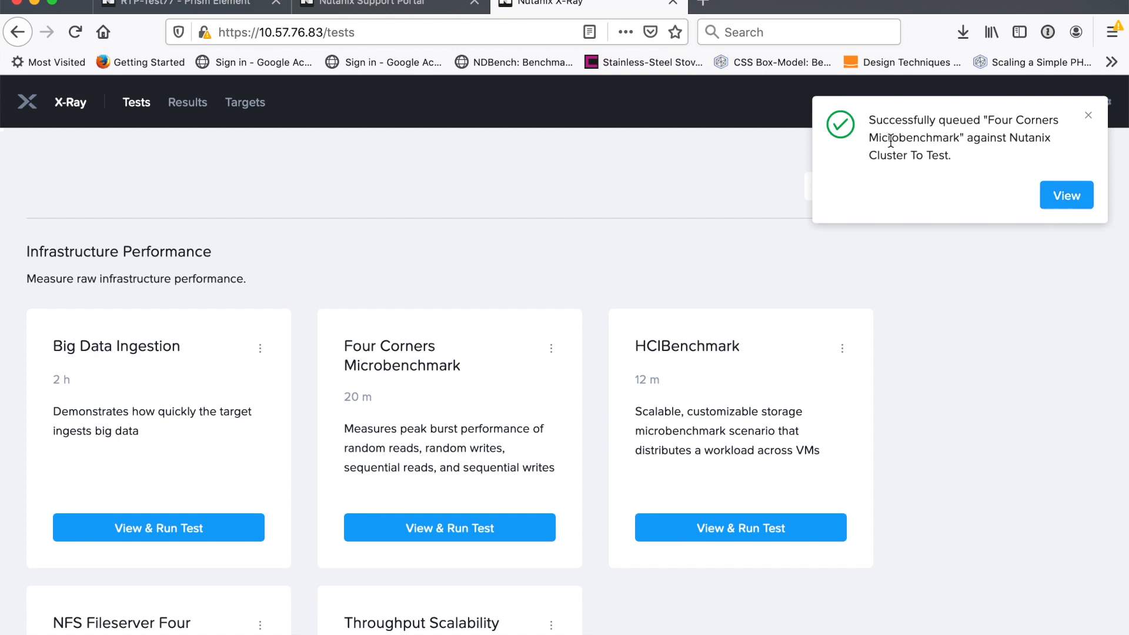
mouse_move(905, 178)
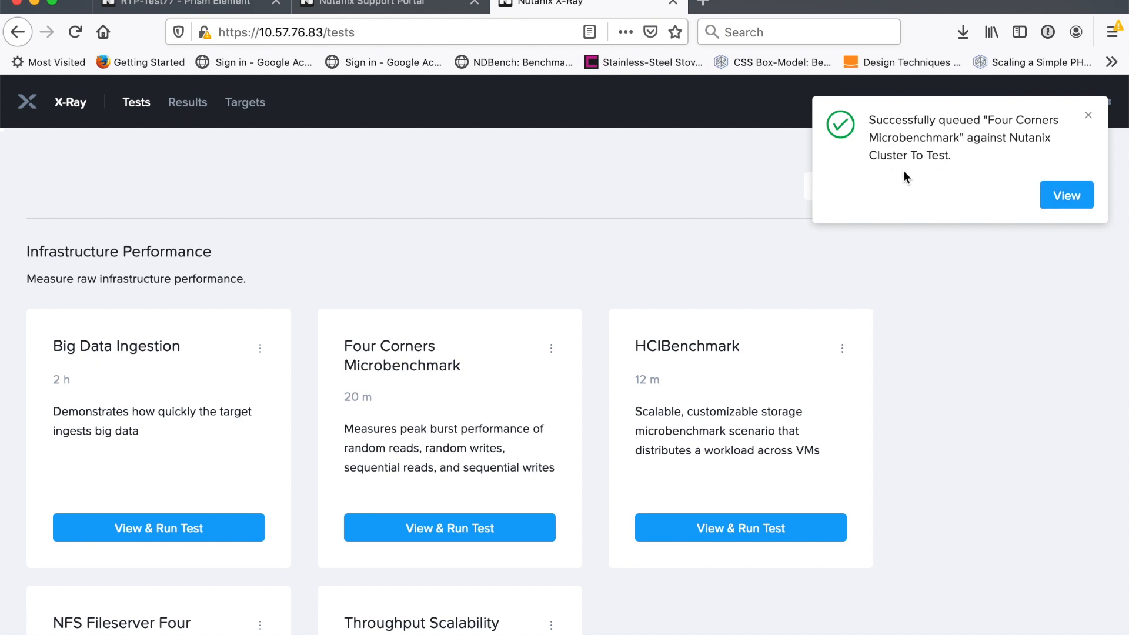
mouse_move(1067, 195)
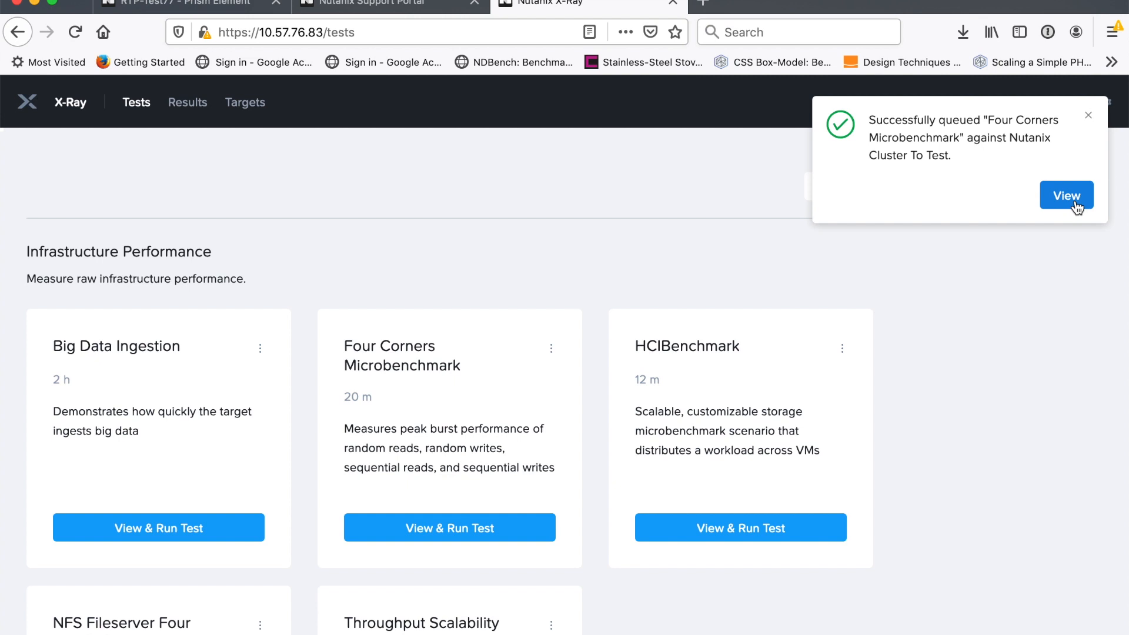
View the queued test's results page and watch the Random Read and Sequential Read graphs fill.
left_click(1067, 195)
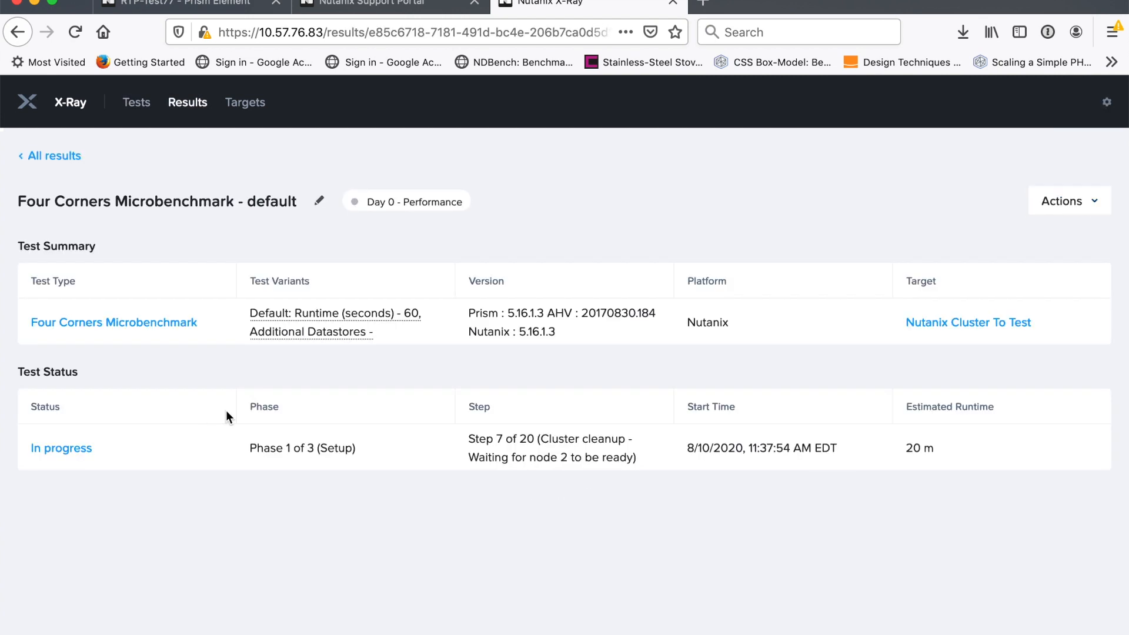
mouse_move(374, 551)
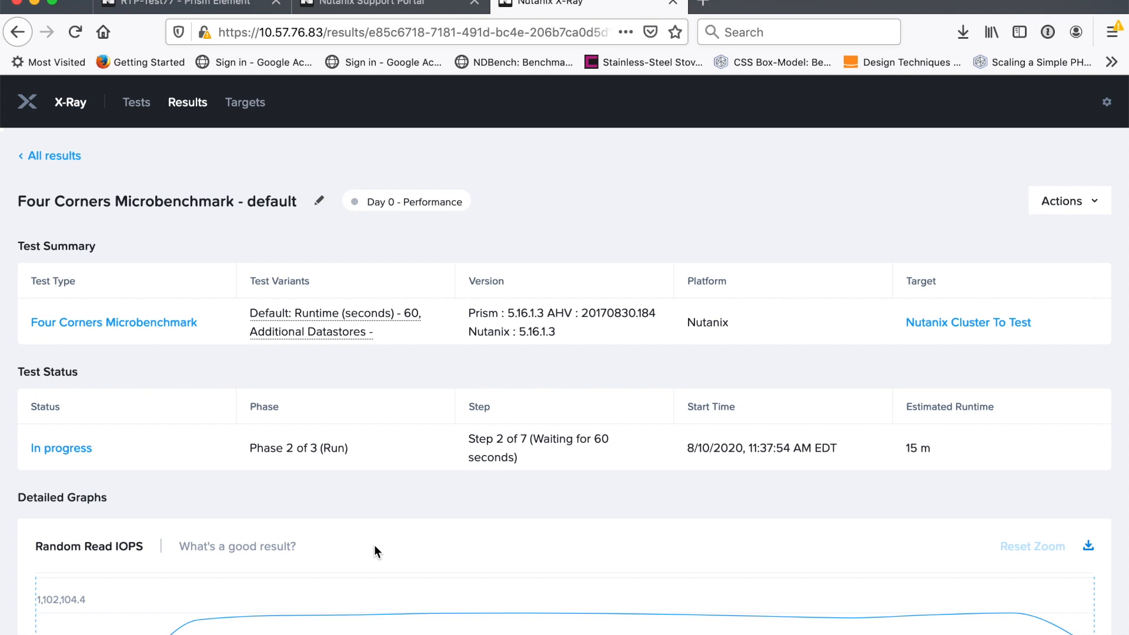
scroll("down", 3)
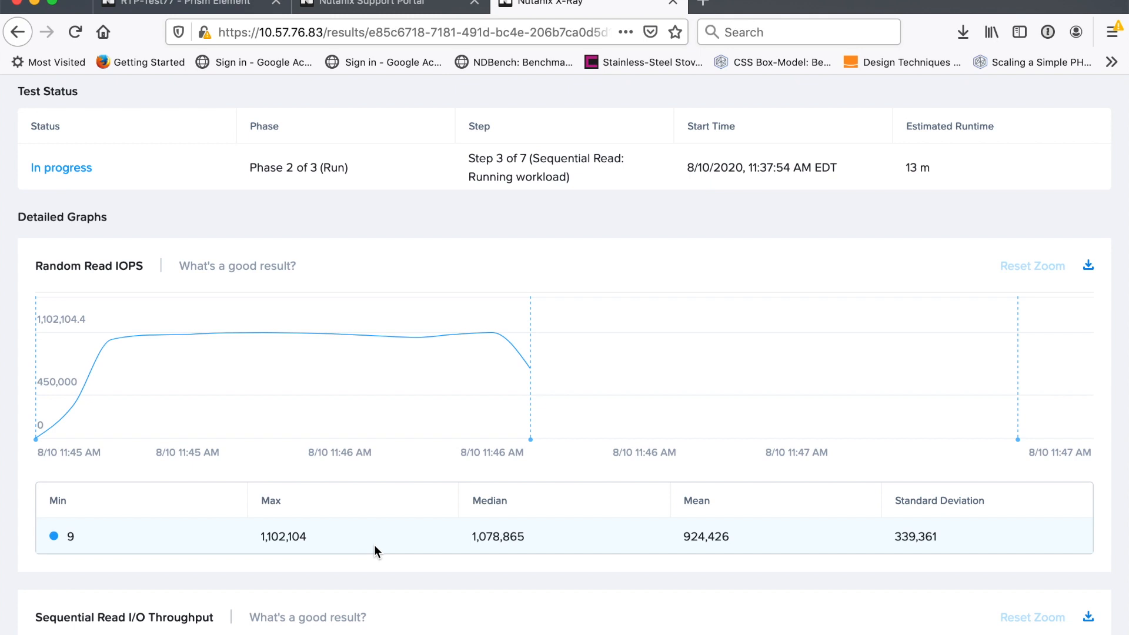
scroll("down", 3)
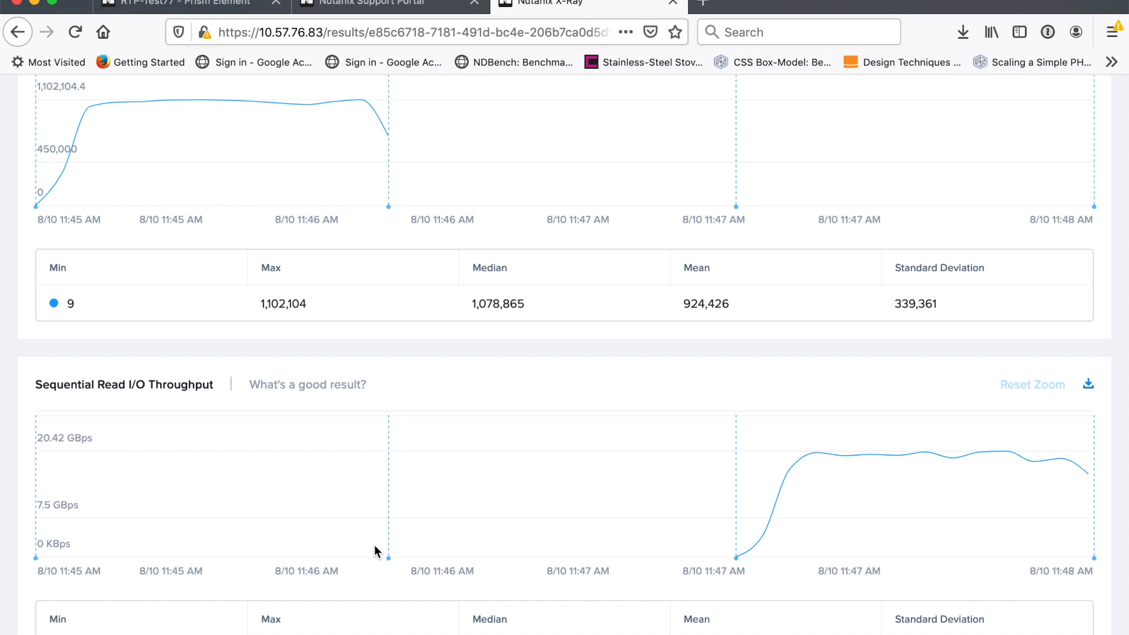
Zoom the browser out and scroll through the Detailed Graphs including Random Write IOPS.
scroll("up", 3)
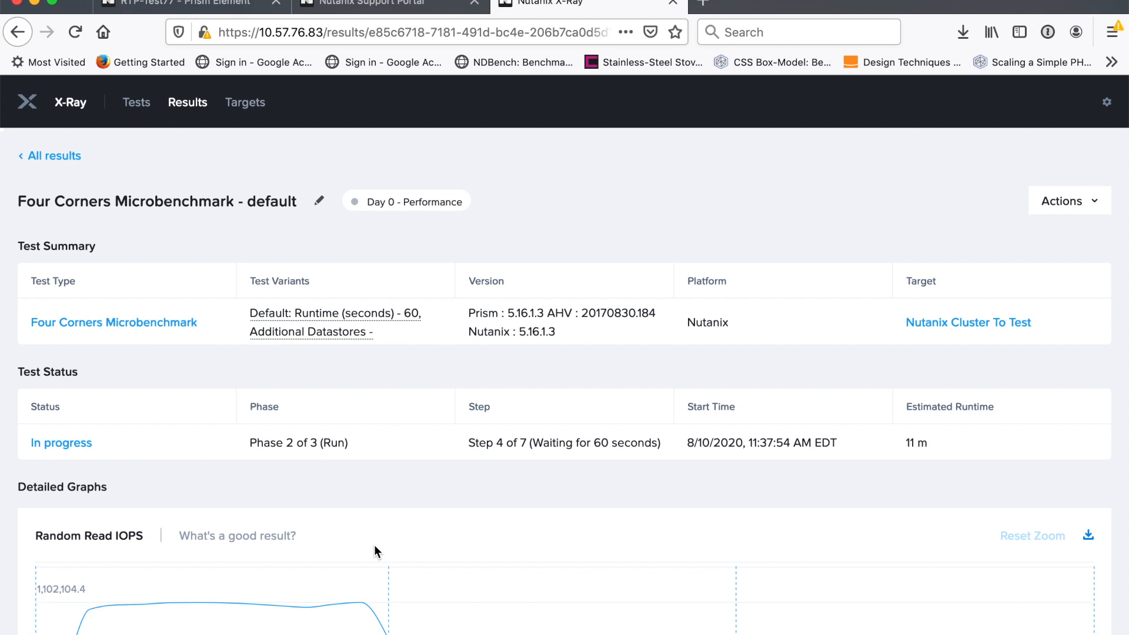
key("ctrl+minus")
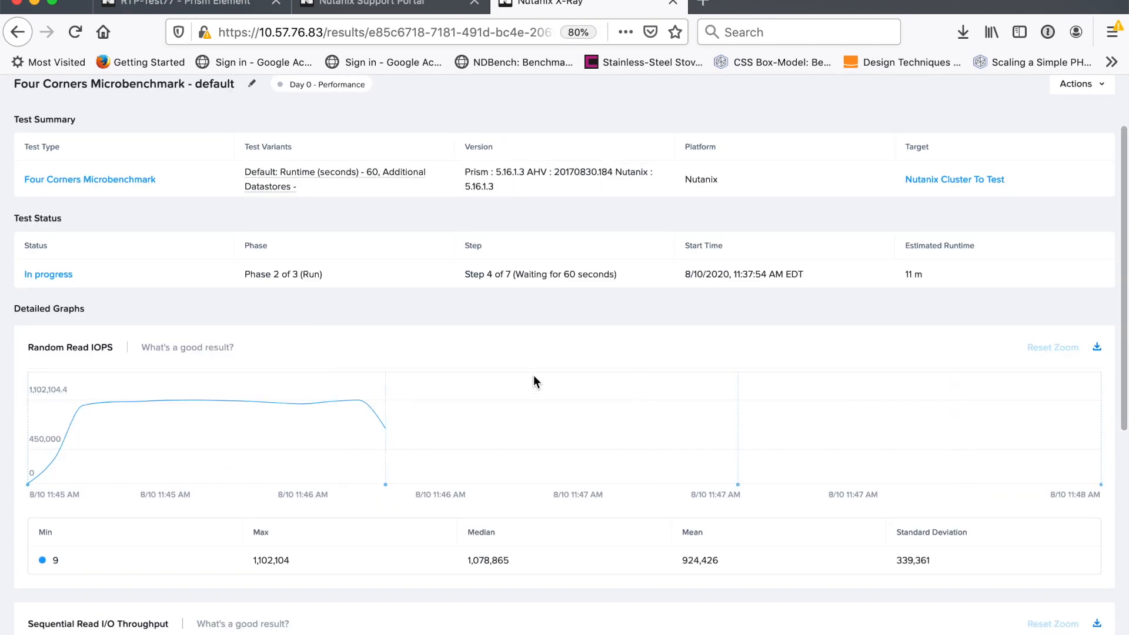
scroll("down", 3)
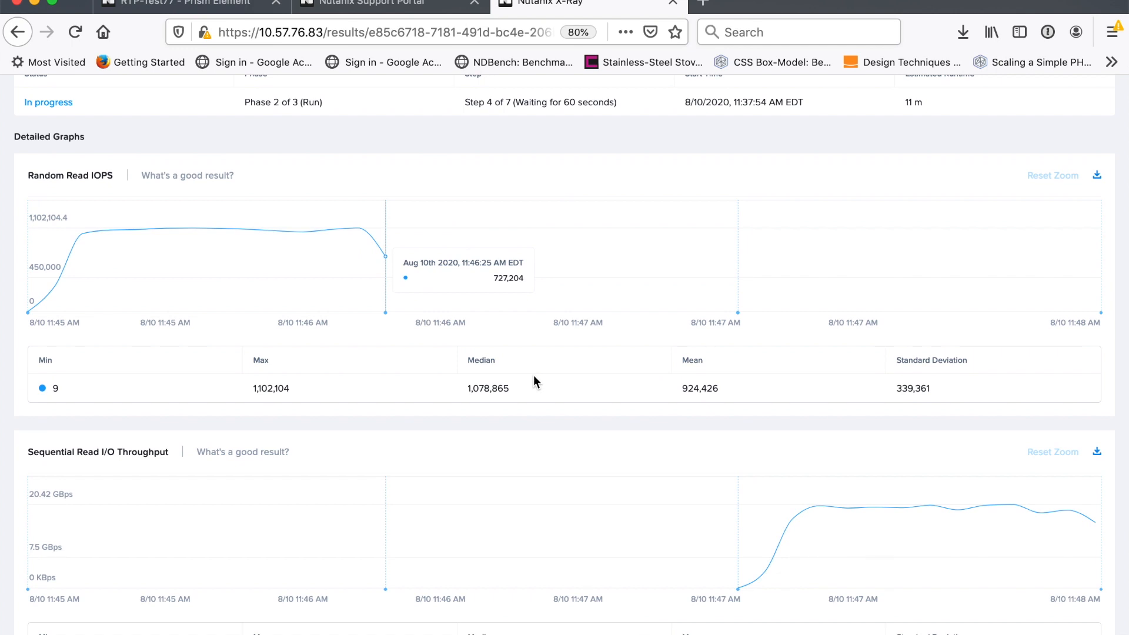
mouse_move(534, 381)
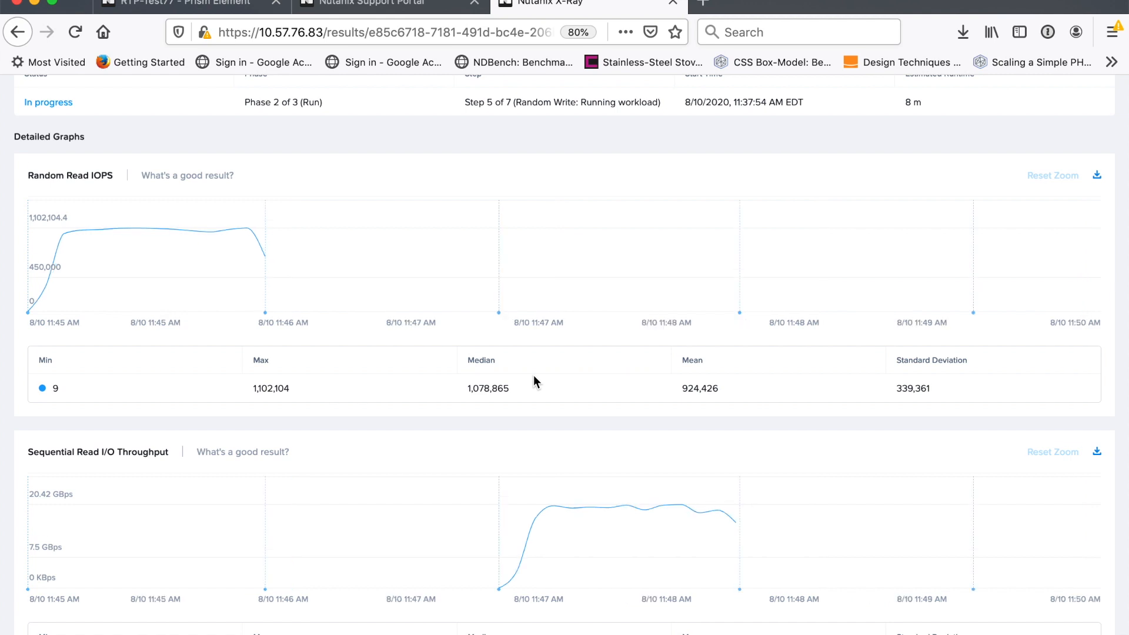
scroll("down", 3)
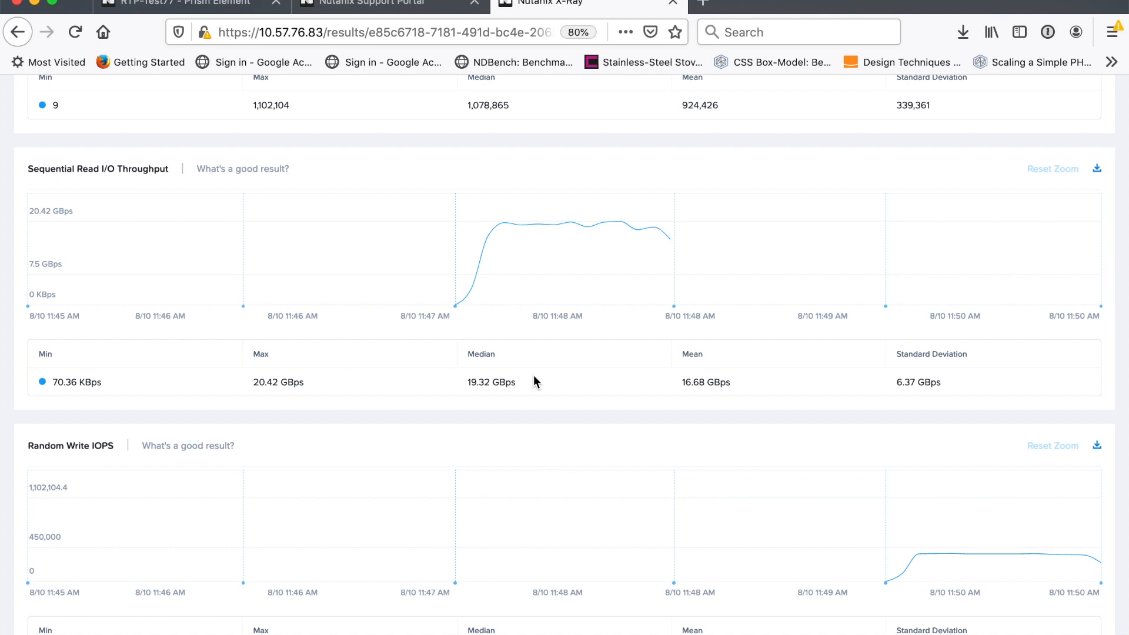
scroll("down", 3)
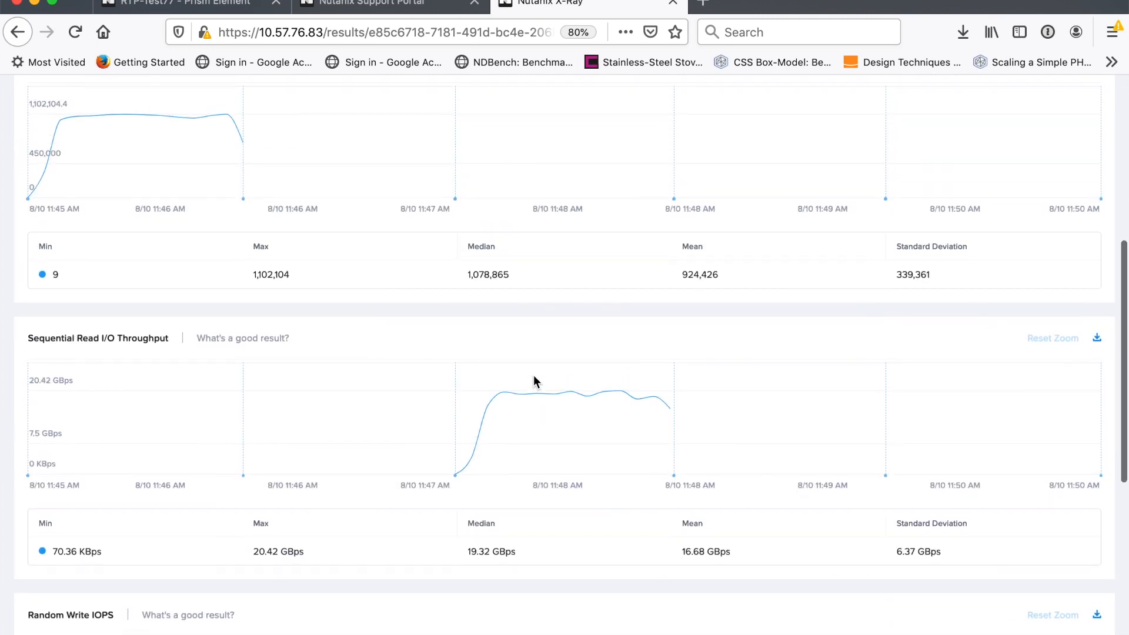
scroll("up", 3)
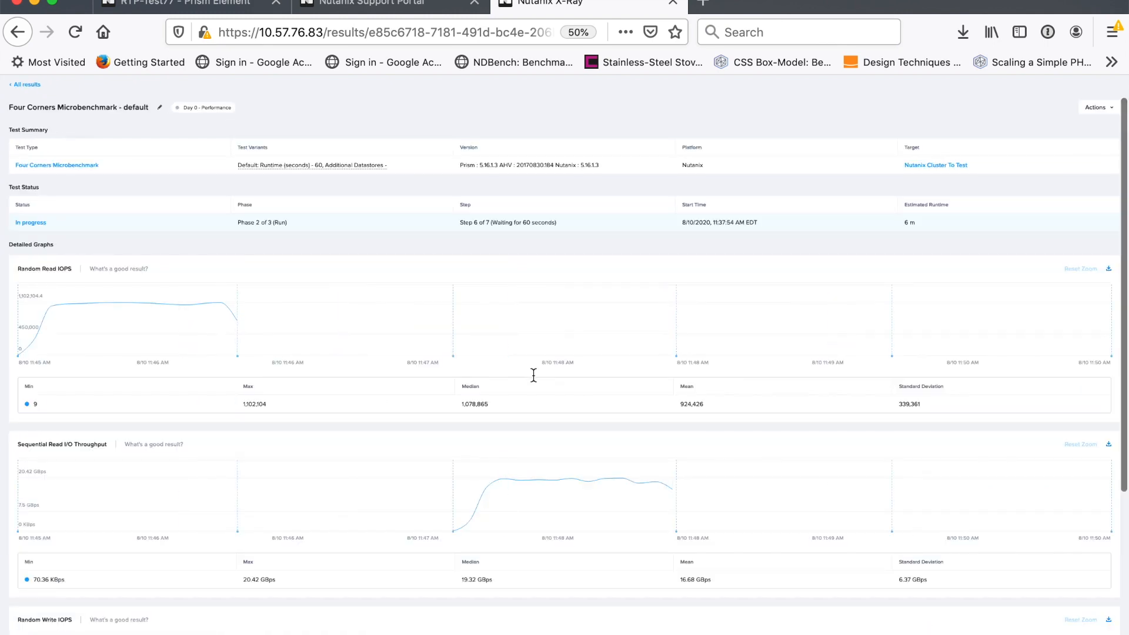
Scroll through the Sequential Write and Cluster CPU Usage graphs and zoom back to 80%.
scroll("down", 3)
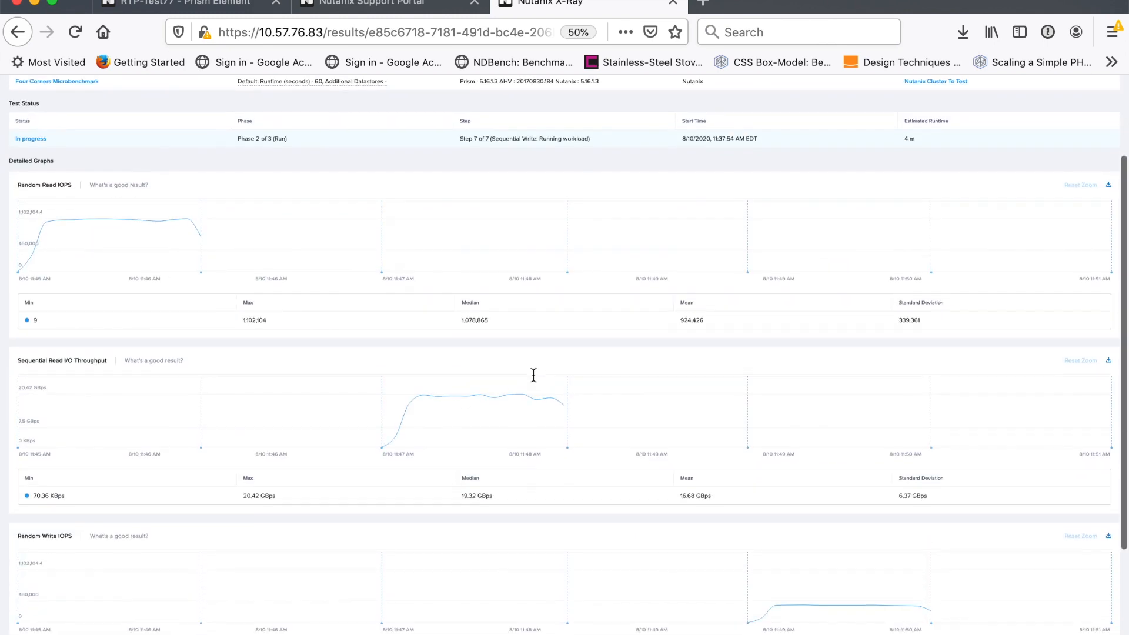
scroll("down", 3)
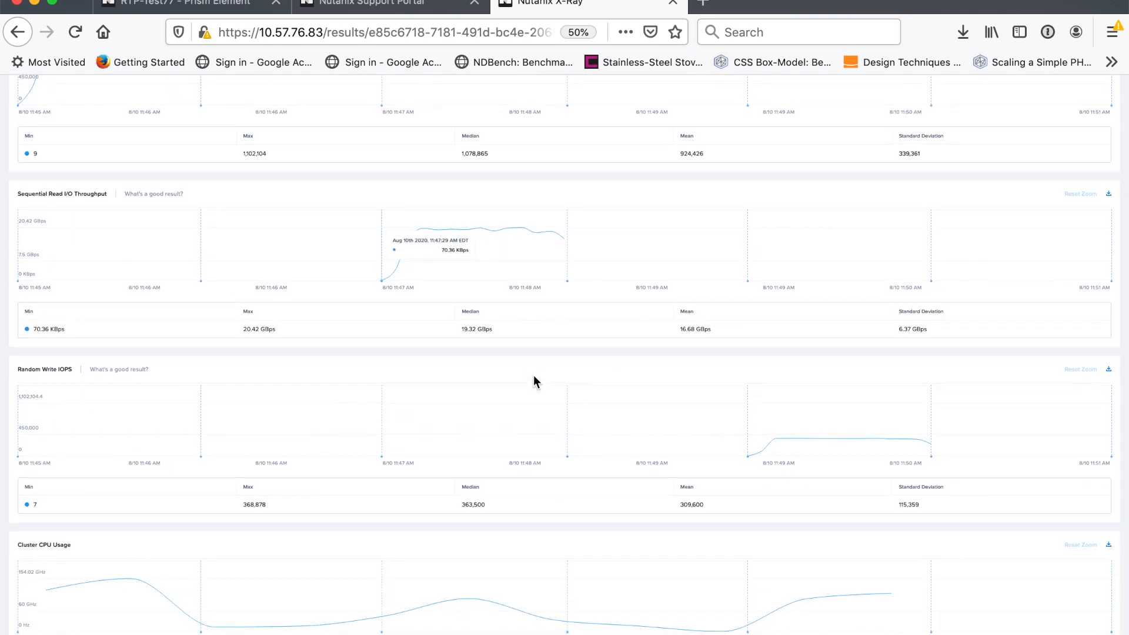
scroll("down", 3)
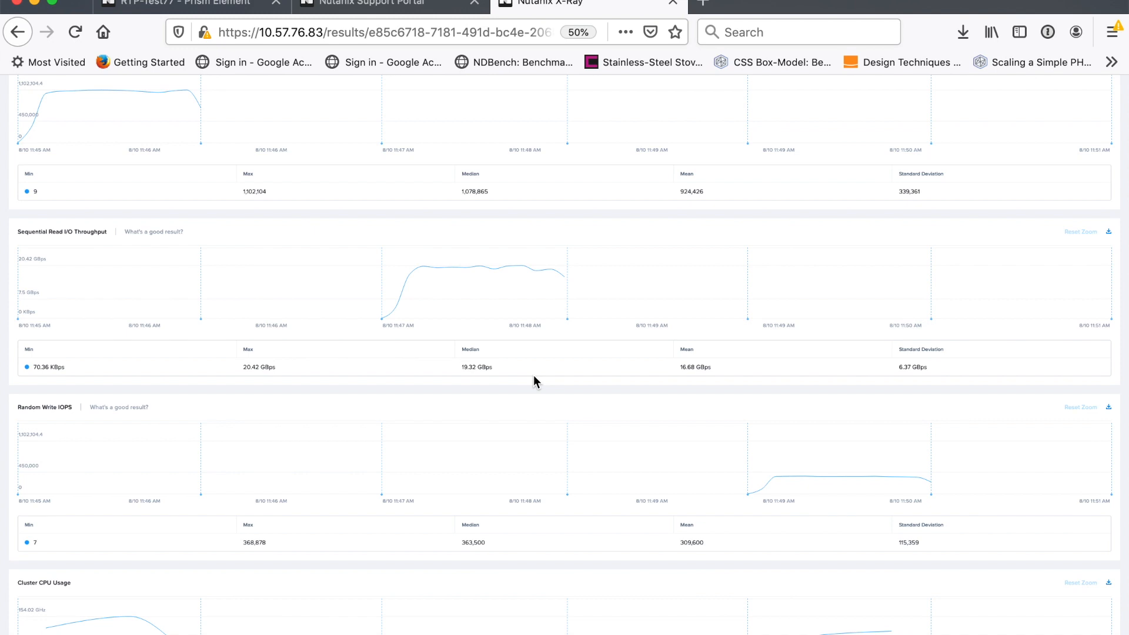
scroll("down", 3)
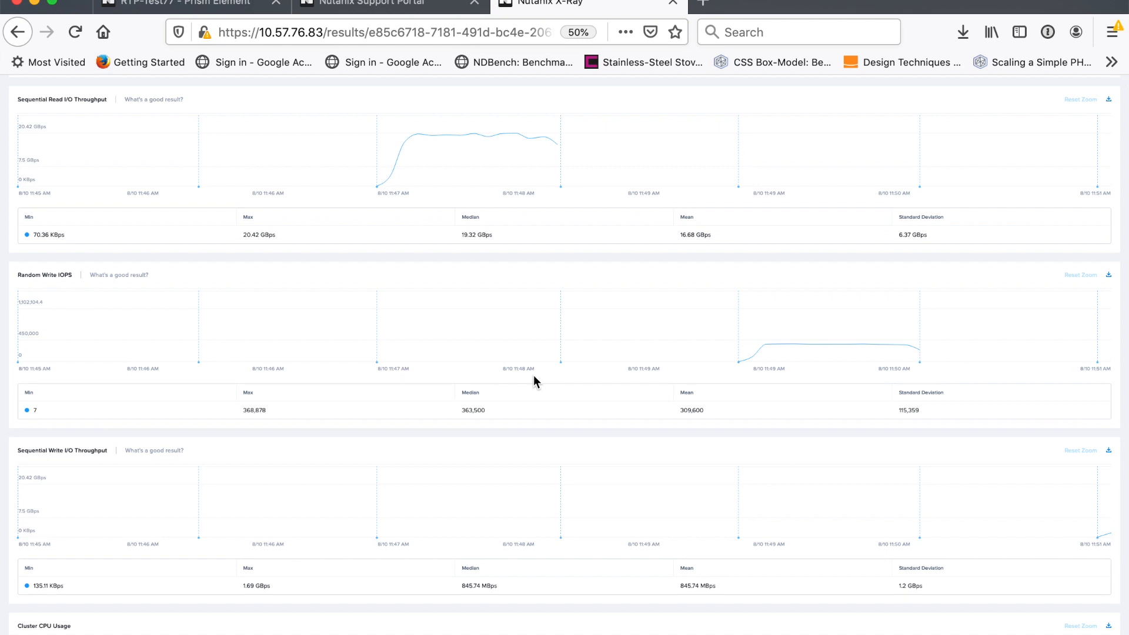
left_click(577, 32)
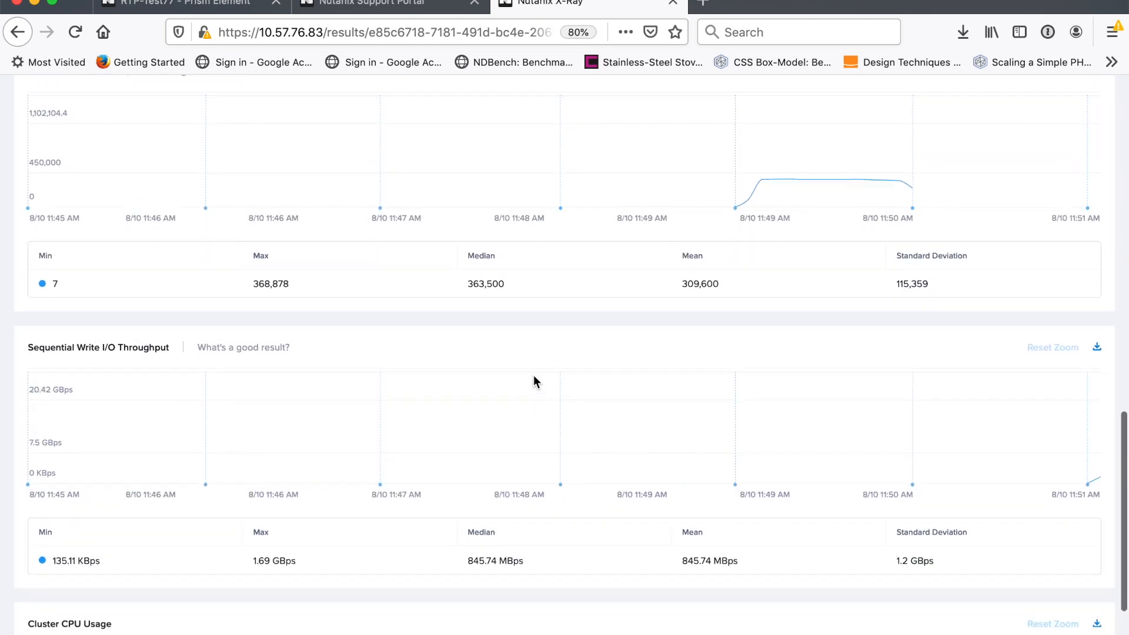
Review the graphs and return to the top once the run shows Completed, phase Done.
scroll("down", 3)
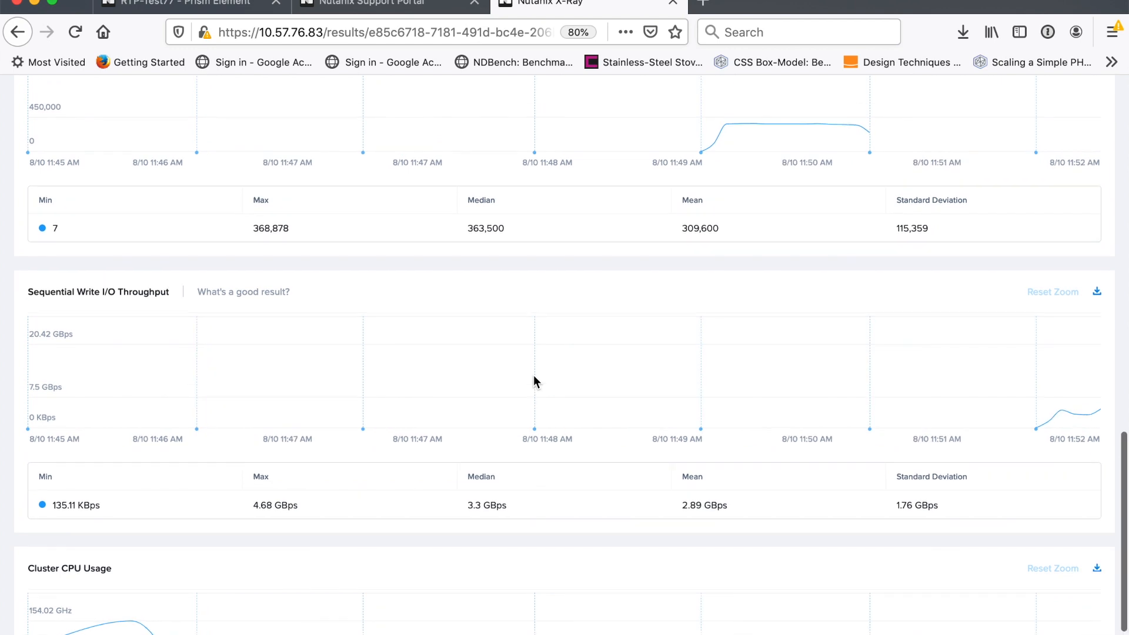
scroll("up", 3)
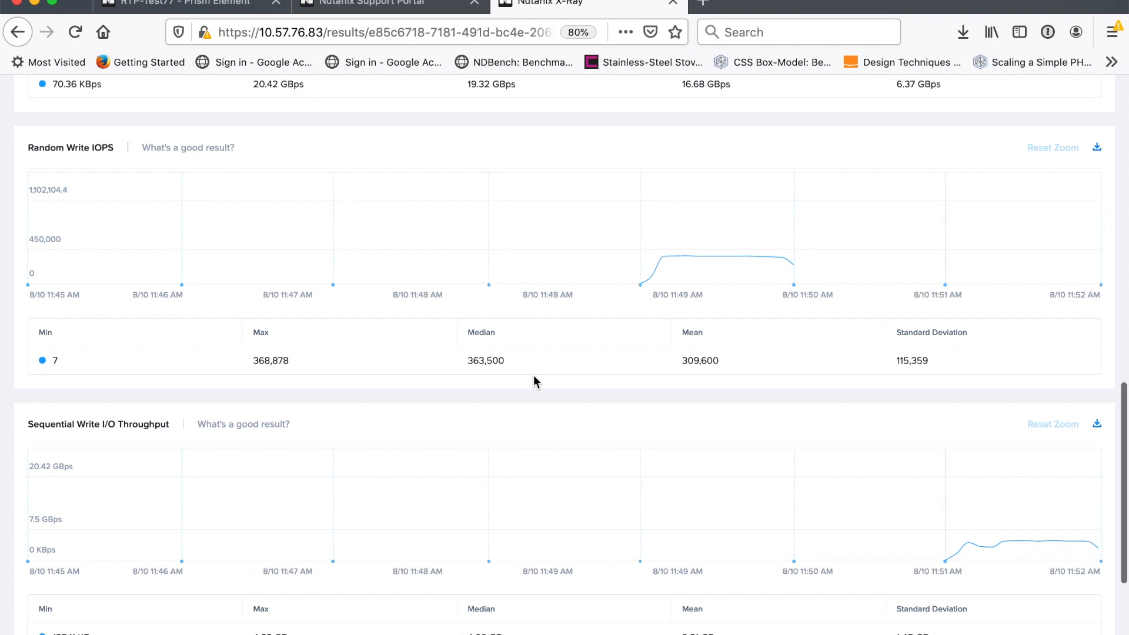
scroll("down", 3)
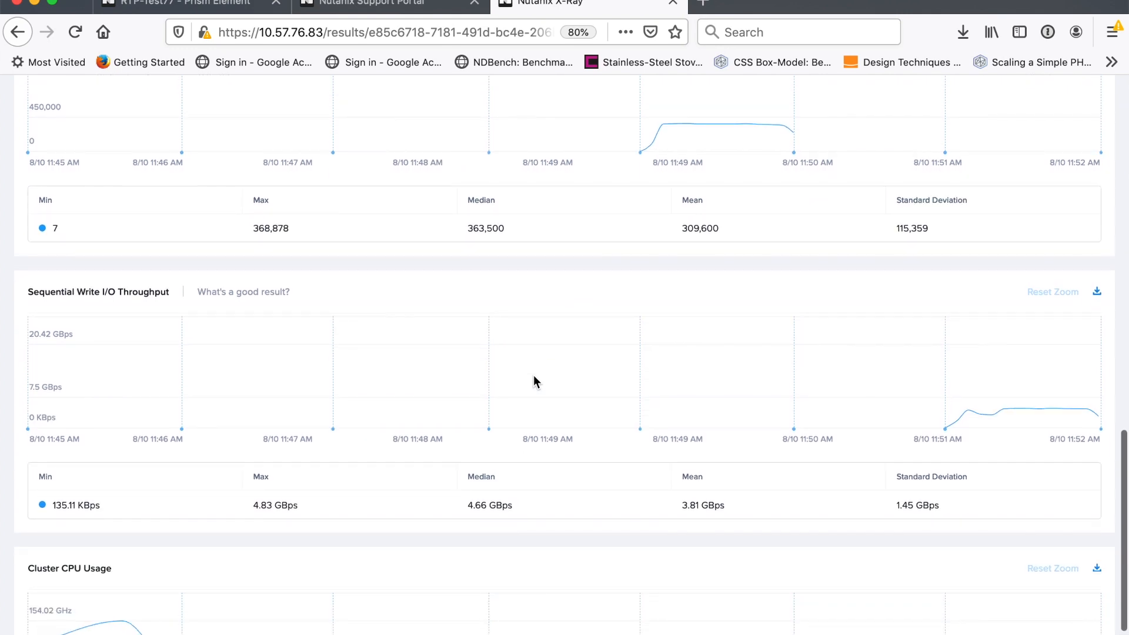
scroll("down", 3)
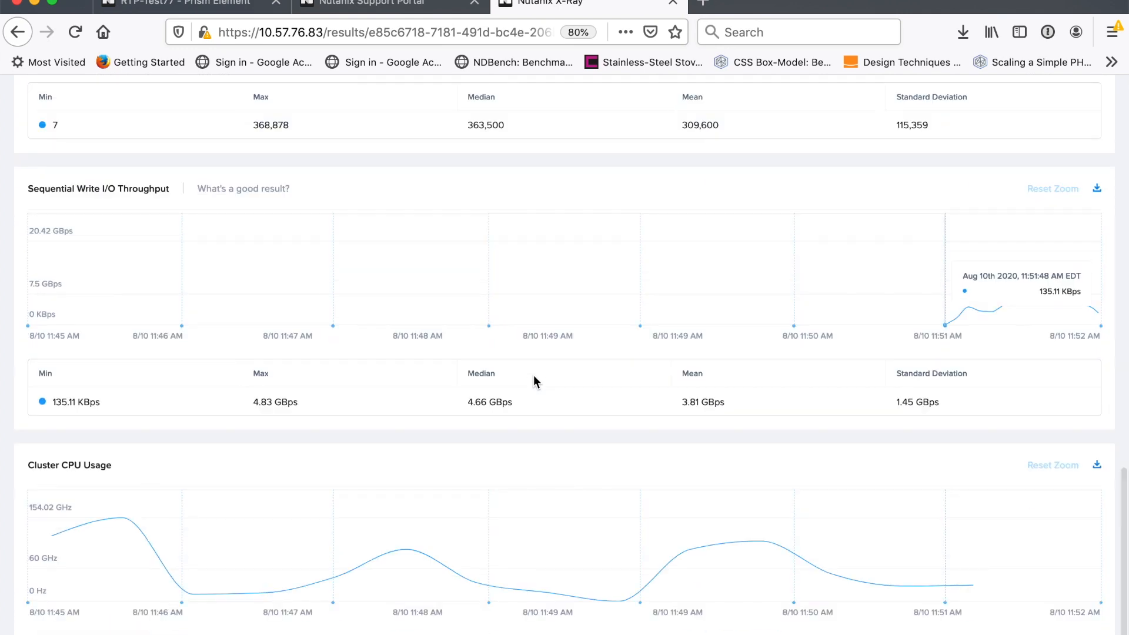
scroll("up", 3)
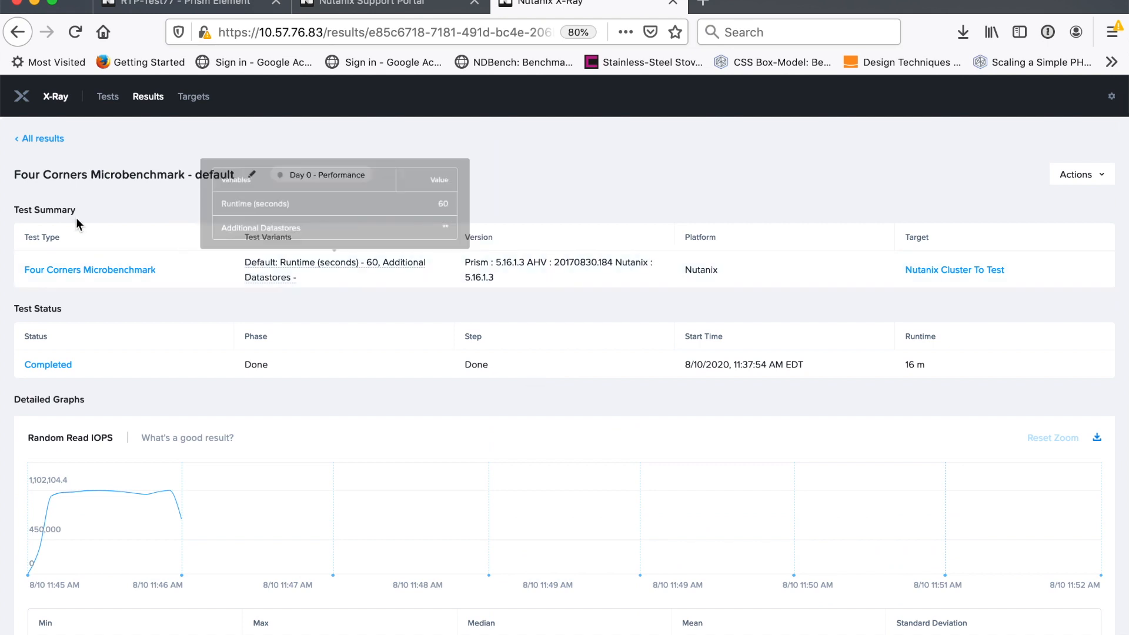
Sort the Results list by Time Created and reopen the Nutanix Cluster To Test run's report.
left_click(44, 139)
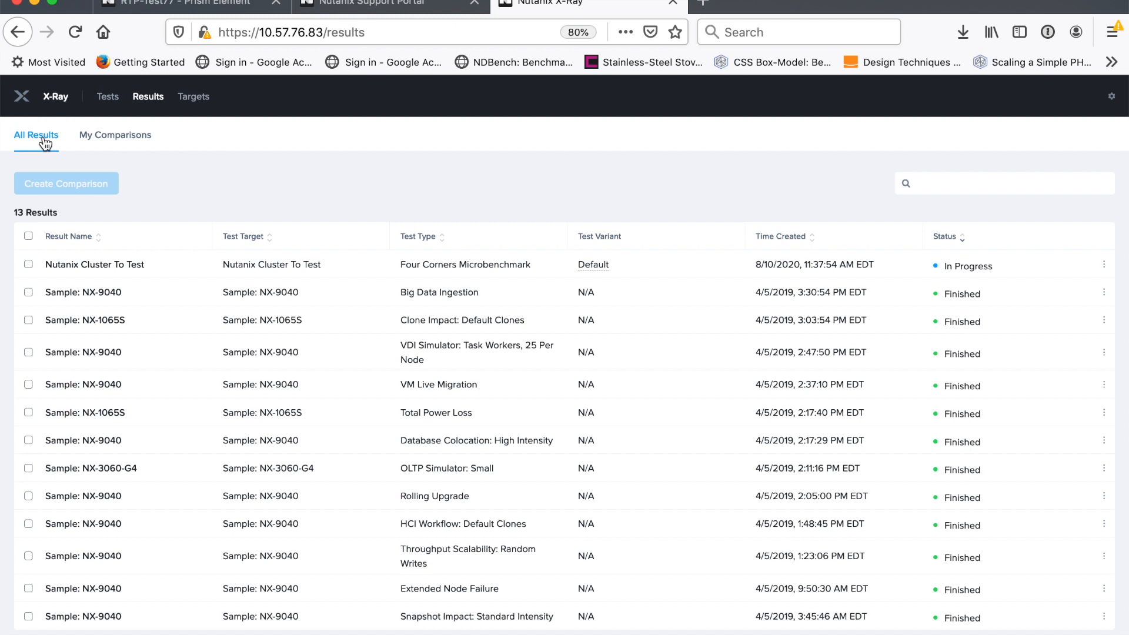
left_click(781, 237)
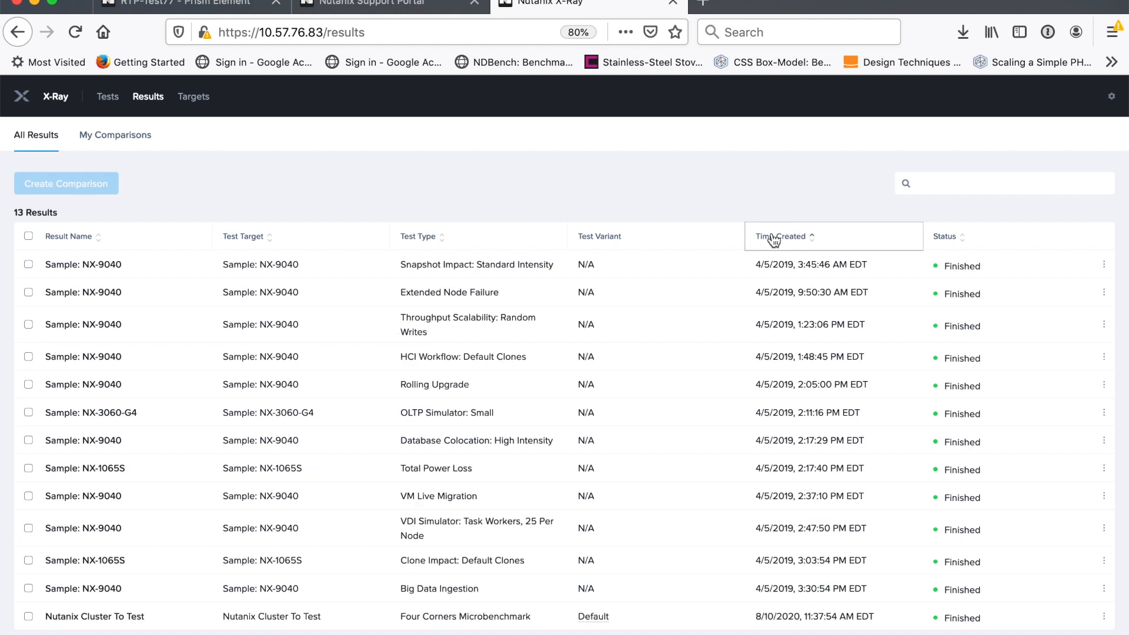
left_click(781, 236)
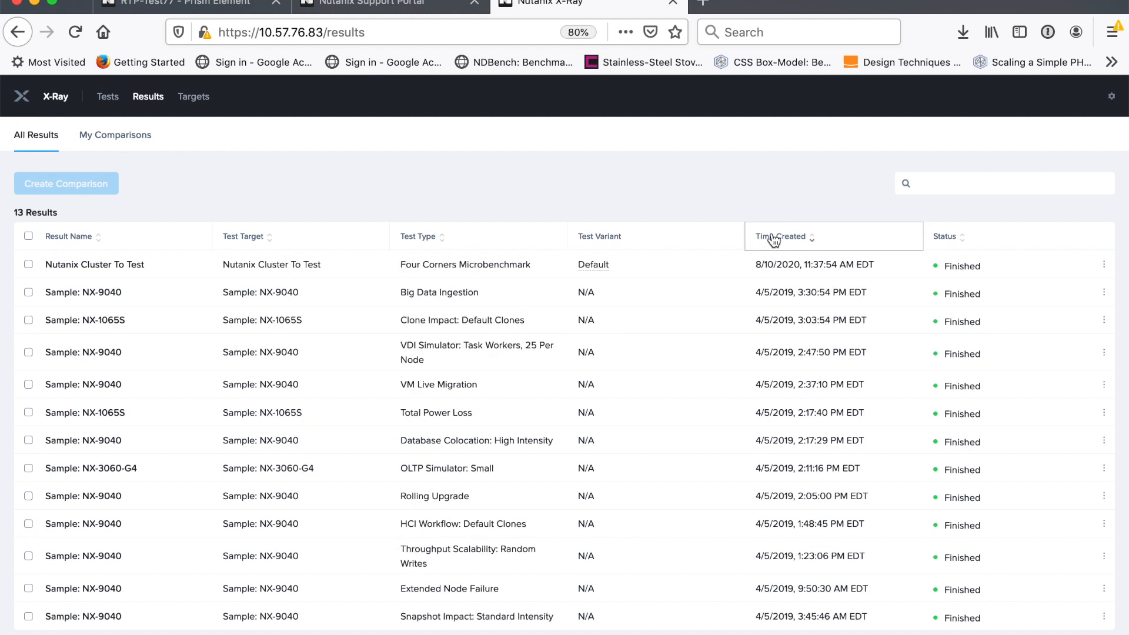
left_click(94, 265)
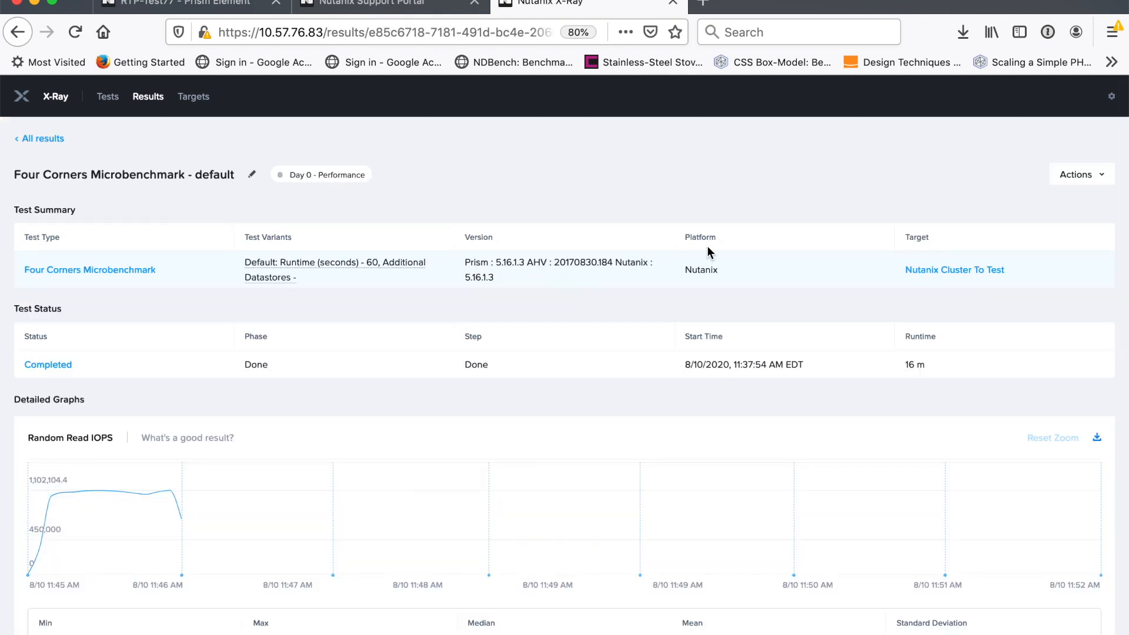
Create the printable report from the Actions menu and read down through its summaries.
left_click(1078, 174)
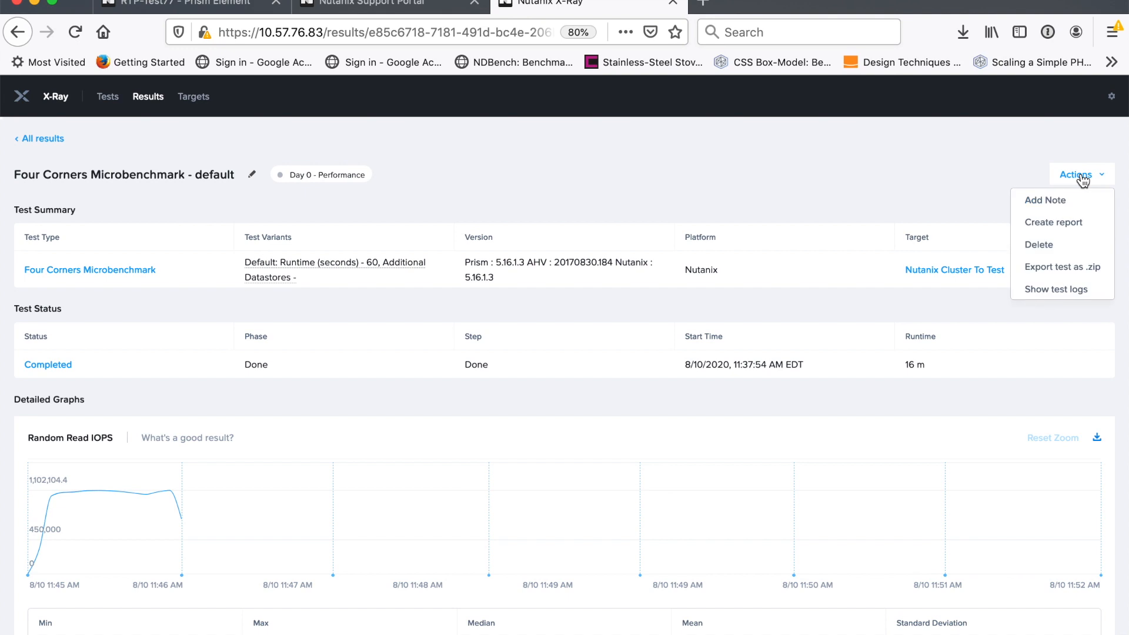
mouse_move(1053, 223)
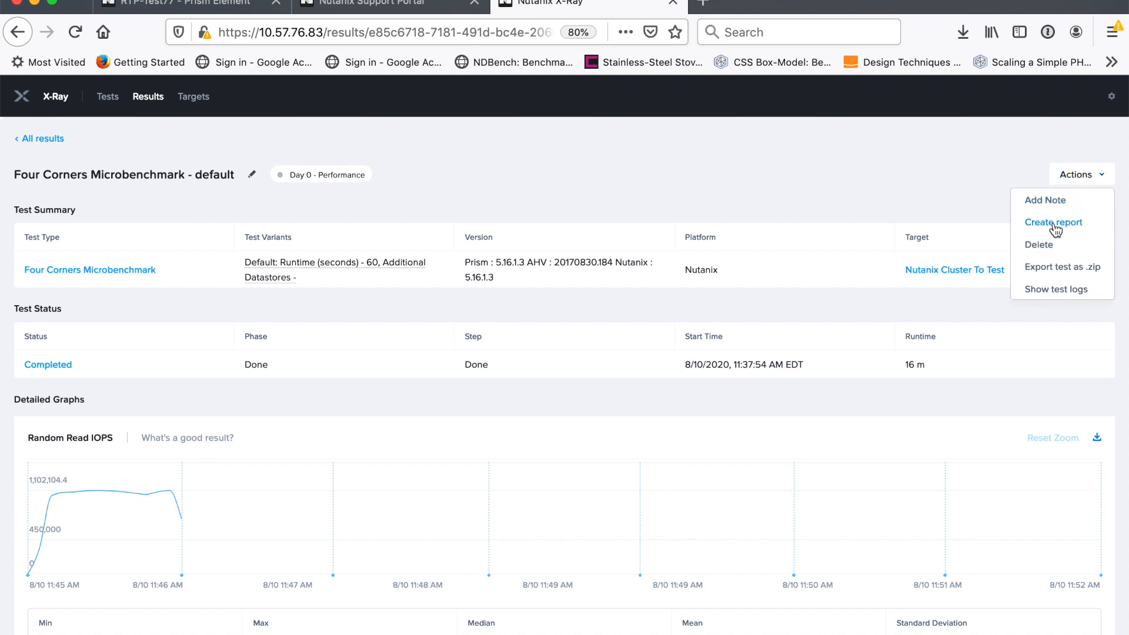
left_click(1054, 222)
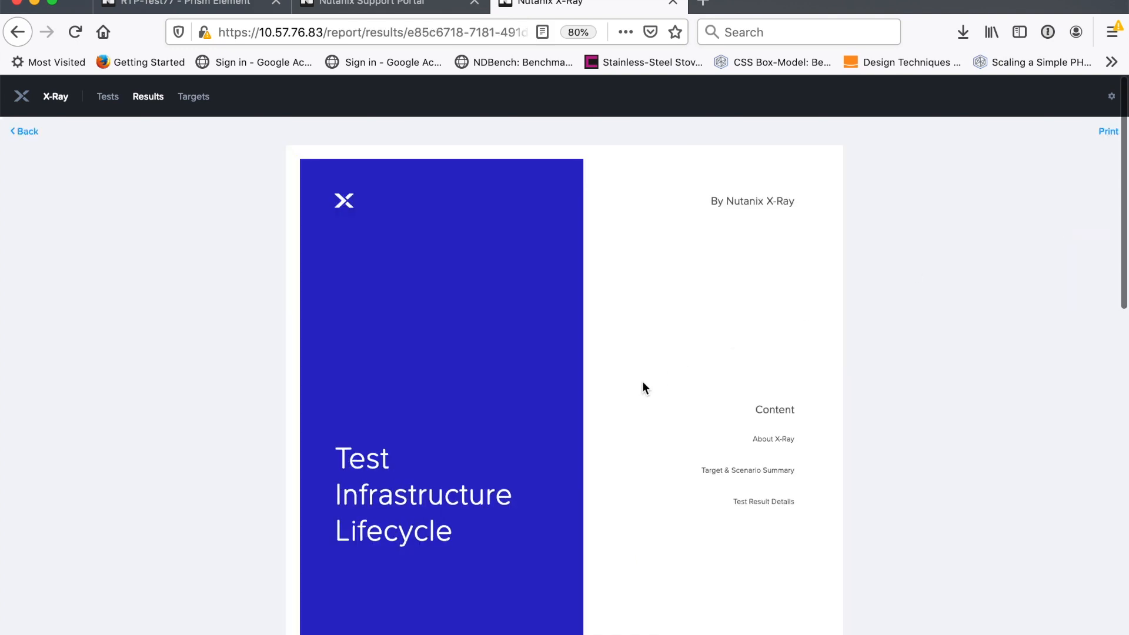
scroll("down", 3)
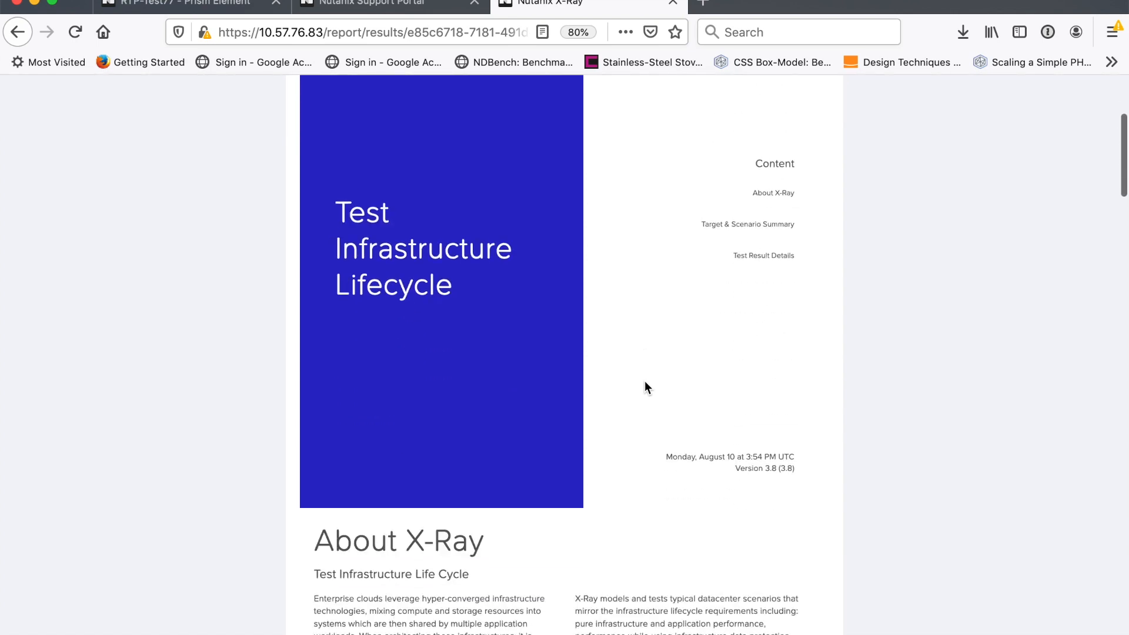
scroll("down", 3)
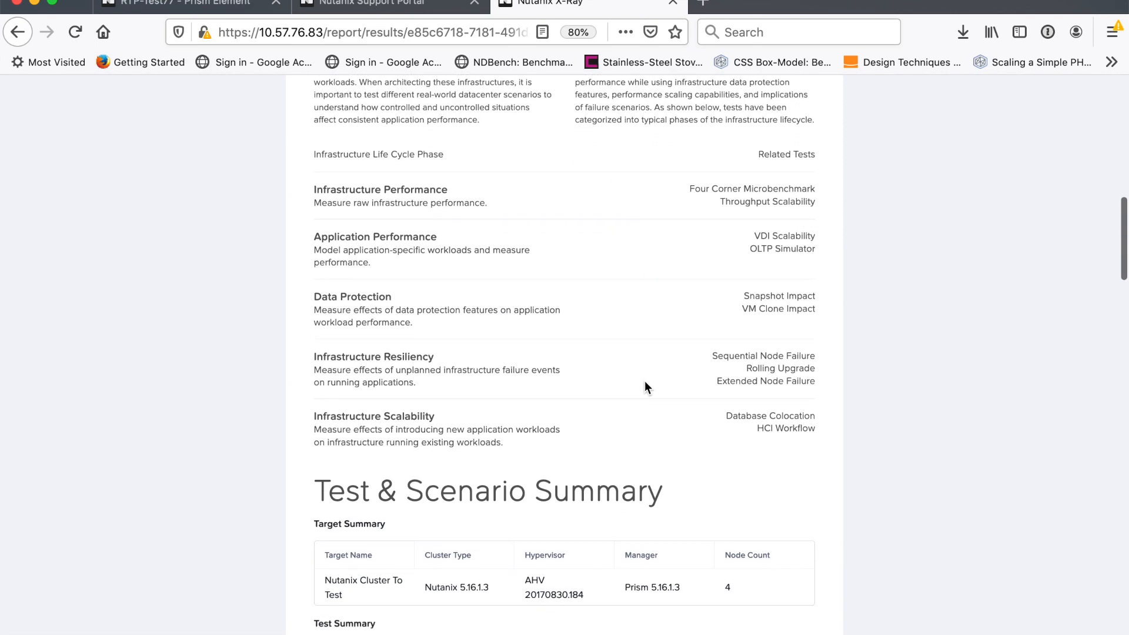
scroll("down", 3)
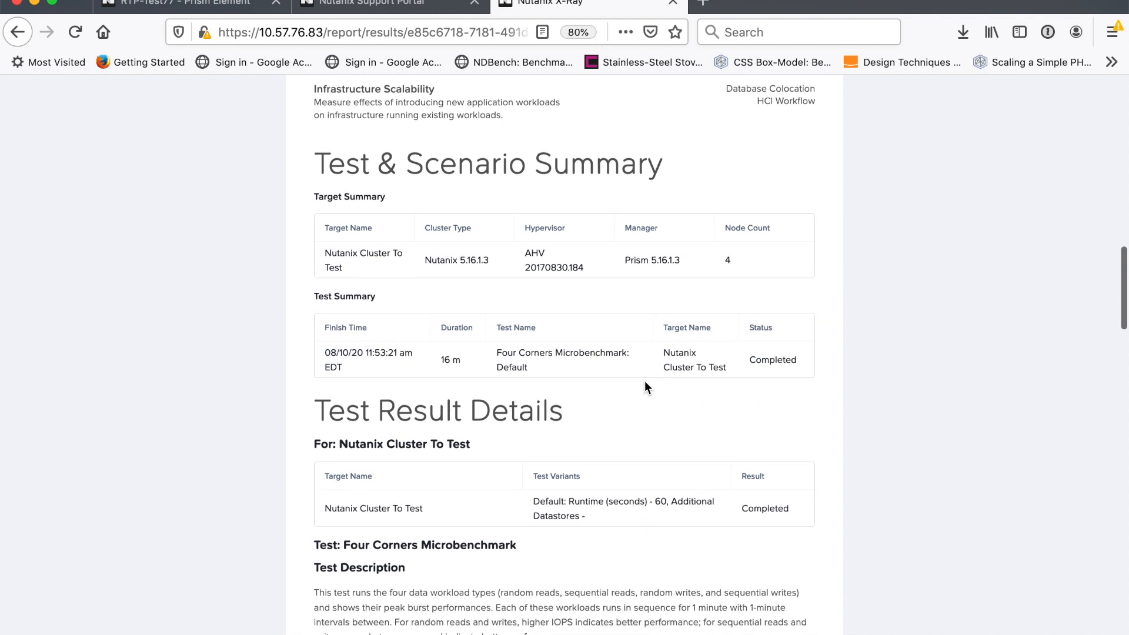
scroll("down", 3)
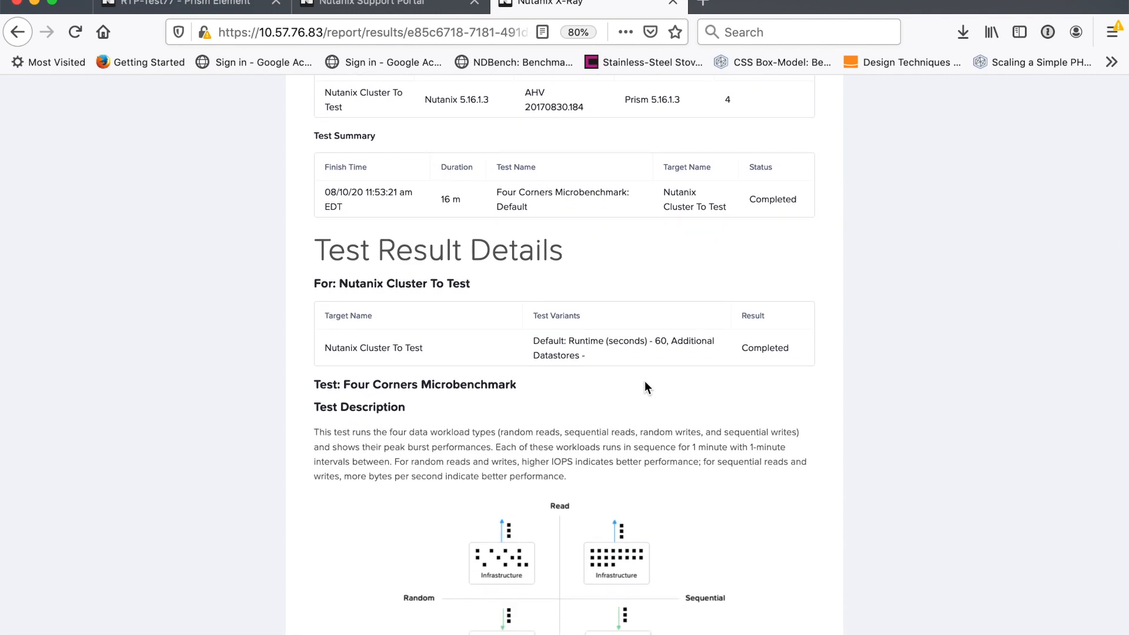
scroll("down", 3)
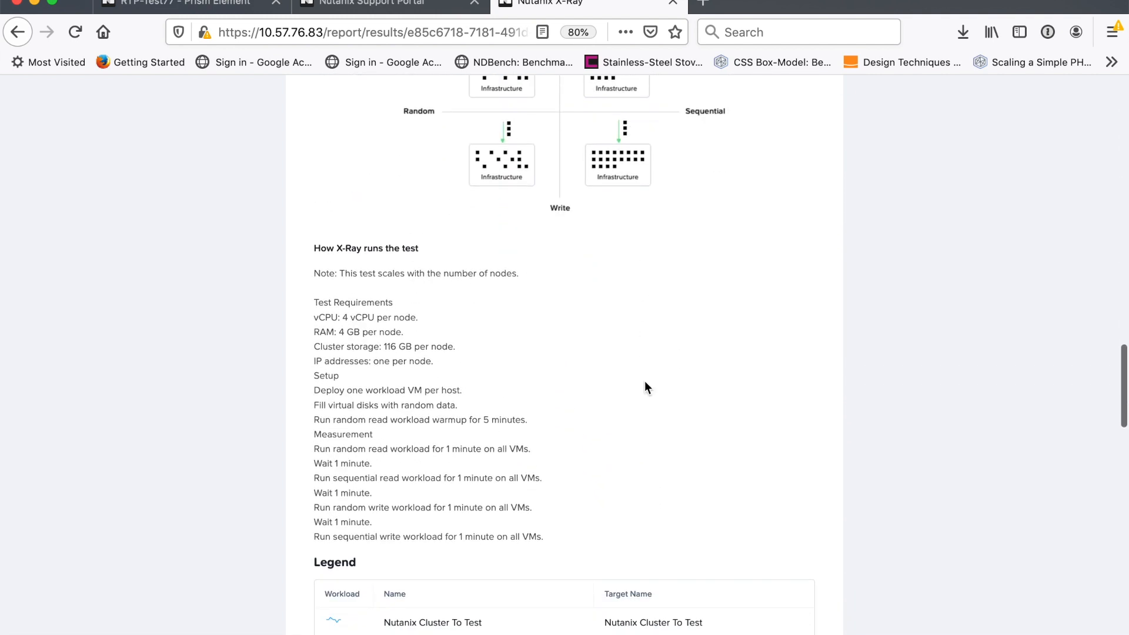
Continue down through the per-workload statistics and graphs to the end of the report.
scroll("down", 3)
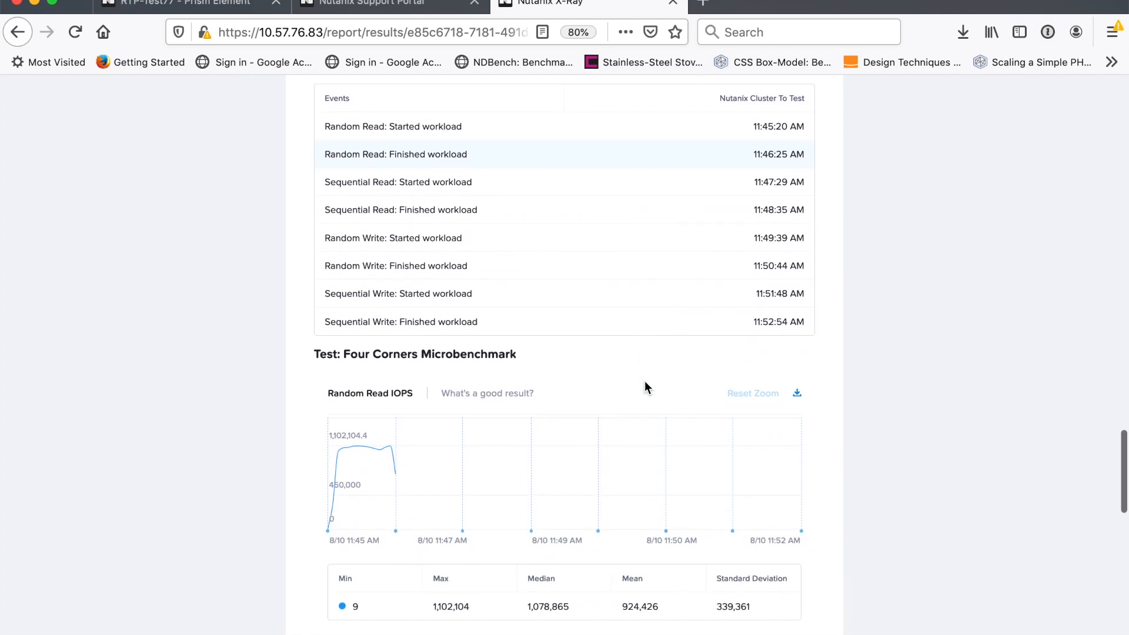
scroll("down", 3)
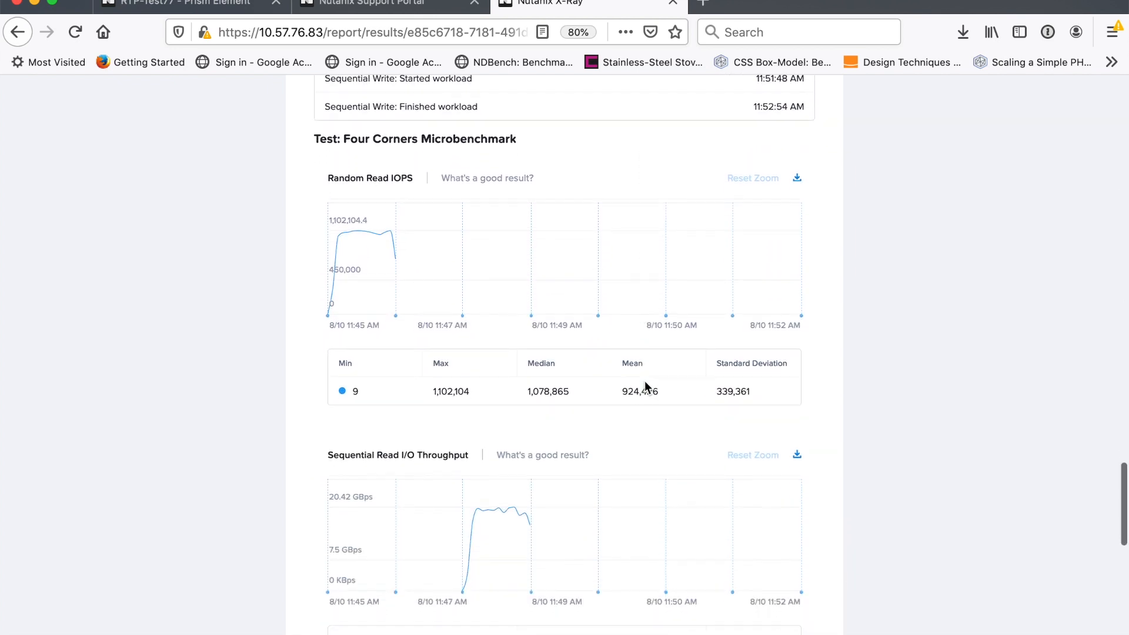
scroll("down", 3)
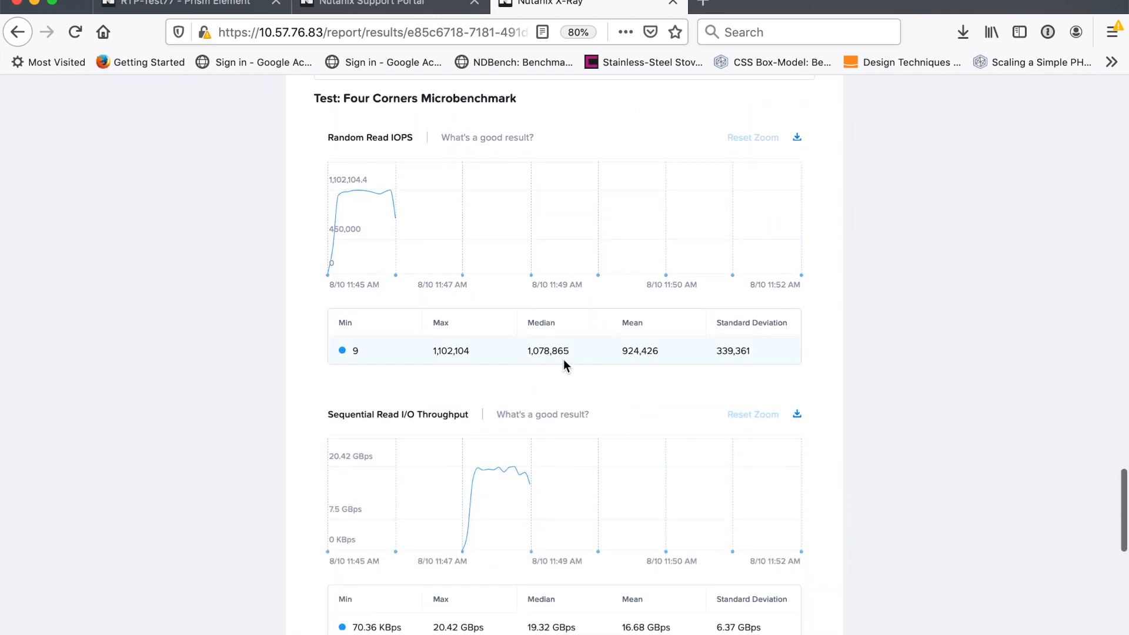
scroll("down", 3)
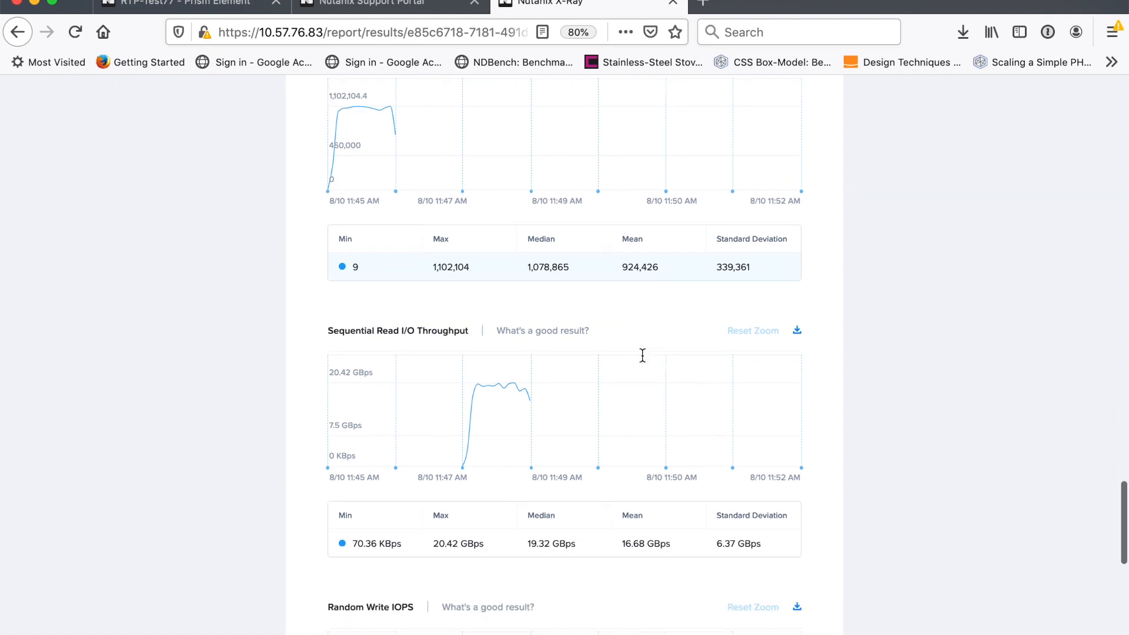
scroll("down", 3)
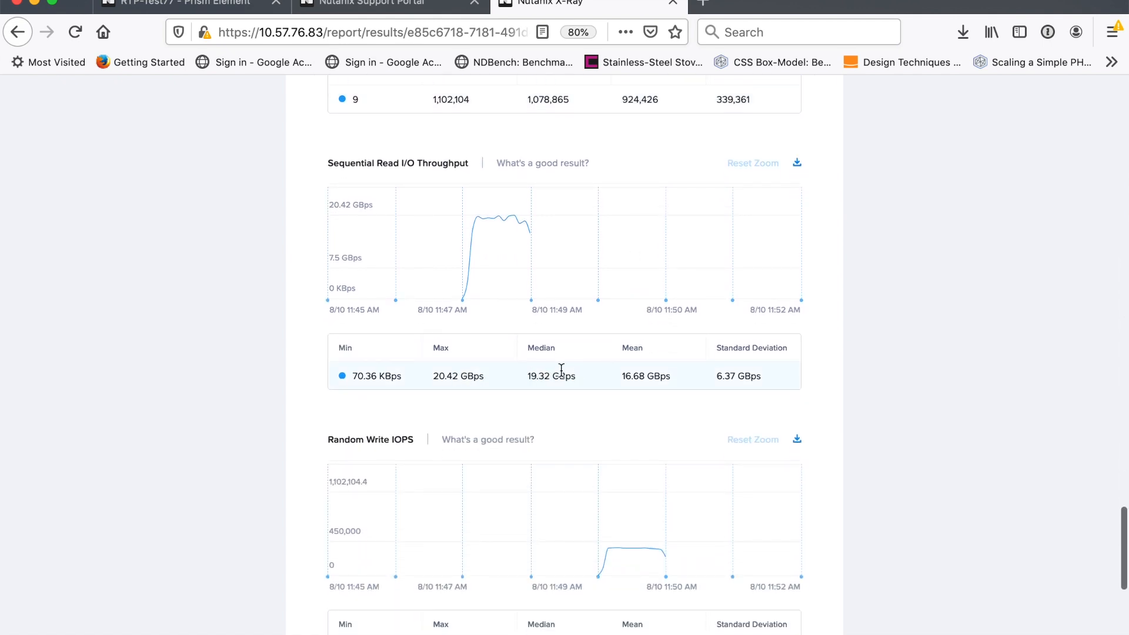
scroll("down", 3)
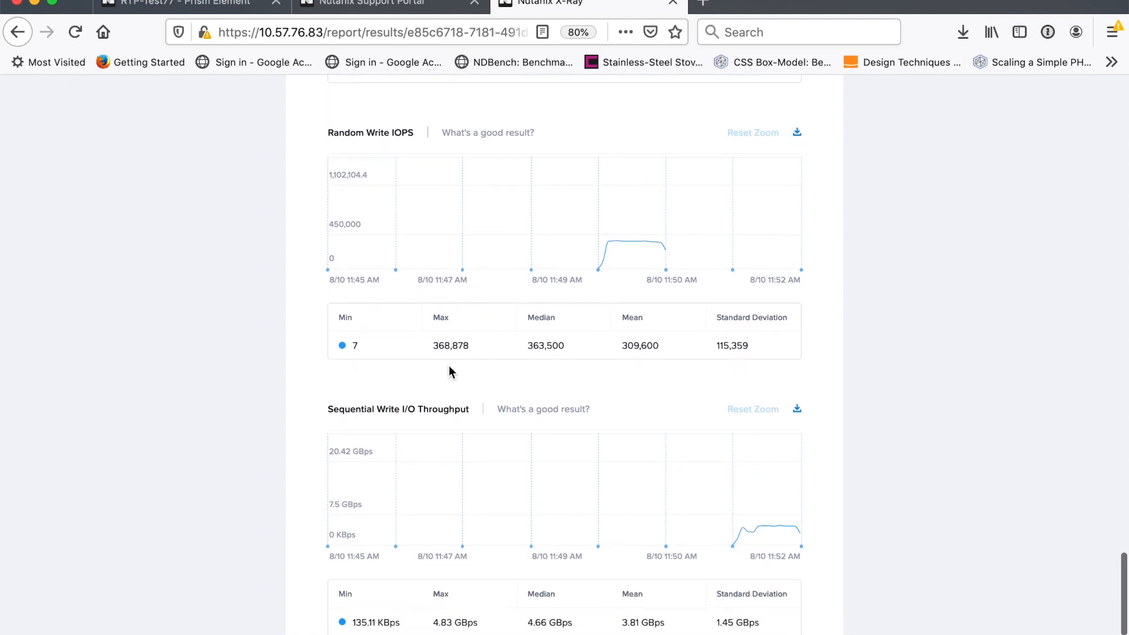
scroll("down", 3)
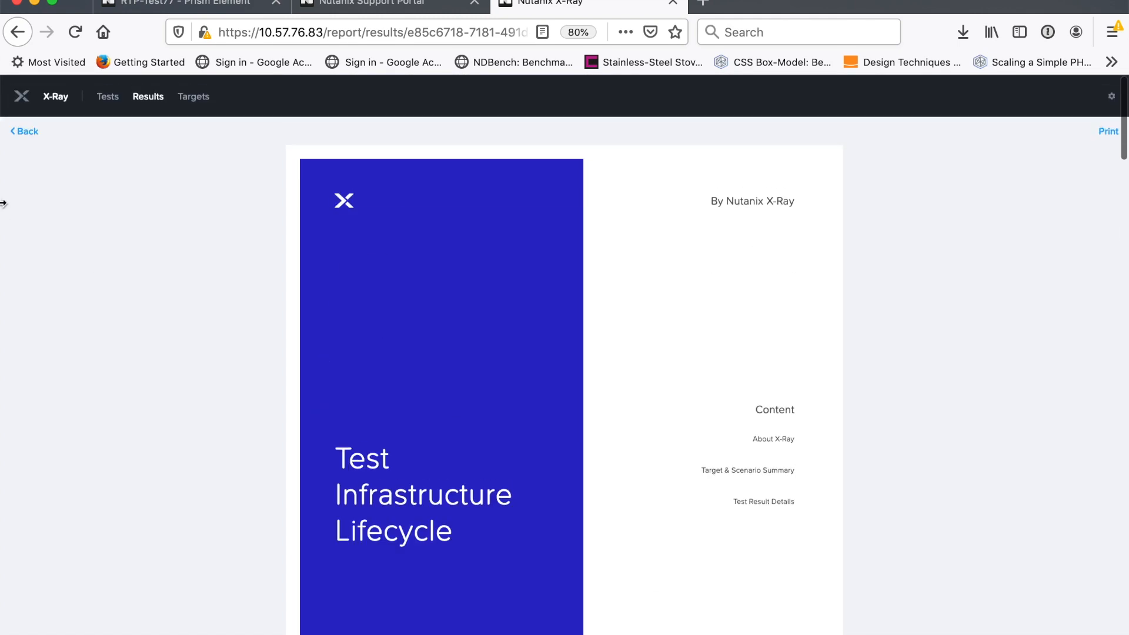
Leave the report and return to the Tests catalogue of lifecycle-grouped test cards.
left_click(107, 97)
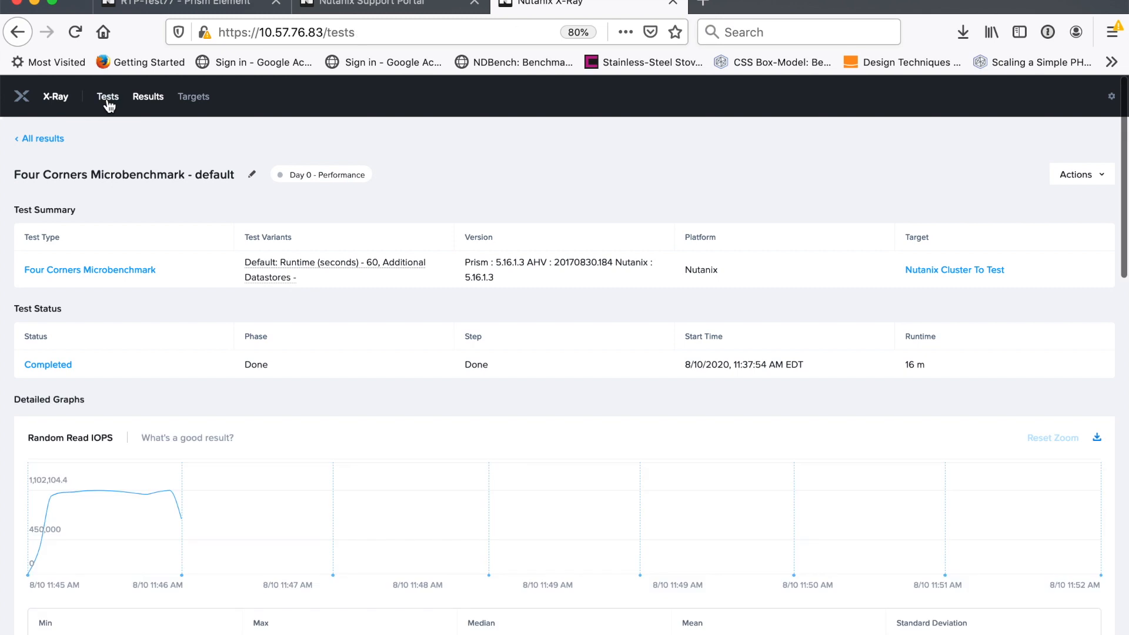
left_click(107, 96)
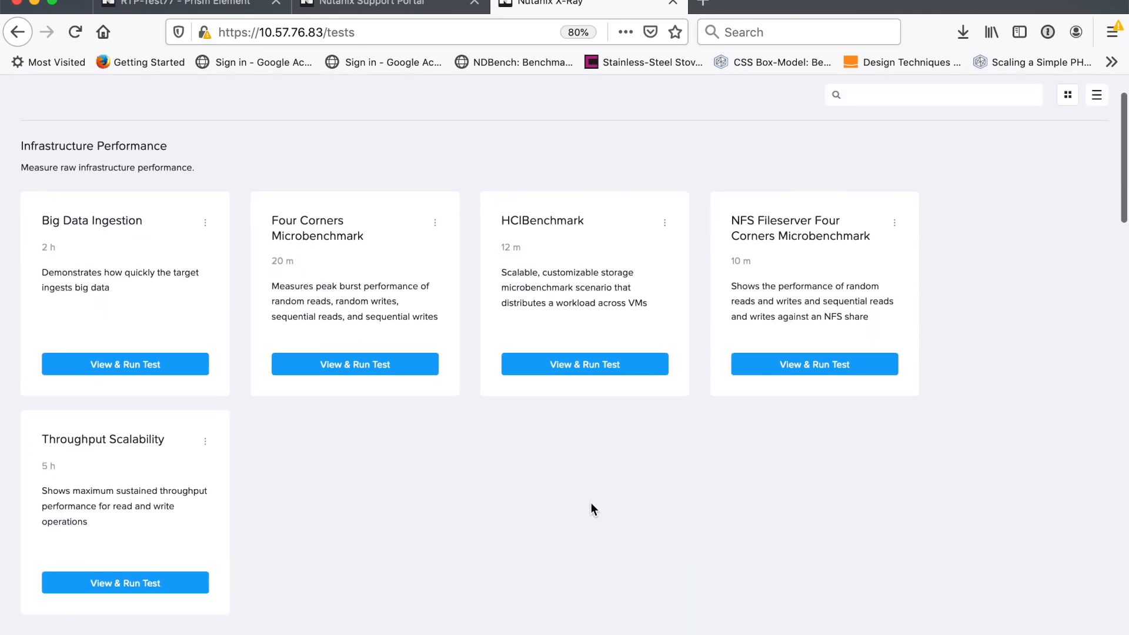
scroll("down", 3)
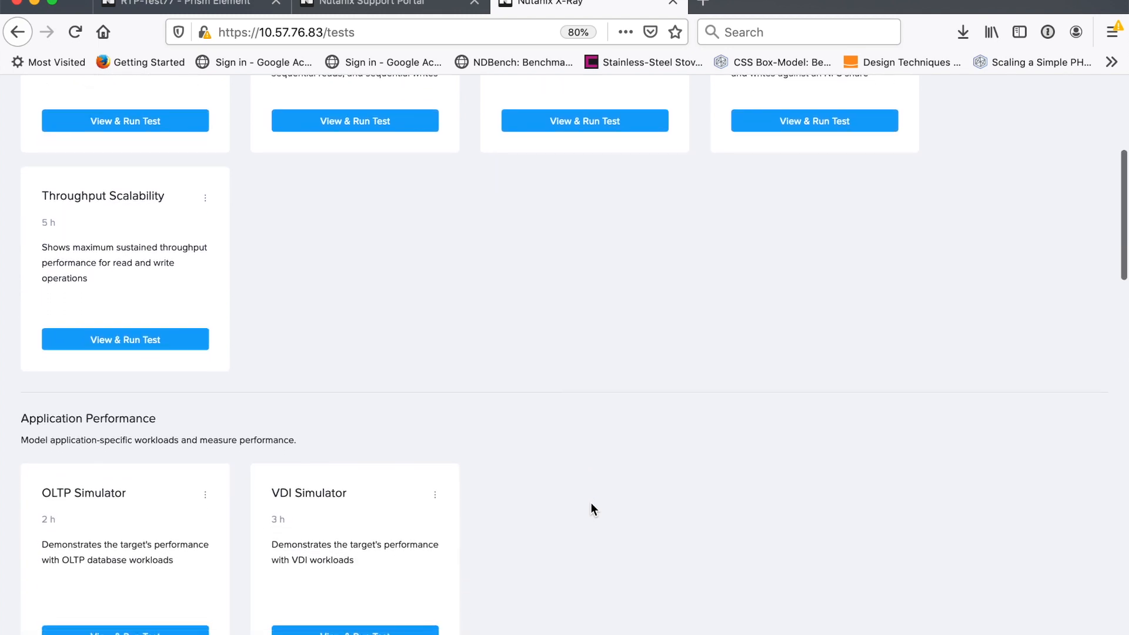
scroll("down", 3)
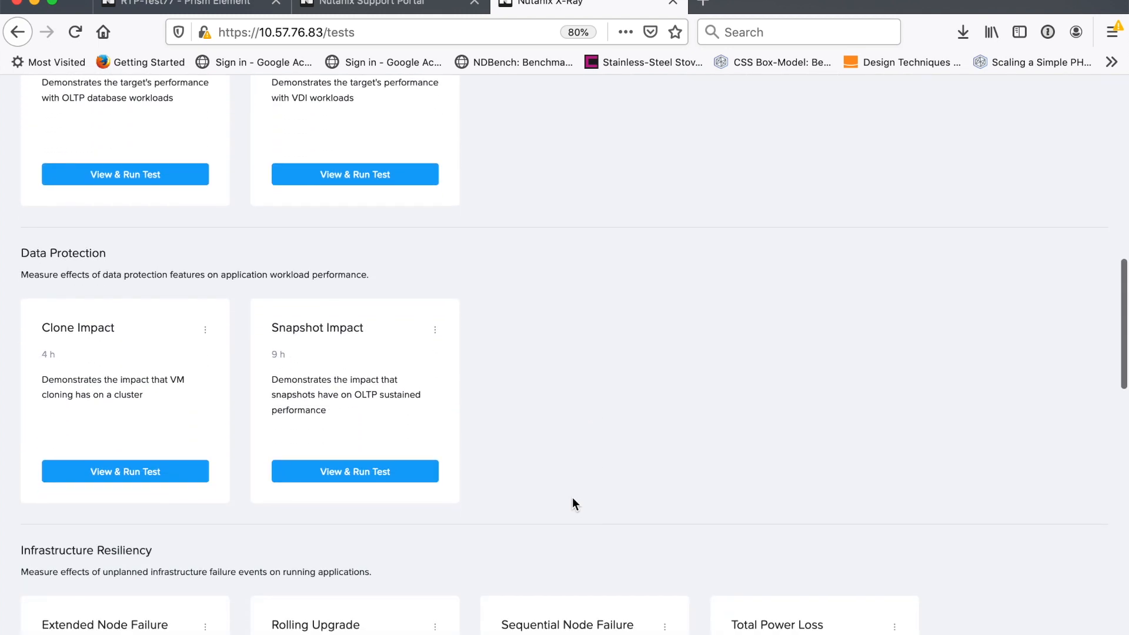
Browse down the catalogue to the Utility category and its Cluster Cleanup test.
scroll("down", 3)
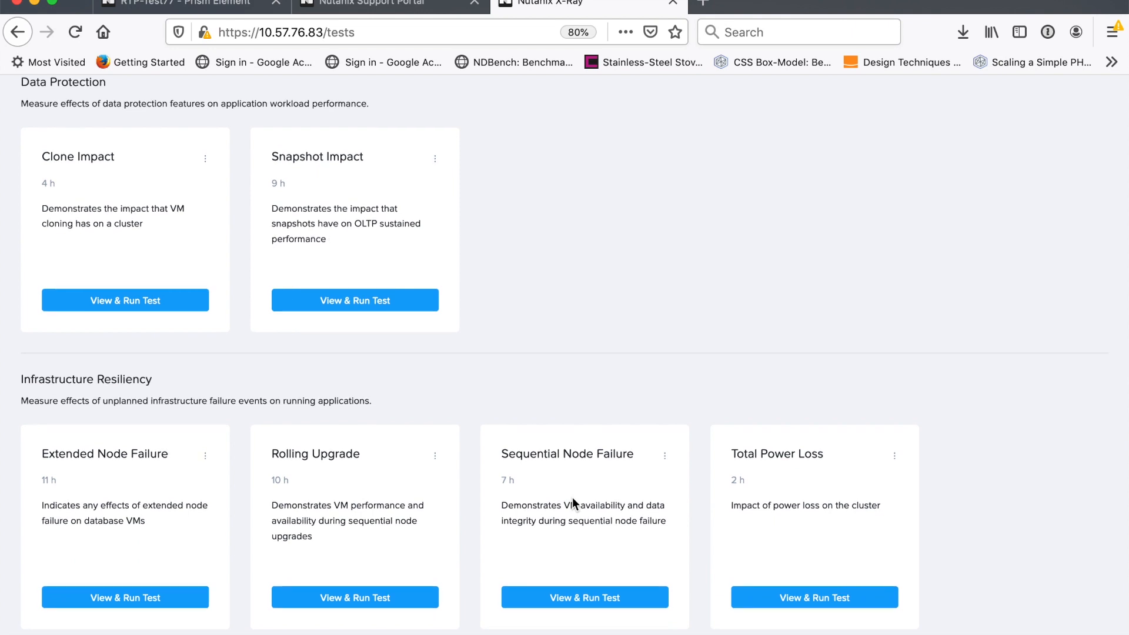
scroll("down", 3)
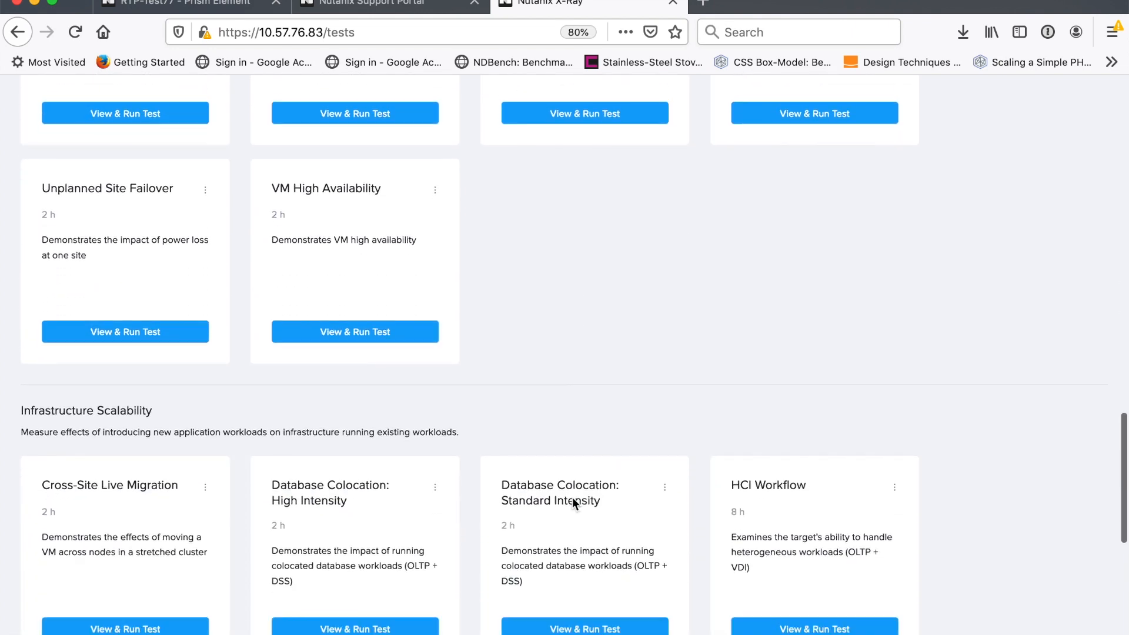
scroll("down", 3)
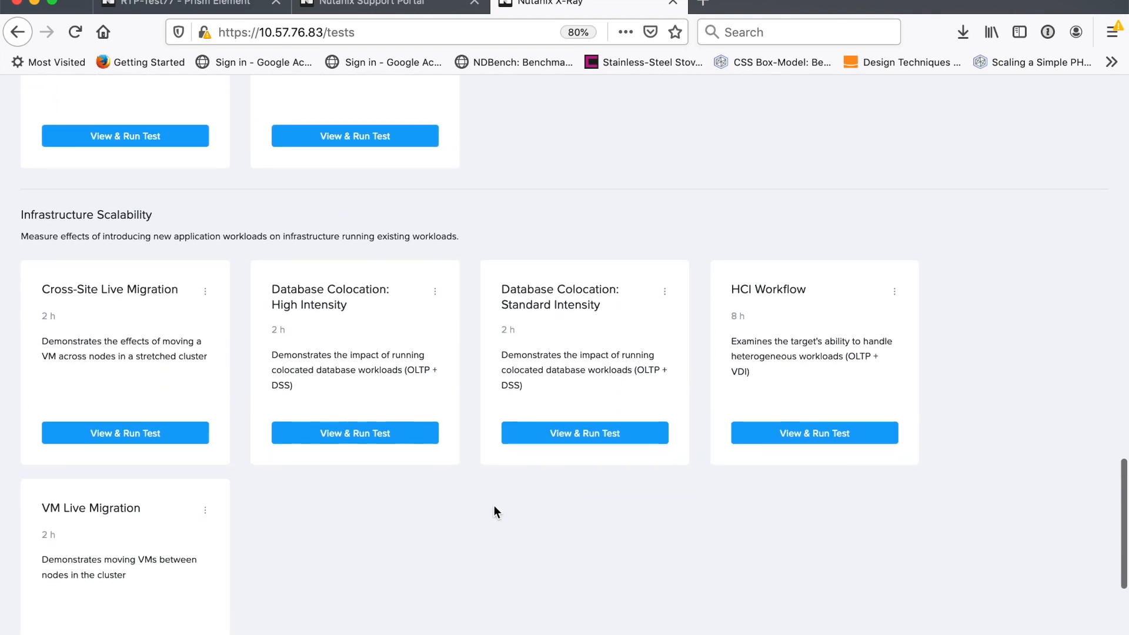
scroll("down", 3)
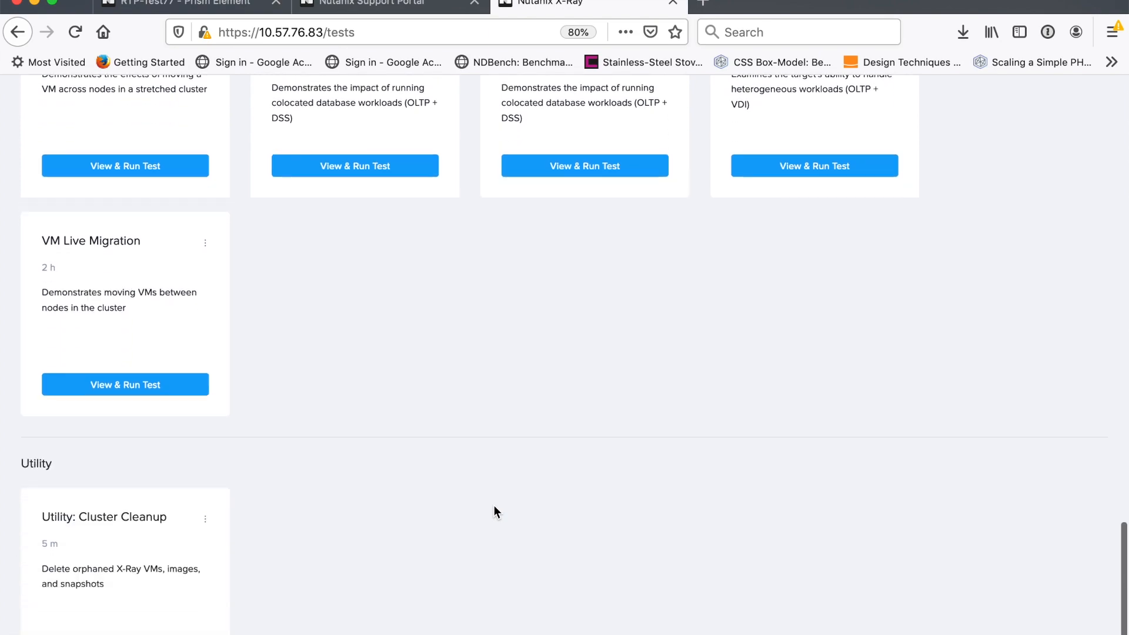